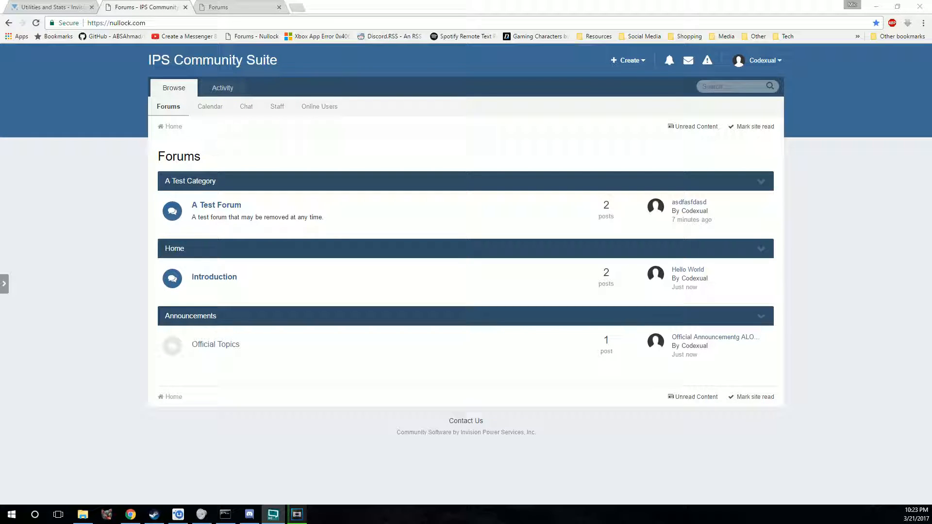
{"action": "mouse_move", "coordinate": [81, 213]}
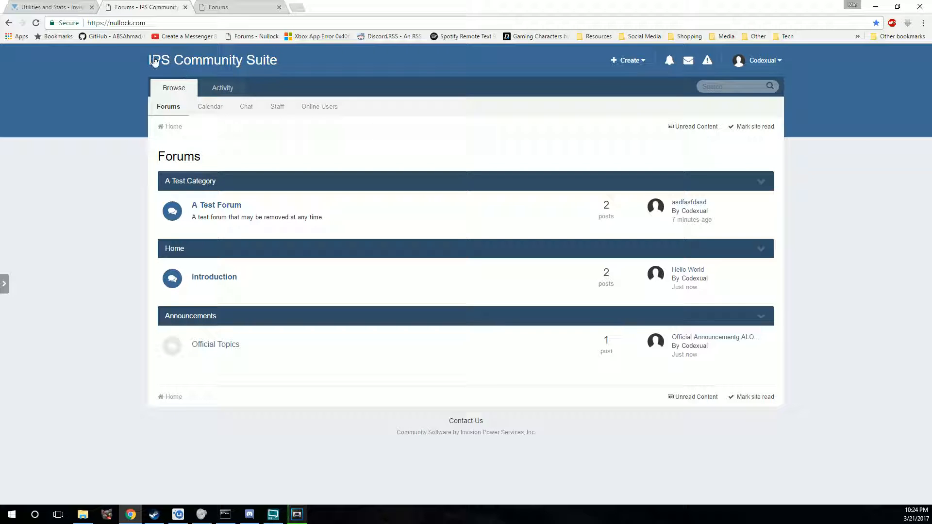
{"action": "mouse_move", "coordinate": [297, 65]}
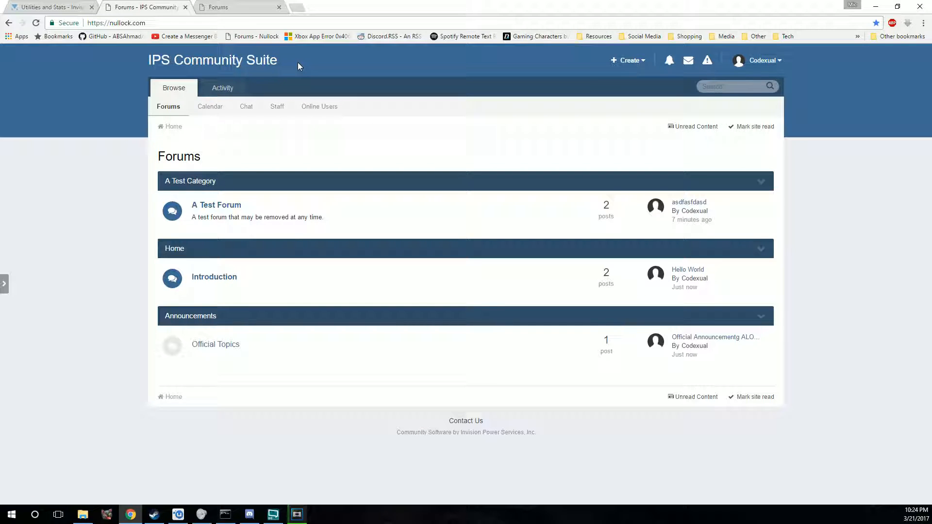
{"action": "mouse_move", "coordinate": [642, 130]}
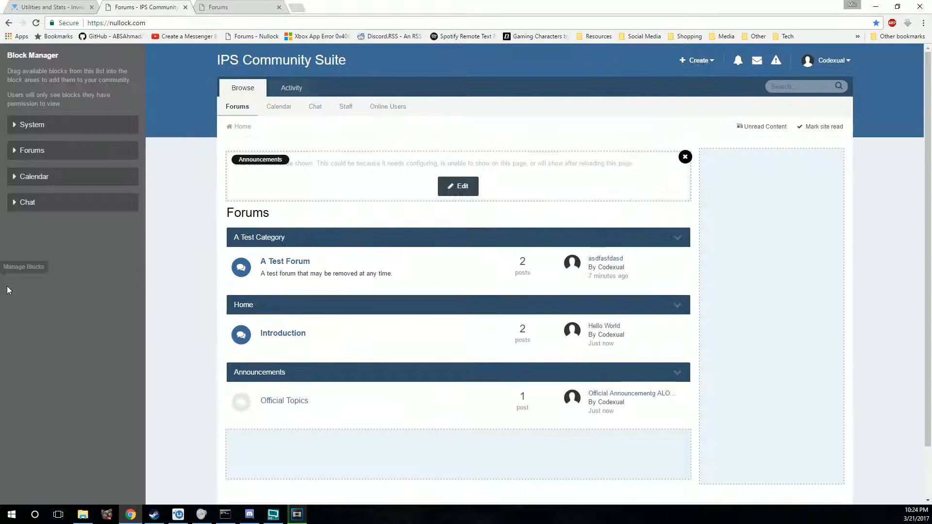
Step: Drag the Who's Chatting block from the Chat category above the Announcements block
{"action": "left_click", "coordinate": [23, 266]}
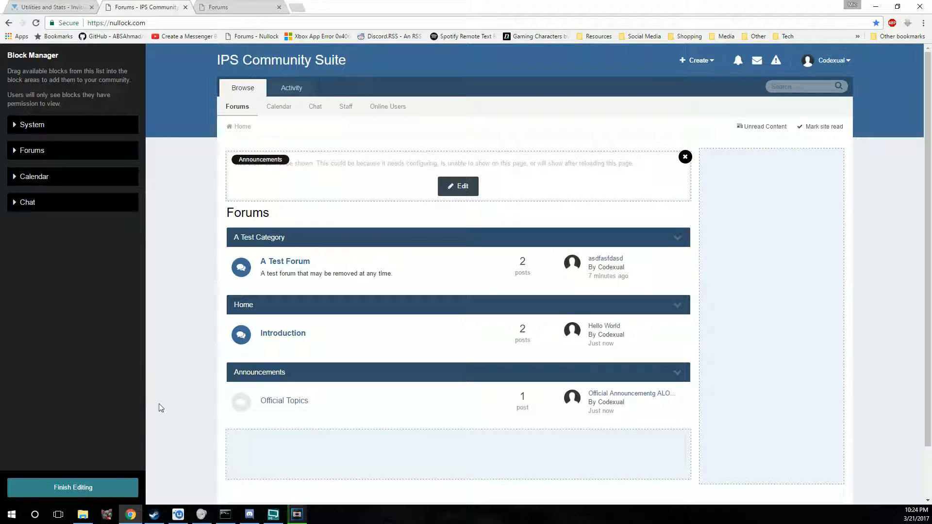
{"action": "mouse_move", "coordinate": [120, 415]}
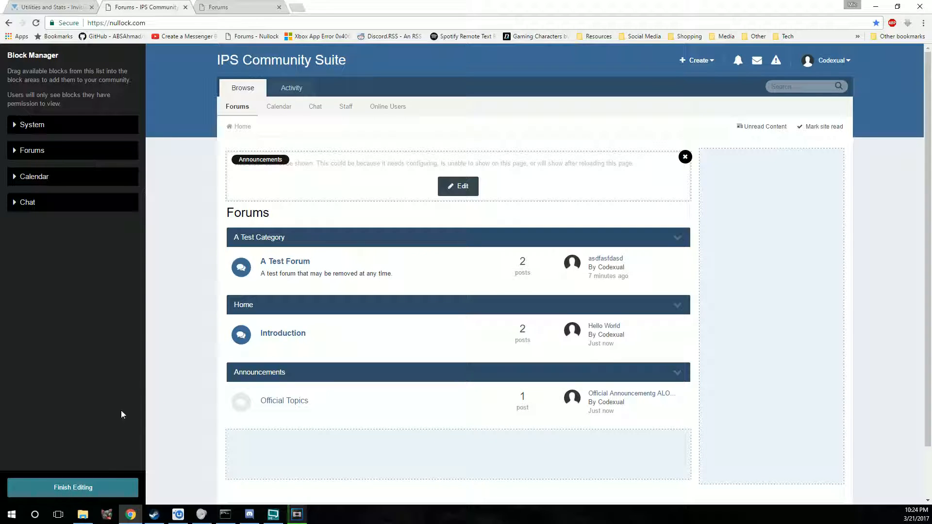
{"action": "left_click", "coordinate": [73, 488]}
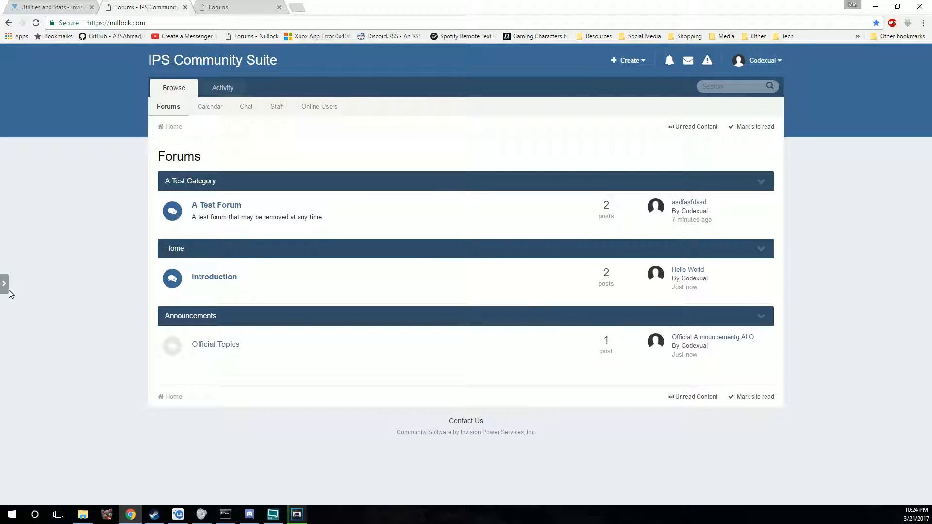
{"action": "mouse_move", "coordinate": [5, 282]}
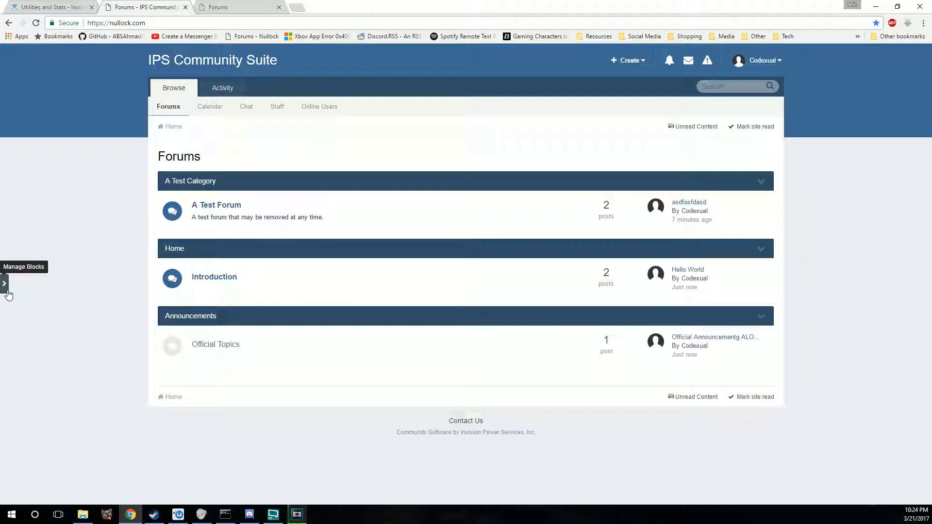
{"action": "left_click", "coordinate": [4, 283]}
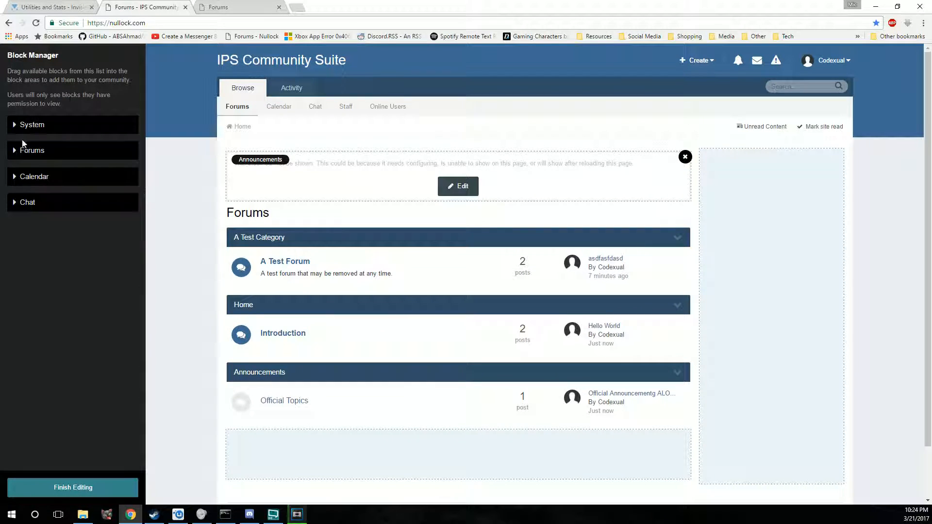
{"action": "left_click", "coordinate": [27, 202]}
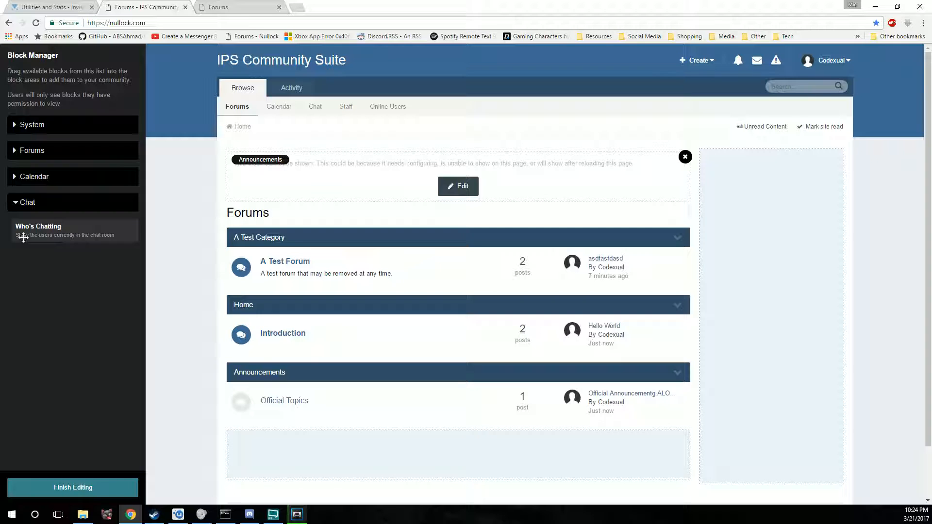
{"action": "left_click_drag", "start_coordinate": [38, 230], "coordinate": [342, 229]}
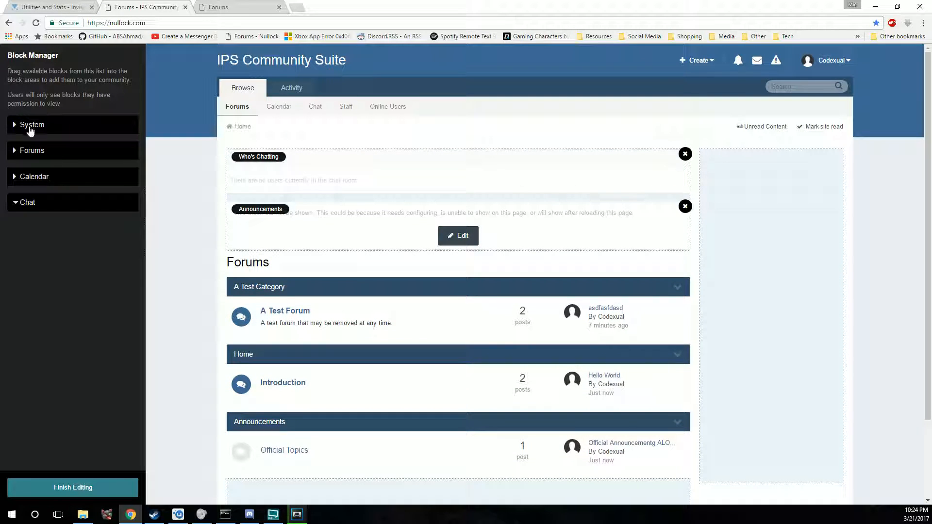
Step: Place a Topic Feed from the Forums blocks in the right sidebar and finish editing
{"action": "left_click", "coordinate": [32, 149]}
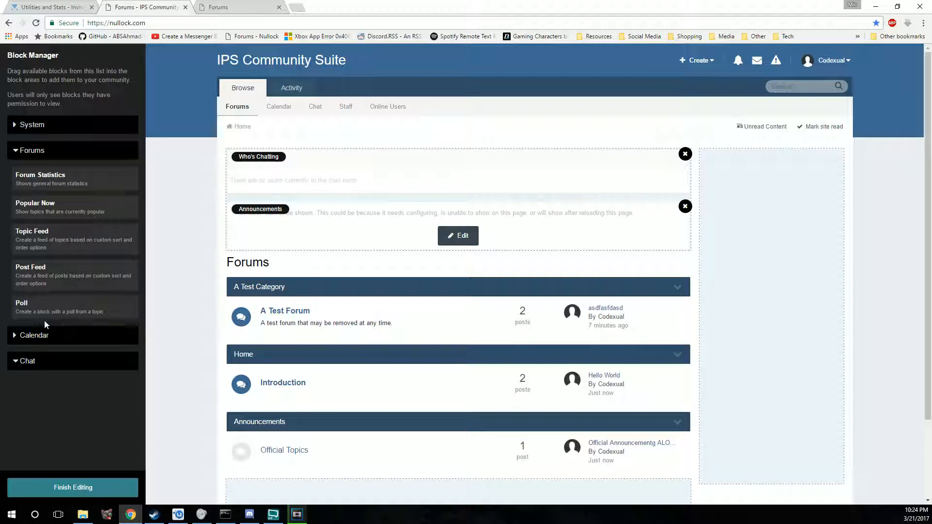
{"action": "mouse_move", "coordinate": [49, 278]}
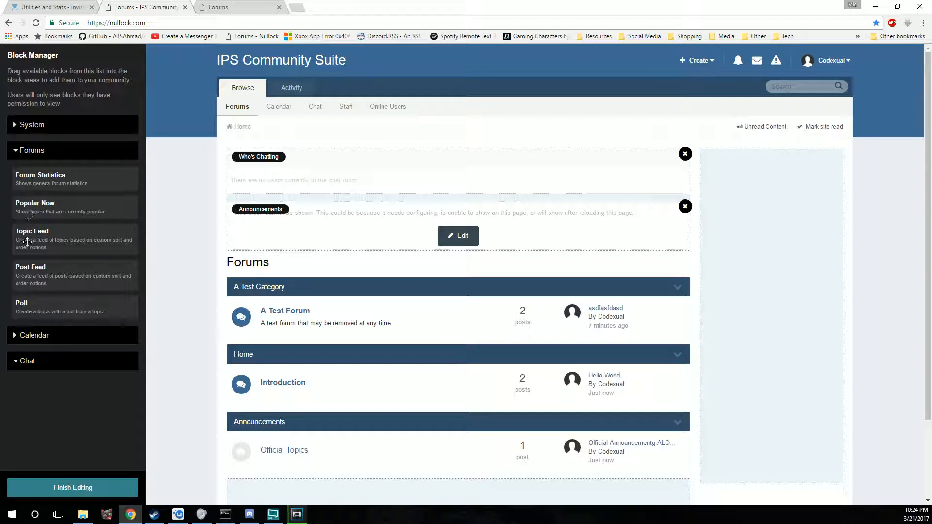
{"action": "mouse_move", "coordinate": [41, 272]}
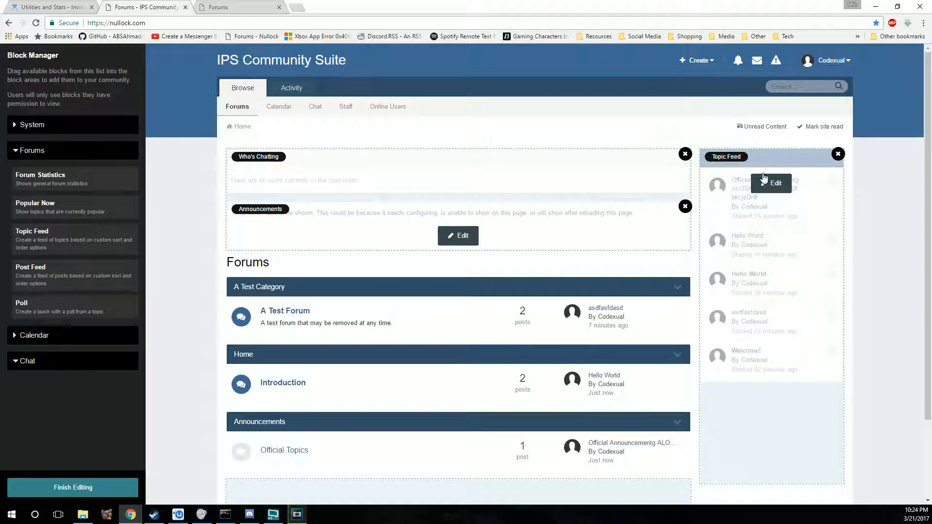
{"action": "left_click", "coordinate": [34, 335]}
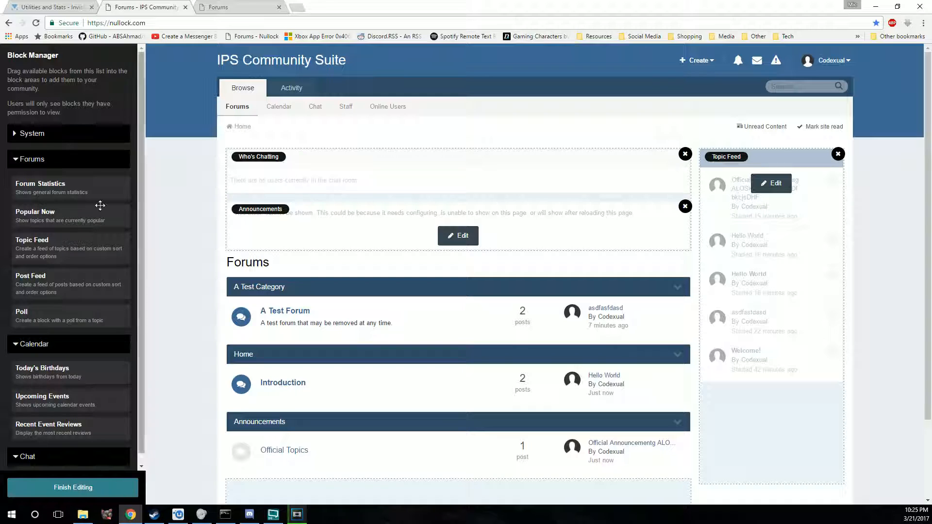
{"action": "mouse_move", "coordinate": [107, 265]}
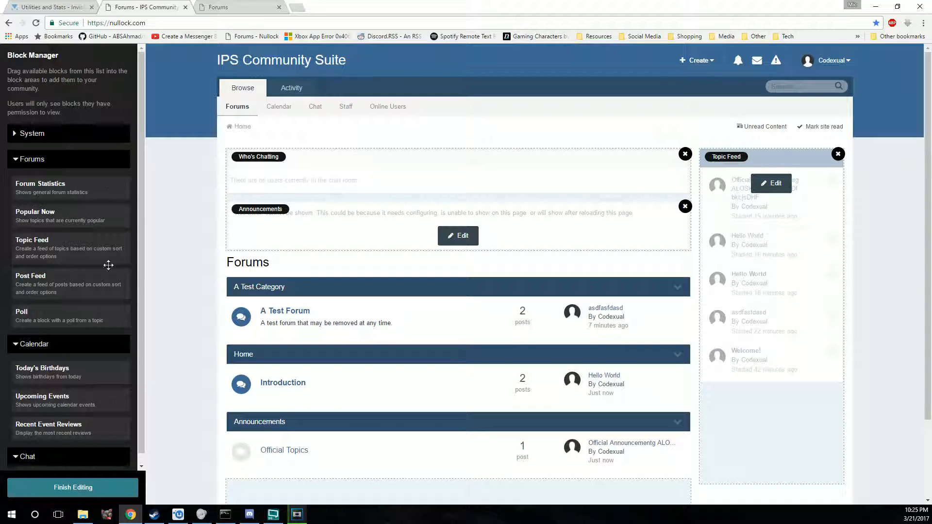
{"action": "left_click", "coordinate": [73, 487]}
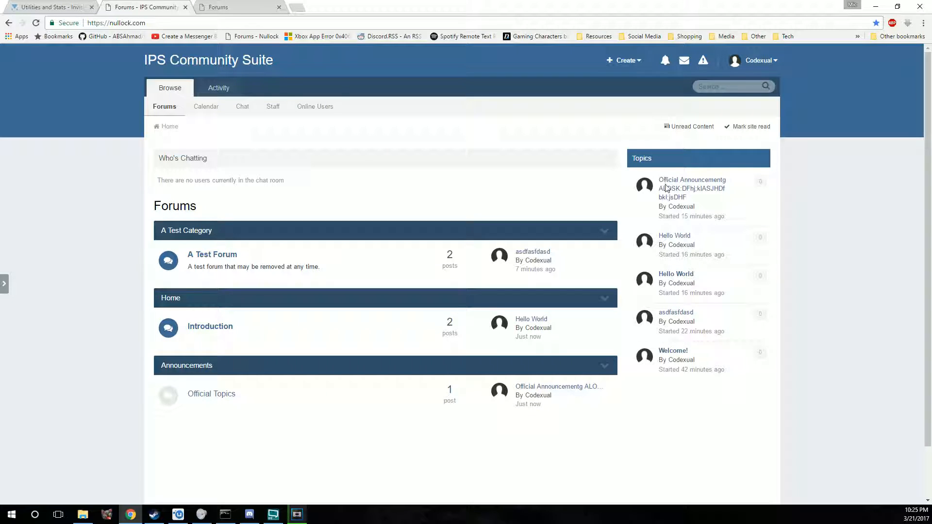
{"action": "mouse_move", "coordinate": [692, 184]}
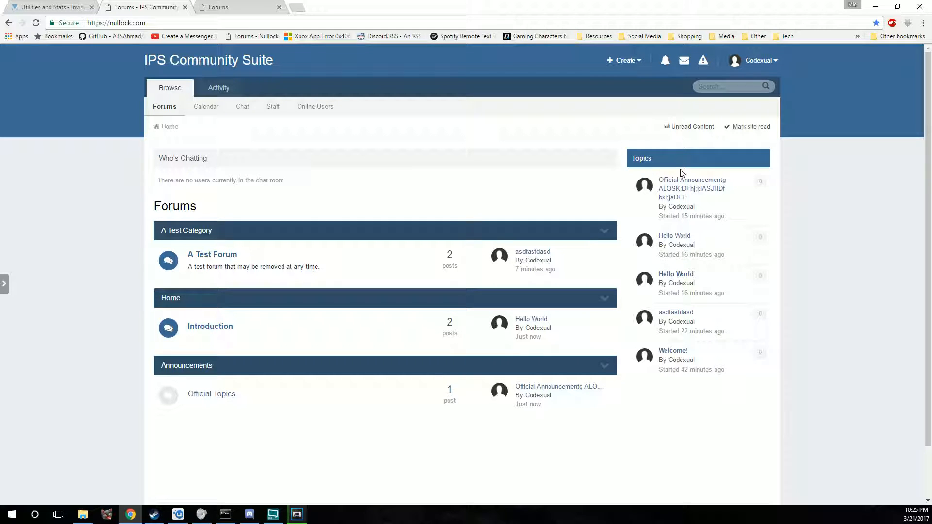
{"action": "mouse_move", "coordinate": [704, 174]}
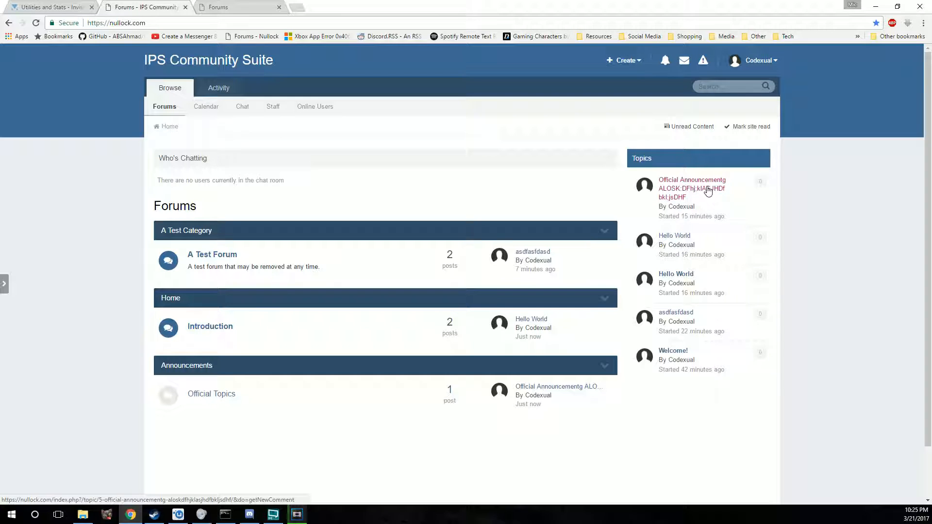
{"action": "mouse_move", "coordinate": [674, 171]}
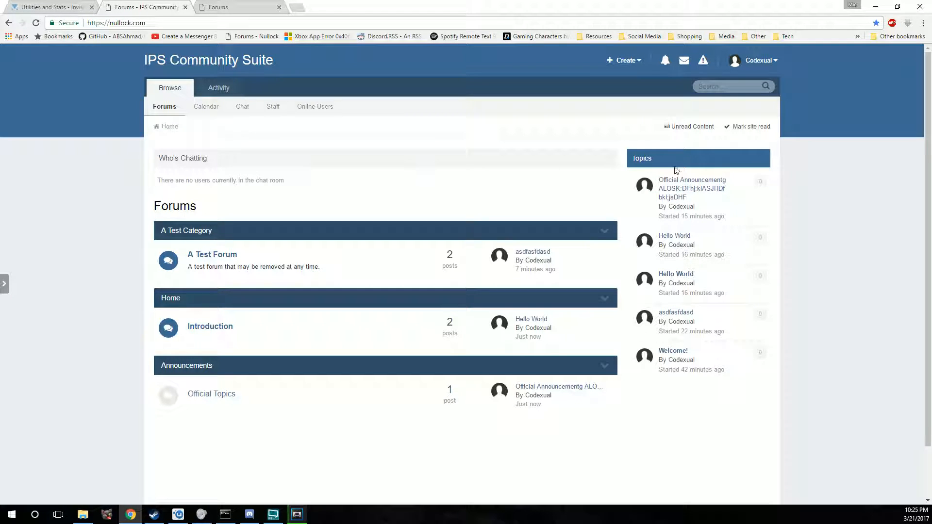
{"action": "mouse_move", "coordinate": [672, 235]}
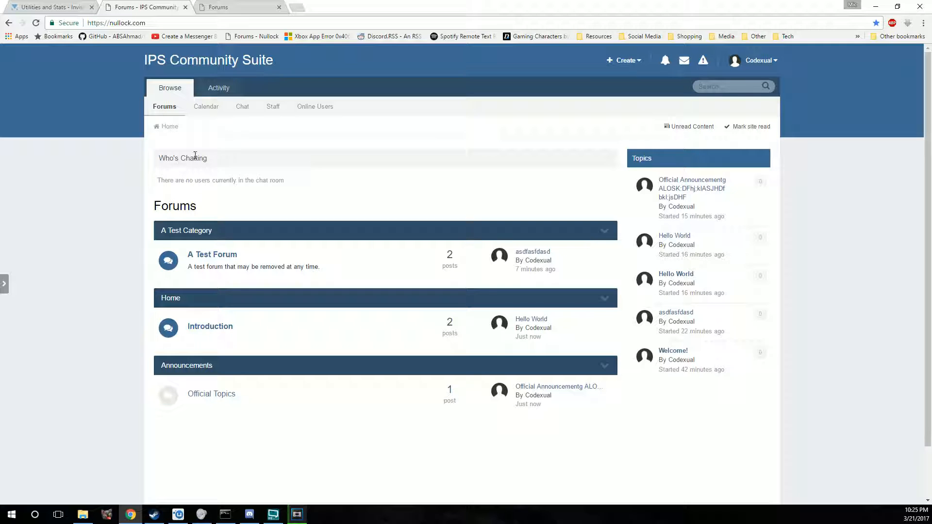
{"action": "mouse_move", "coordinate": [240, 141]}
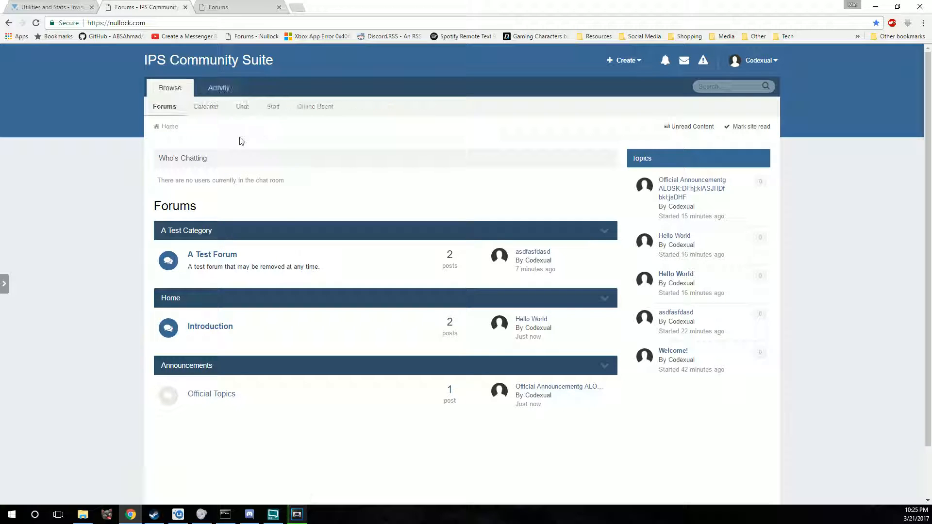
{"action": "mouse_move", "coordinate": [241, 107]}
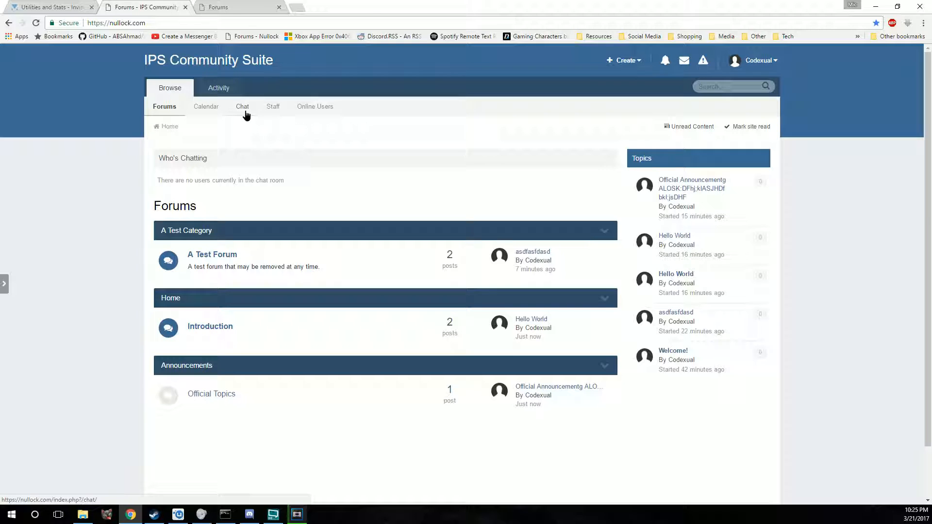
Step: Send the test message 'sdfgsdfgsdfgsdfg' in the chat room
{"action": "left_click", "coordinate": [242, 106]}
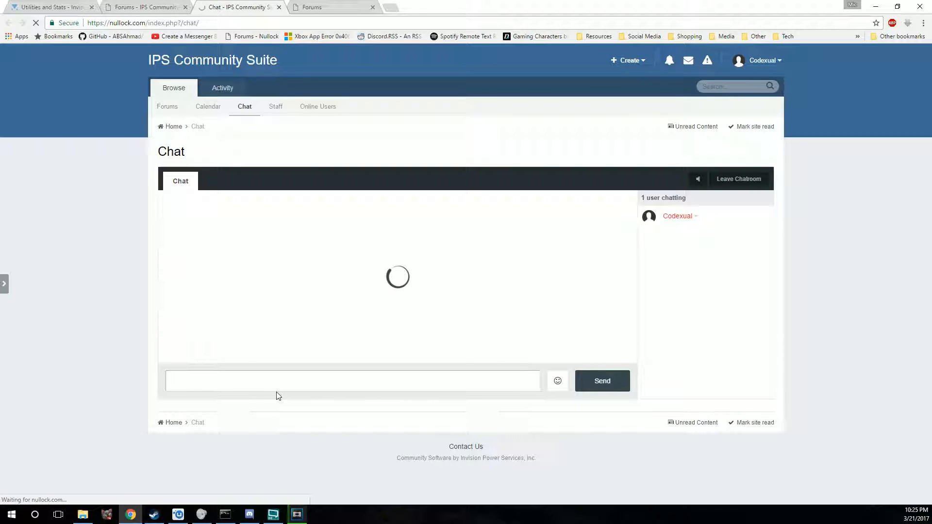
{"action": "left_click", "coordinate": [353, 381]}
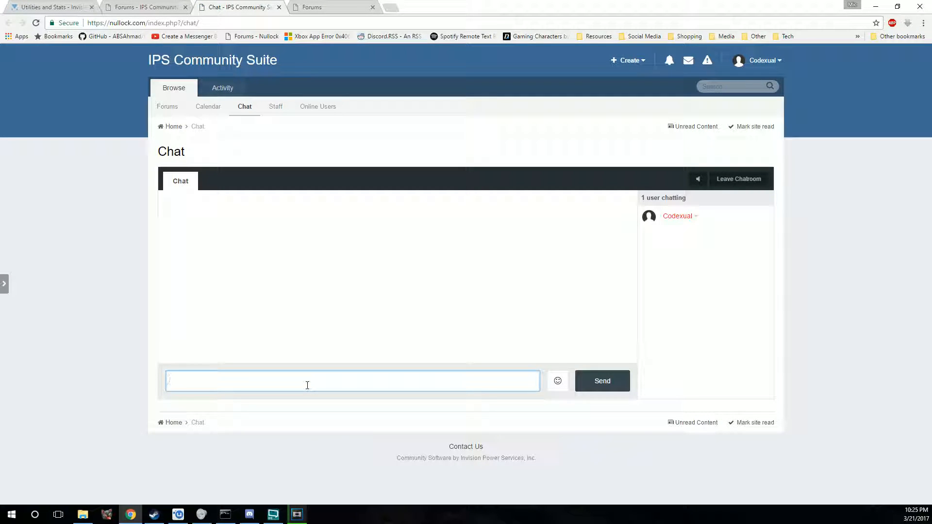
{"action": "type", "text": "sdfgsdfgsdfgsdfg"}
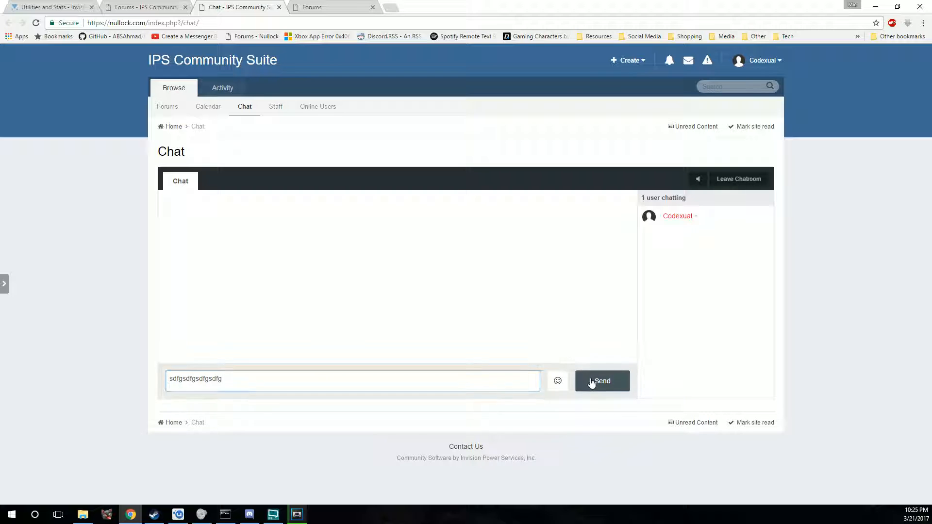
{"action": "left_click", "coordinate": [602, 380]}
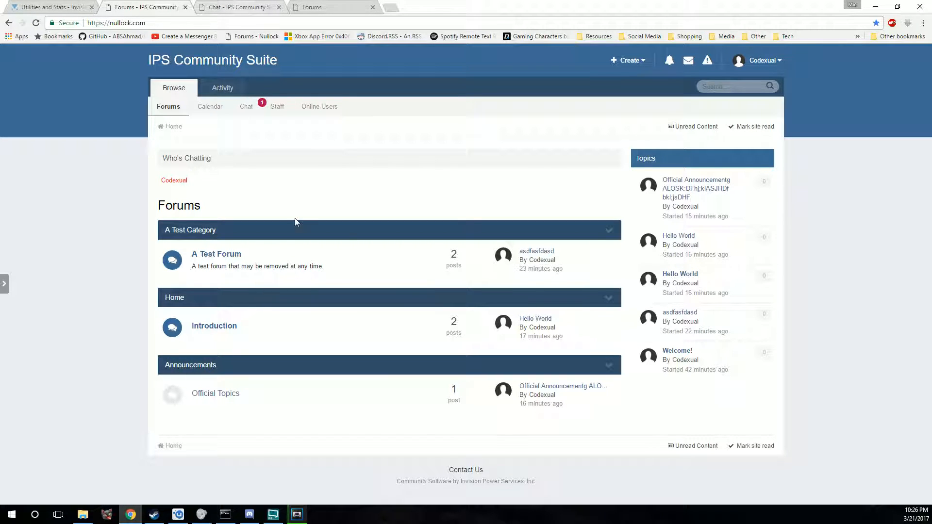
{"action": "mouse_move", "coordinate": [5, 283]}
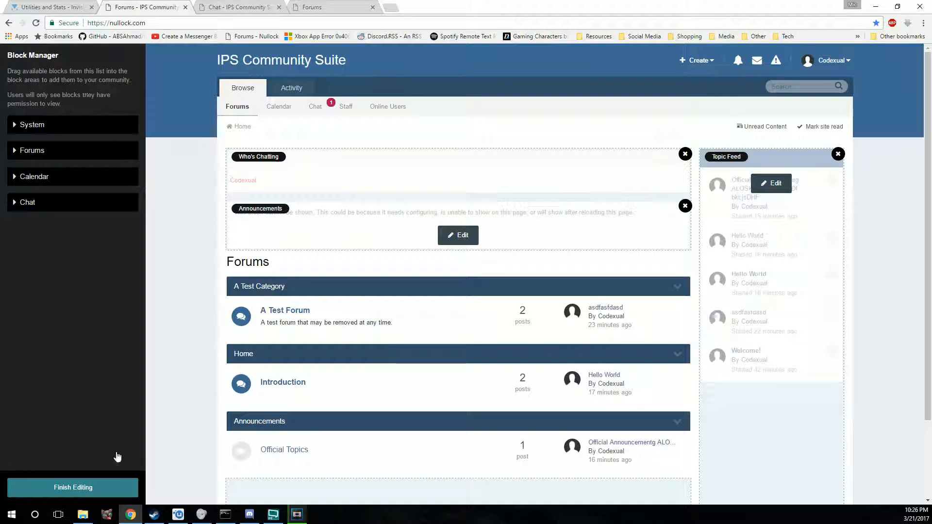
{"action": "left_click", "coordinate": [73, 487]}
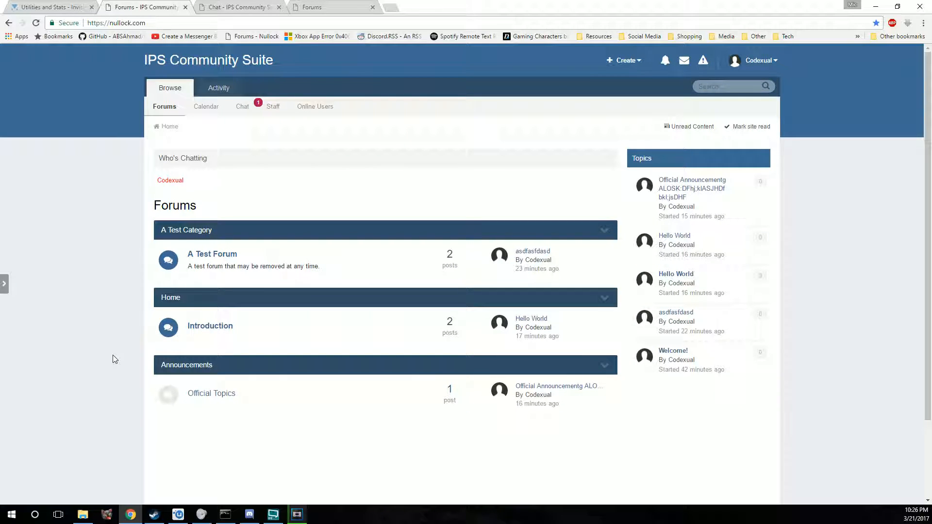
{"action": "mouse_move", "coordinate": [831, 214]}
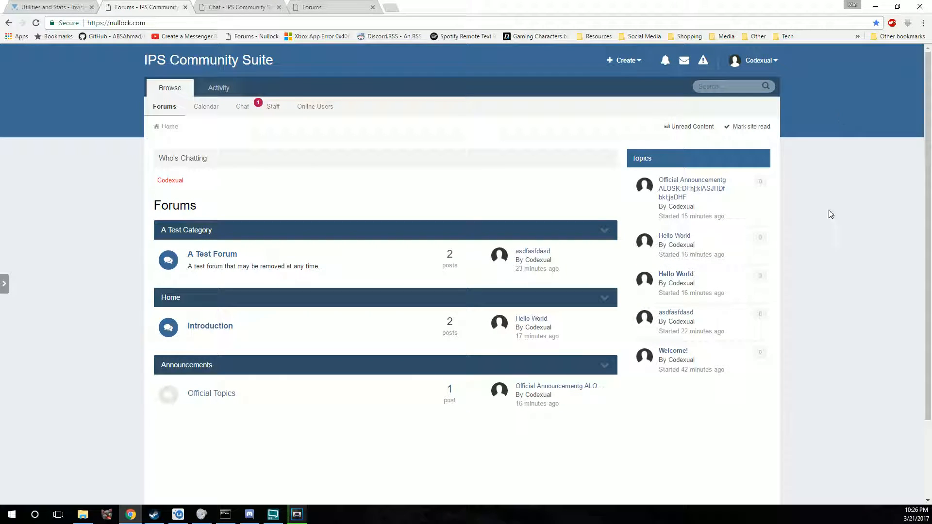
{"action": "mouse_move", "coordinate": [732, 260]}
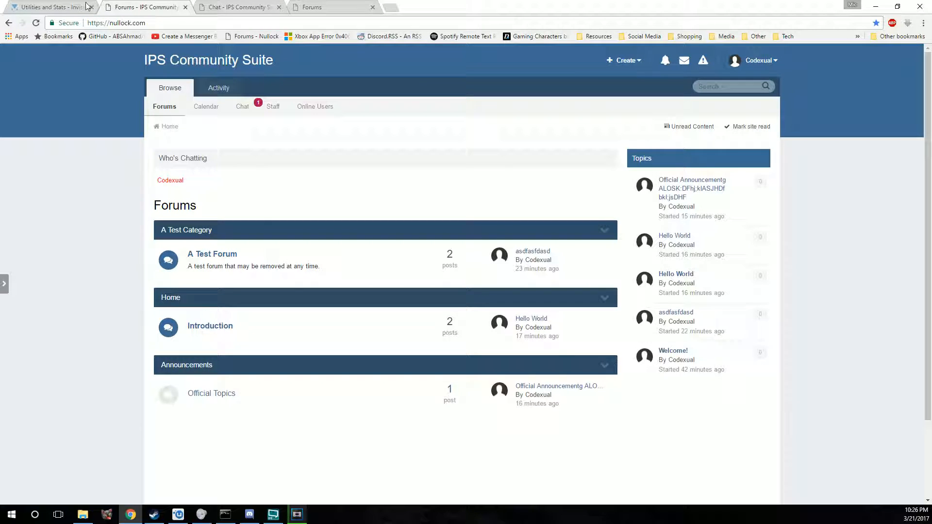
Step: Go from the Utilities and Stats listing to the IPS Marketplace downloads home and look it over
{"action": "left_click", "coordinate": [48, 7]}
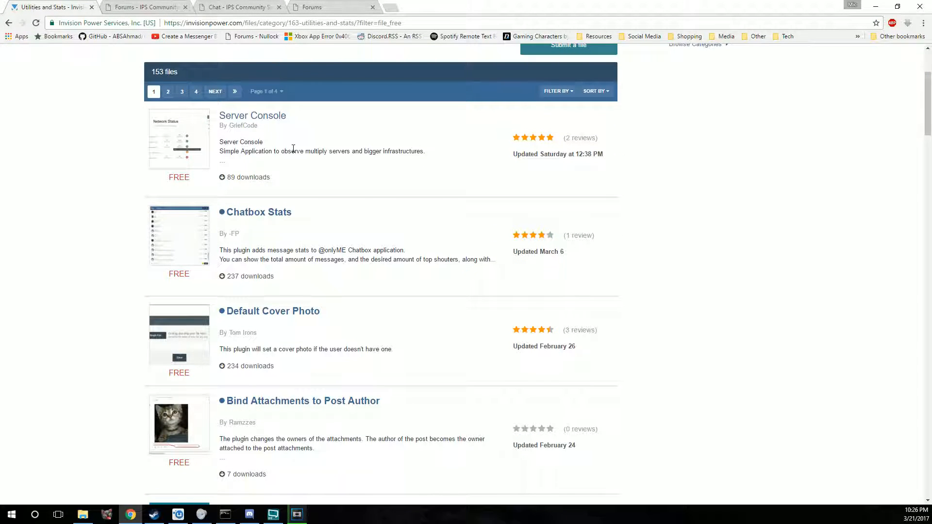
{"action": "scroll", "scroll_direction": "up", "scroll_amount": 3}
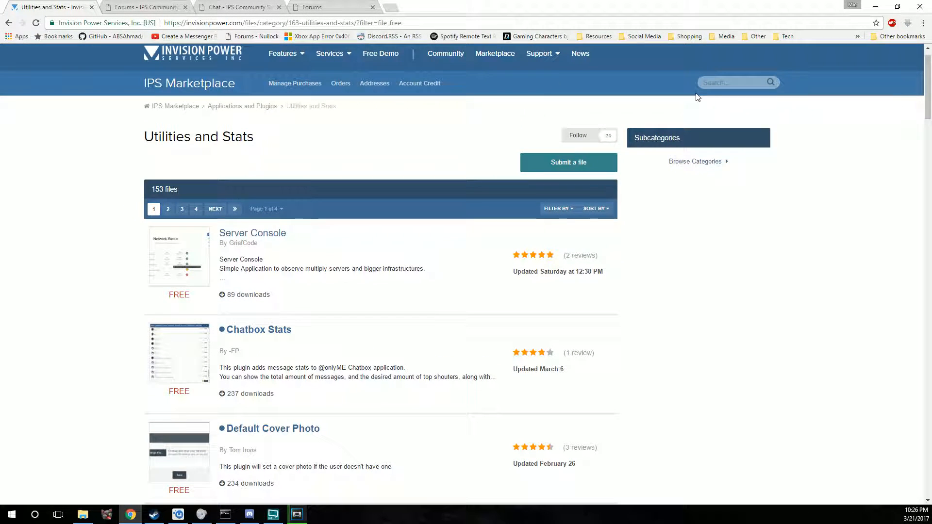
{"action": "mouse_move", "coordinate": [494, 52]}
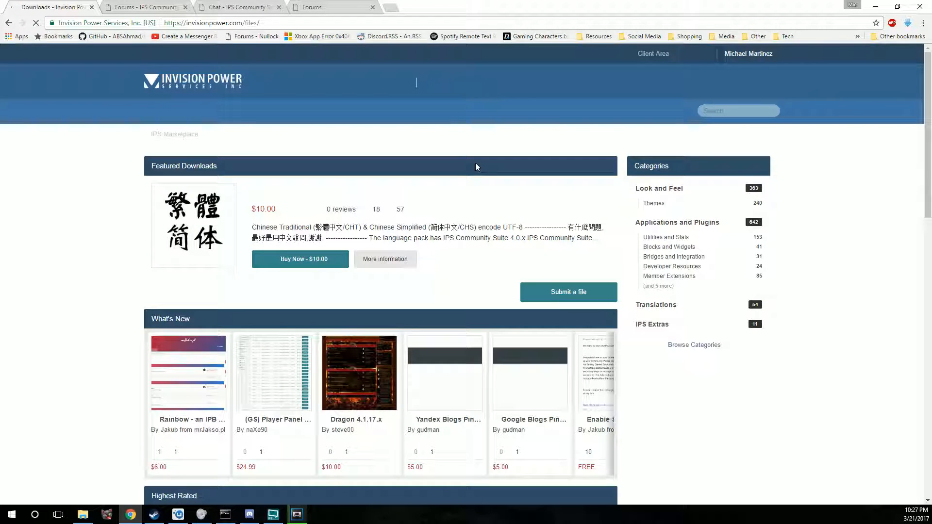
{"action": "scroll", "scroll_direction": "down", "scroll_amount": 3}
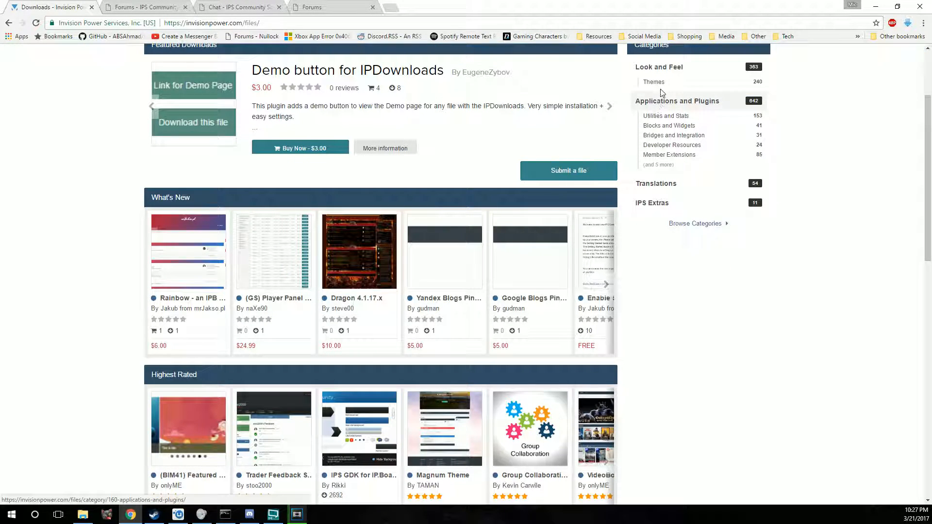
{"action": "mouse_move", "coordinate": [654, 82]}
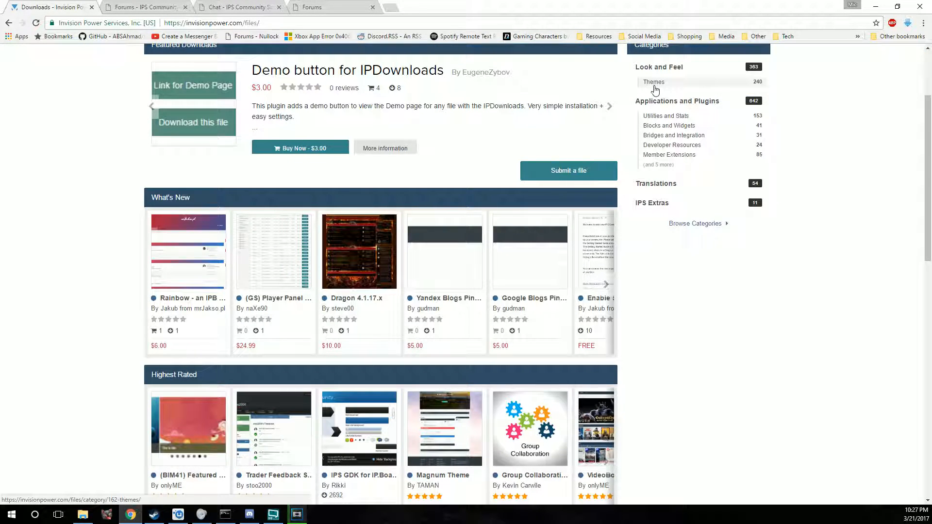
Step: Filter the Themes category to Free files and browse the results such as Mind and FantasyBeast
{"action": "left_click", "coordinate": [653, 82]}
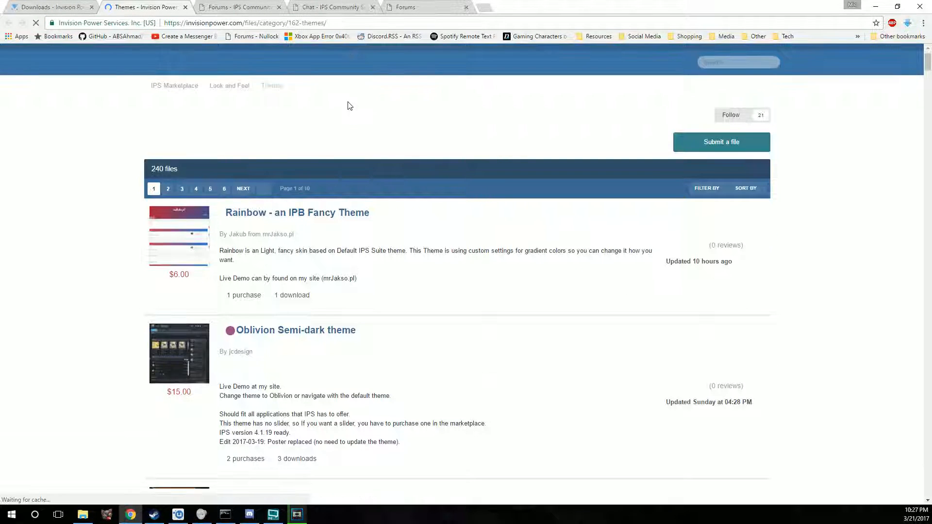
{"action": "scroll", "scroll_direction": "down", "scroll_amount": 3}
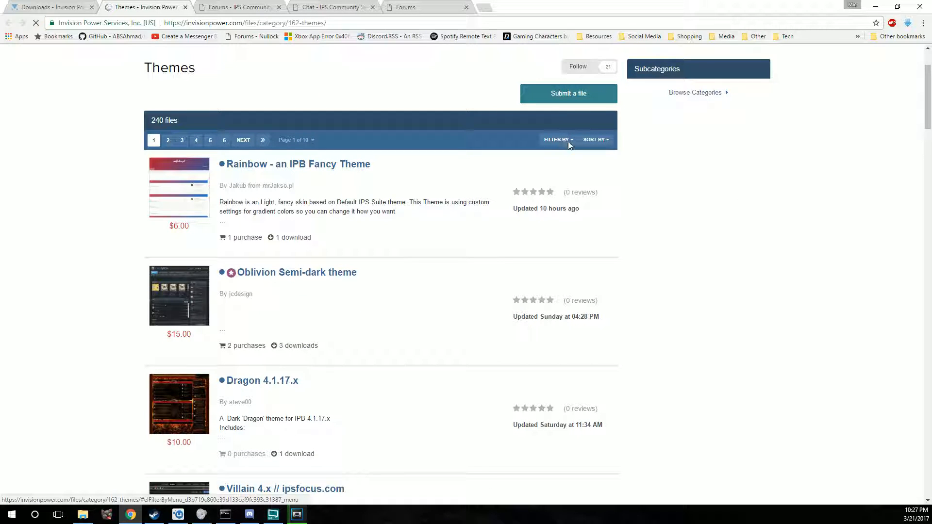
{"action": "left_click", "coordinate": [555, 139]}
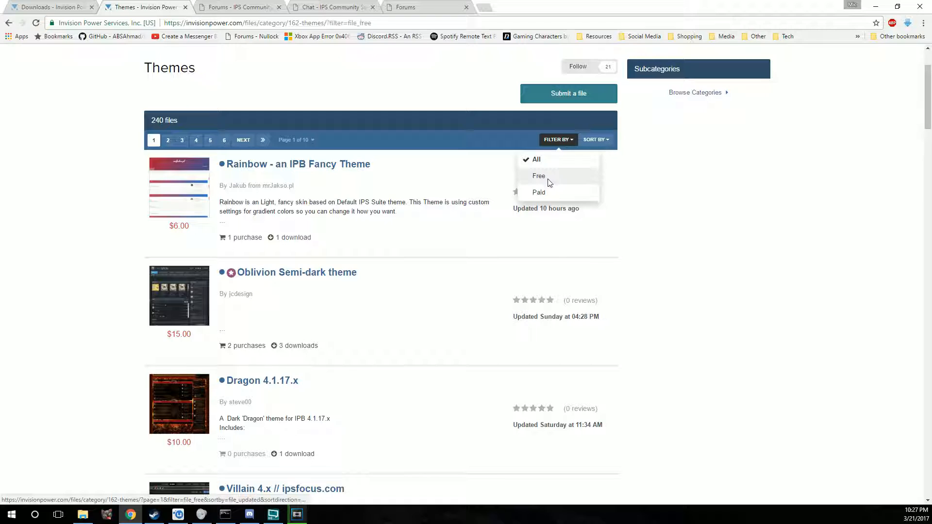
{"action": "left_click", "coordinate": [539, 175]}
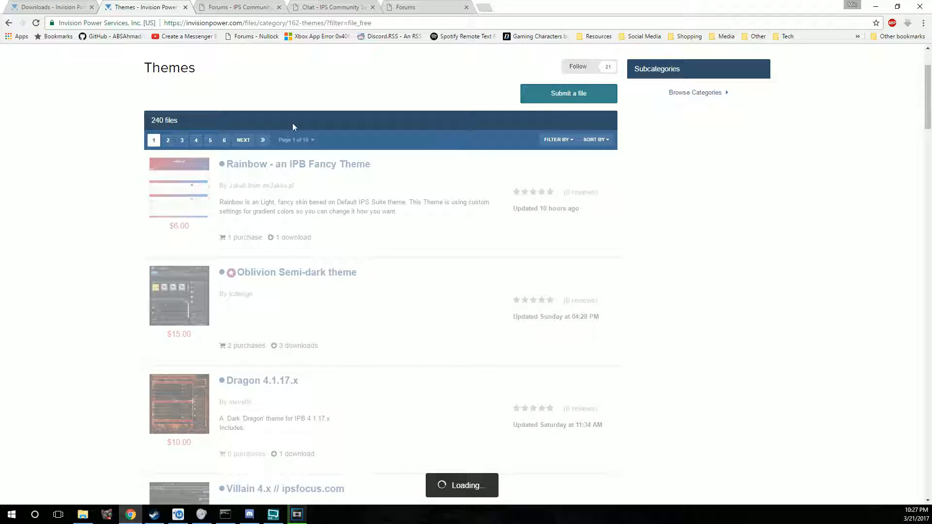
{"action": "mouse_move", "coordinate": [300, 223]}
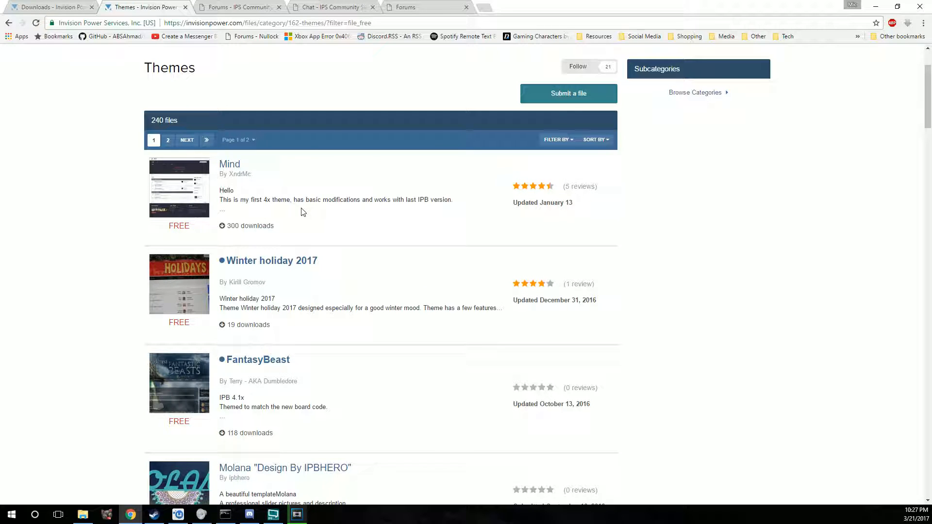
{"action": "scroll", "scroll_direction": "down", "scroll_amount": 3}
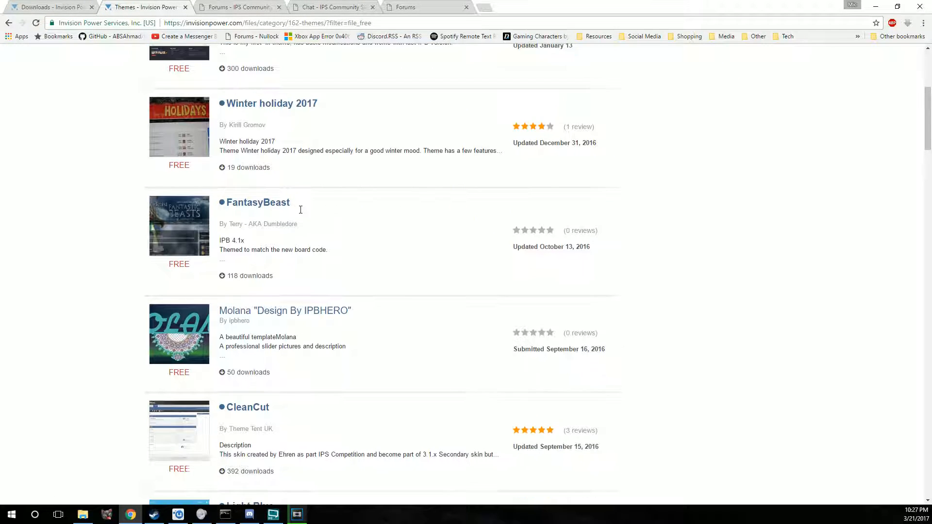
{"action": "scroll", "scroll_direction": "down", "scroll_amount": 3}
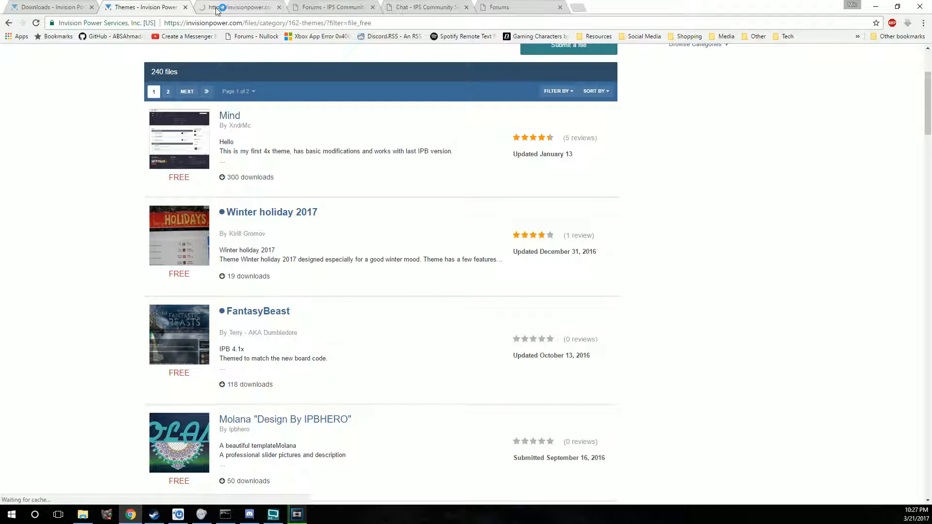
Step: View the Mind theme's file page and enlarge one of its screenshots, then close the lightbox
{"action": "left_click", "coordinate": [230, 116]}
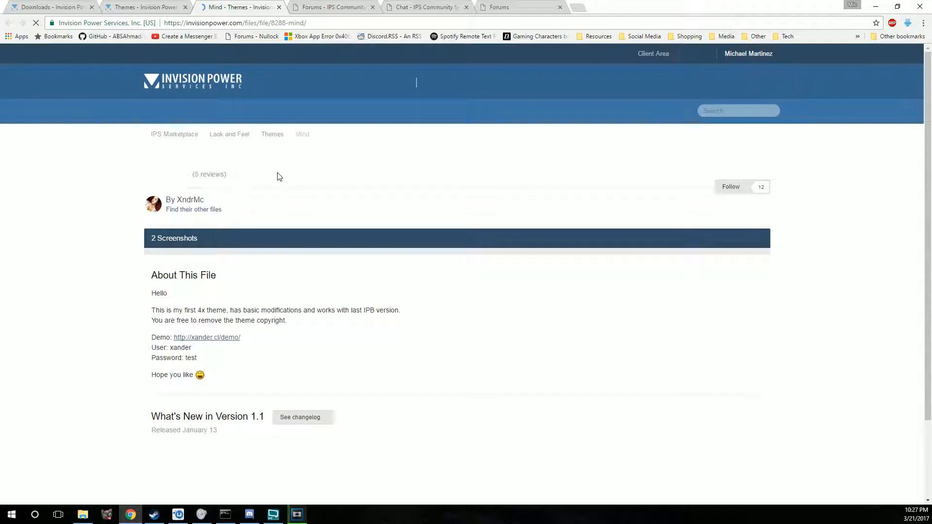
{"action": "scroll", "scroll_direction": "down", "scroll_amount": 3}
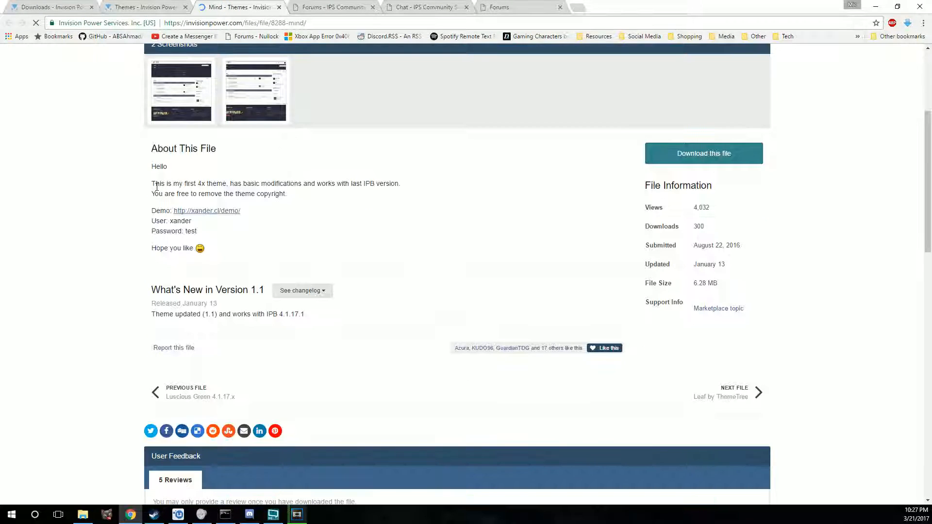
{"action": "left_click_drag", "start_coordinate": [152, 183], "coordinate": [197, 235]}
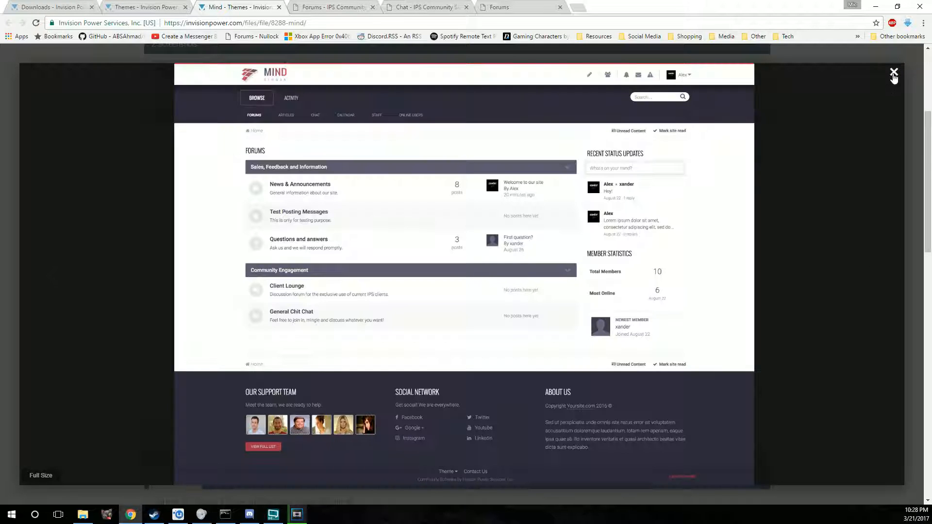
{"action": "left_click", "coordinate": [893, 76]}
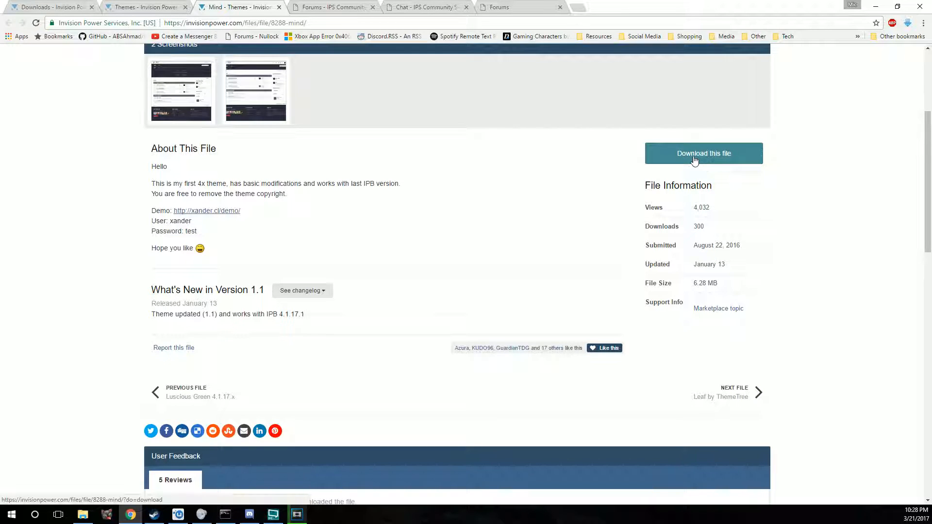
{"action": "mouse_move", "coordinate": [722, 163]}
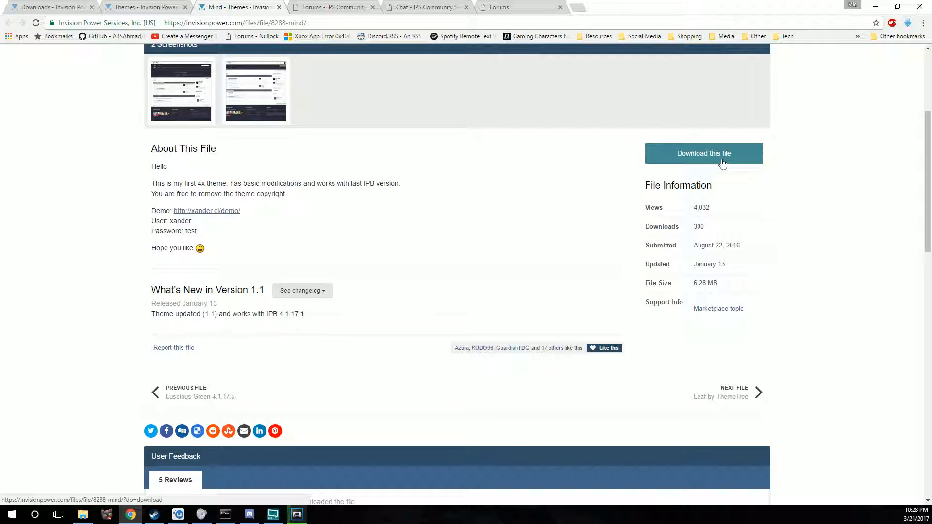
Step: Agree to the download terms and download the Mind 1.1.zip archive
{"action": "left_click", "coordinate": [704, 153]}
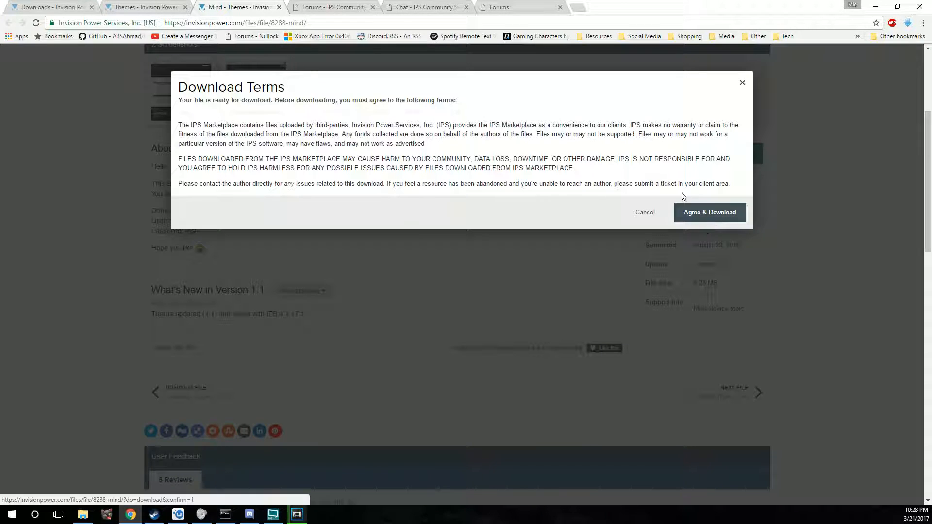
{"action": "left_click_drag", "start_coordinate": [177, 125], "coordinate": [584, 184]}
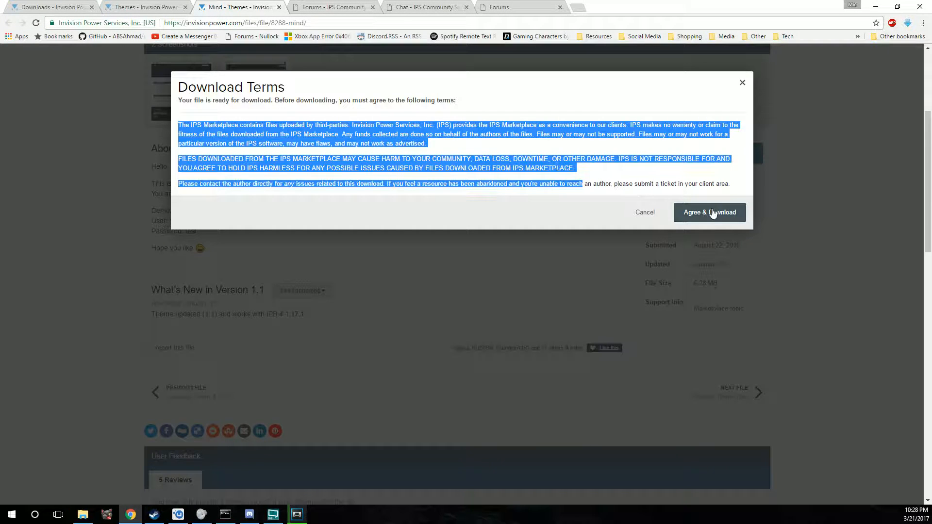
{"action": "left_click", "coordinate": [709, 212]}
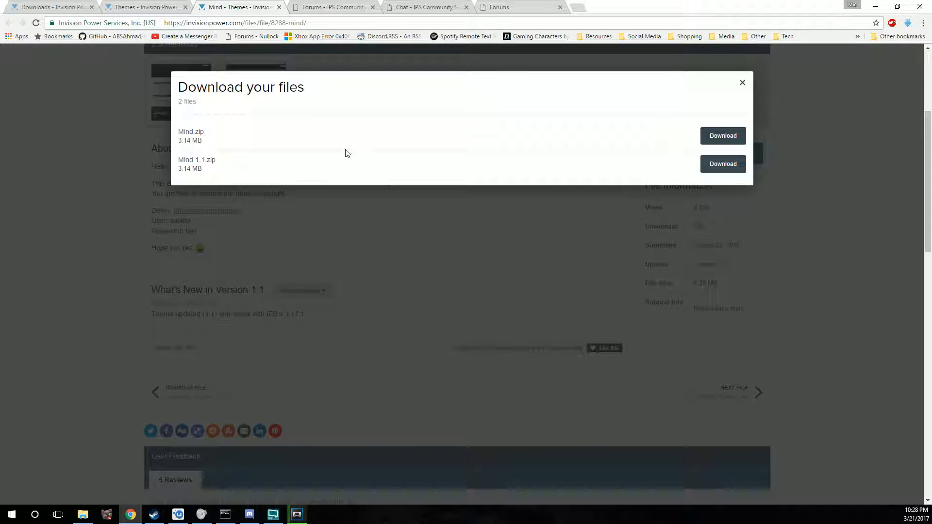
{"action": "left_click_drag", "start_coordinate": [178, 131], "coordinate": [214, 164]}
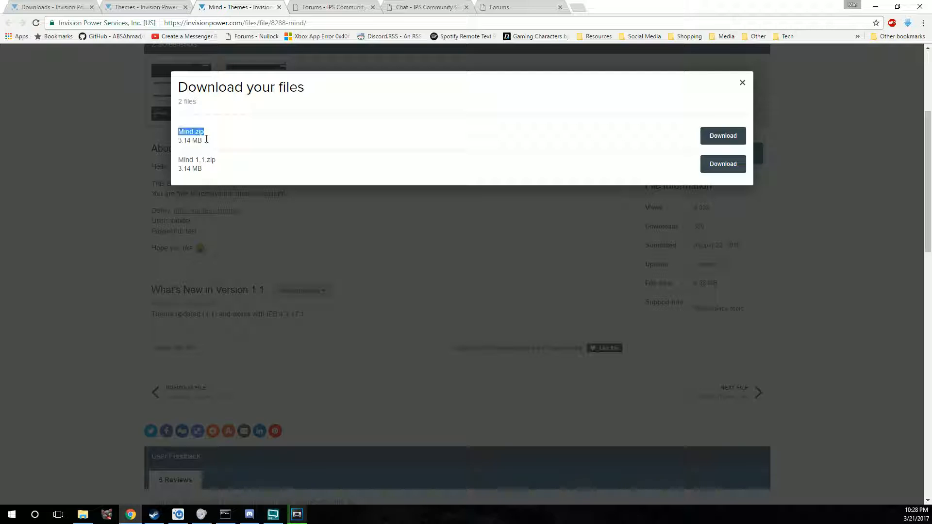
{"action": "left_click", "coordinate": [722, 136]}
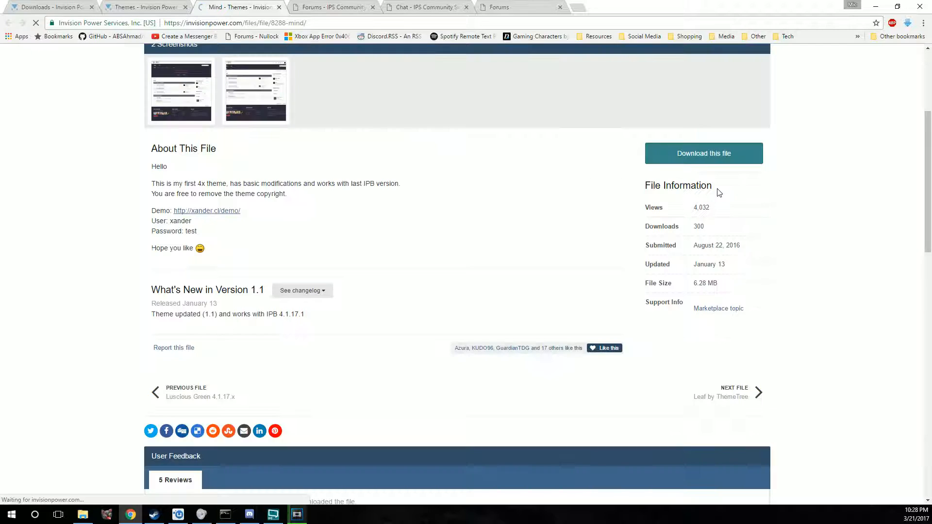
{"action": "left_click", "coordinate": [704, 153]}
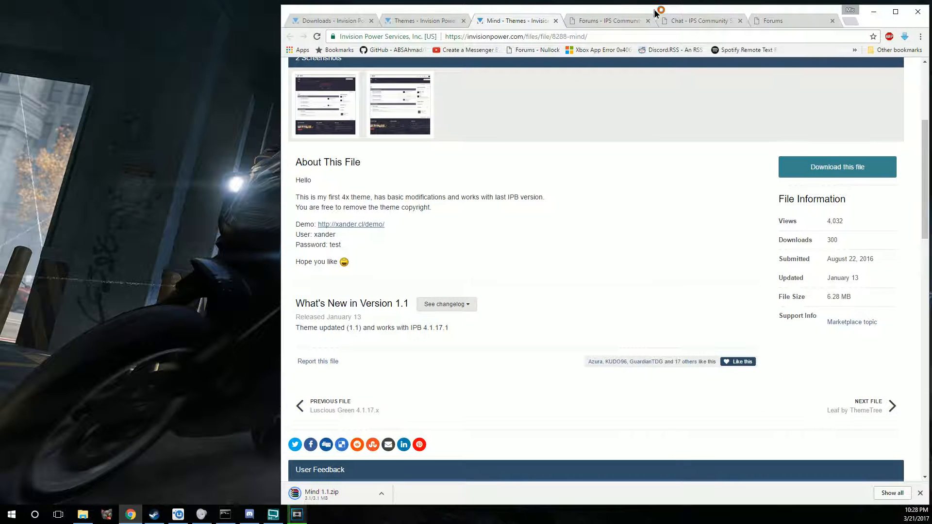
Step: Browse the Mind 1.1.zip archive in WinRAR, including its Fonts folder
{"action": "left_click", "coordinate": [325, 494]}
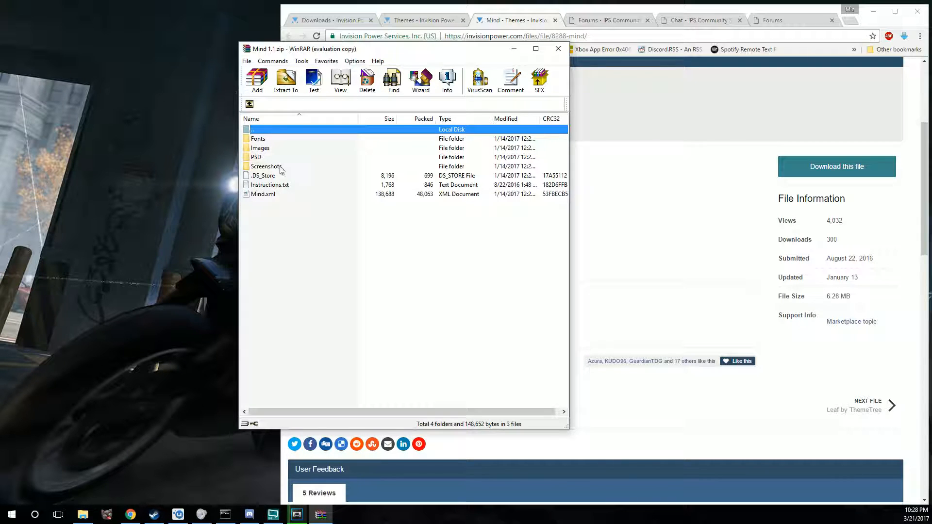
{"action": "left_click", "coordinate": [262, 194]}
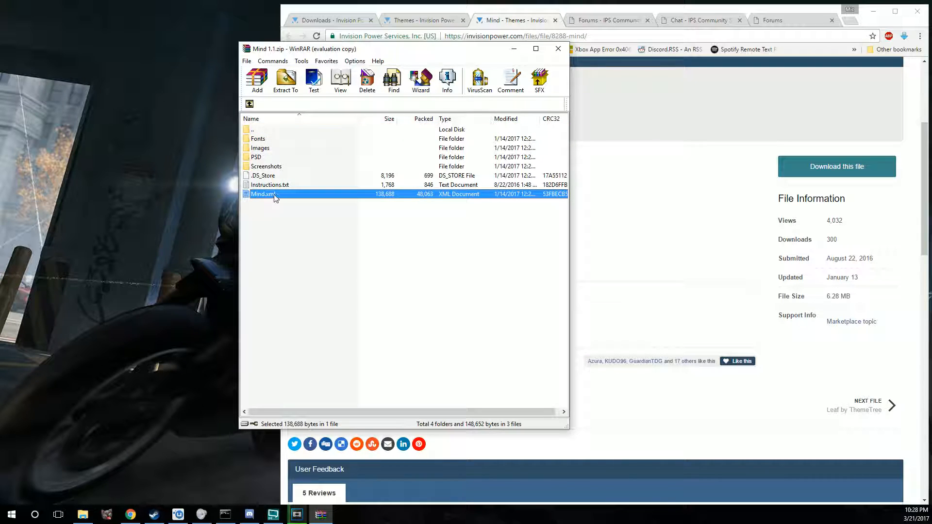
{"action": "left_click", "coordinate": [249, 104]}
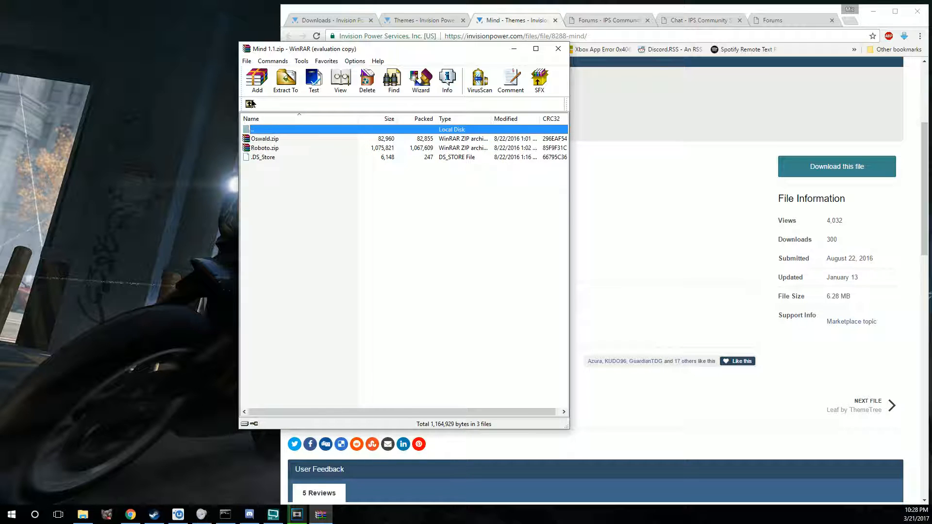
{"action": "left_click", "coordinate": [249, 104]}
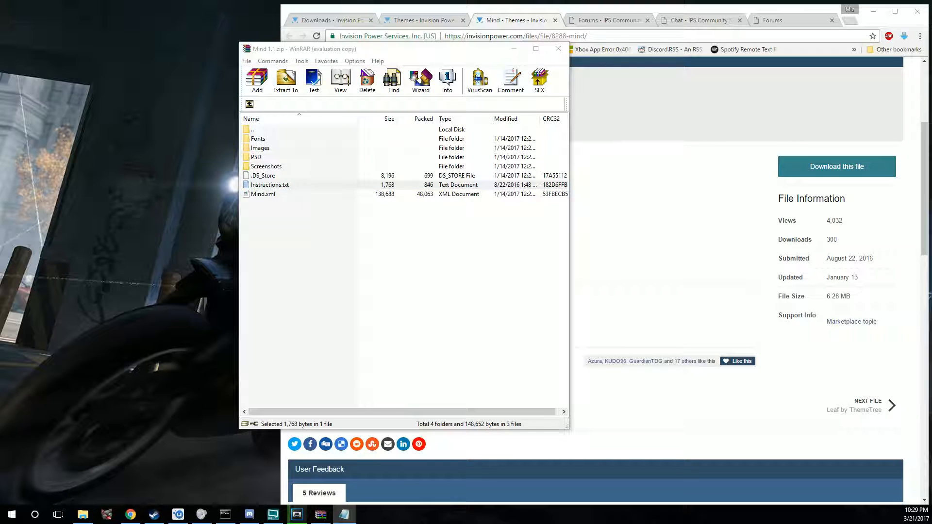
Step: Read Instructions.txt in Notepad, then extract Mind.xml onto the desktop
{"action": "double_click", "coordinate": [268, 185]}
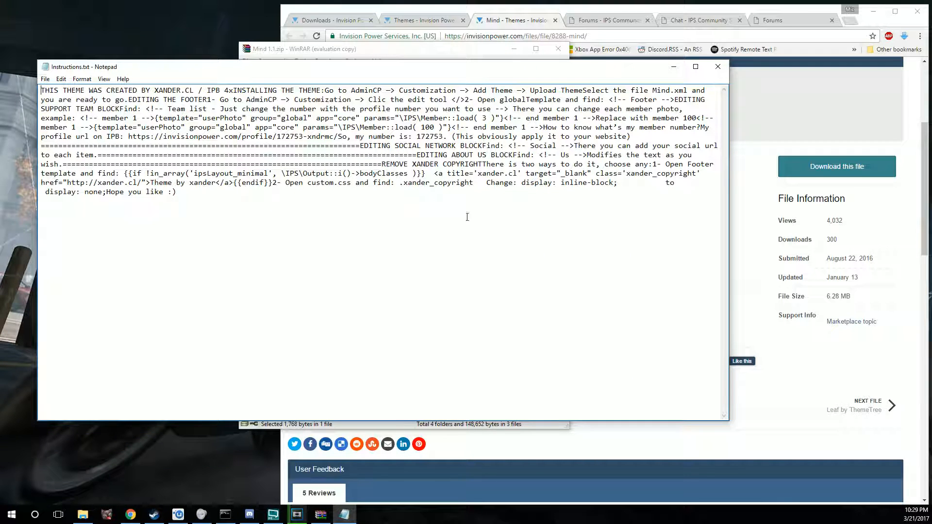
{"action": "mouse_move", "coordinate": [717, 66]}
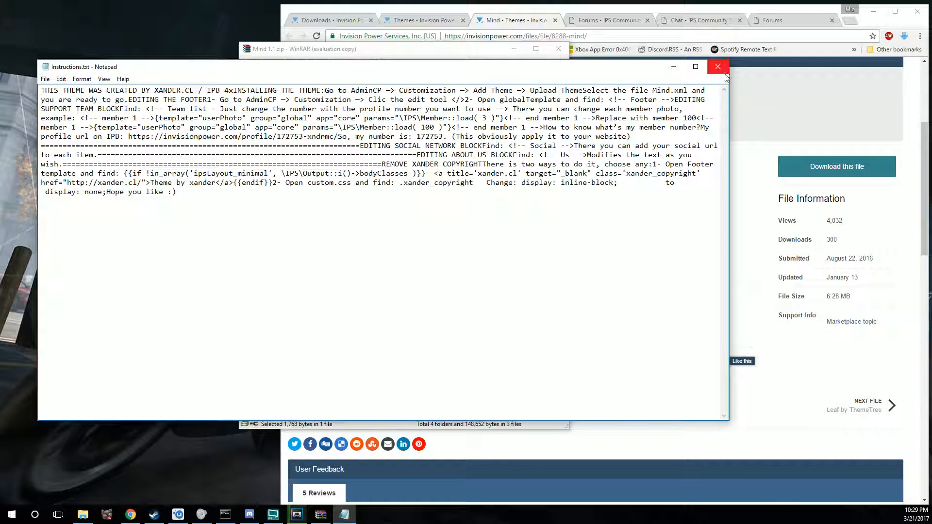
{"action": "left_click", "coordinate": [717, 66]}
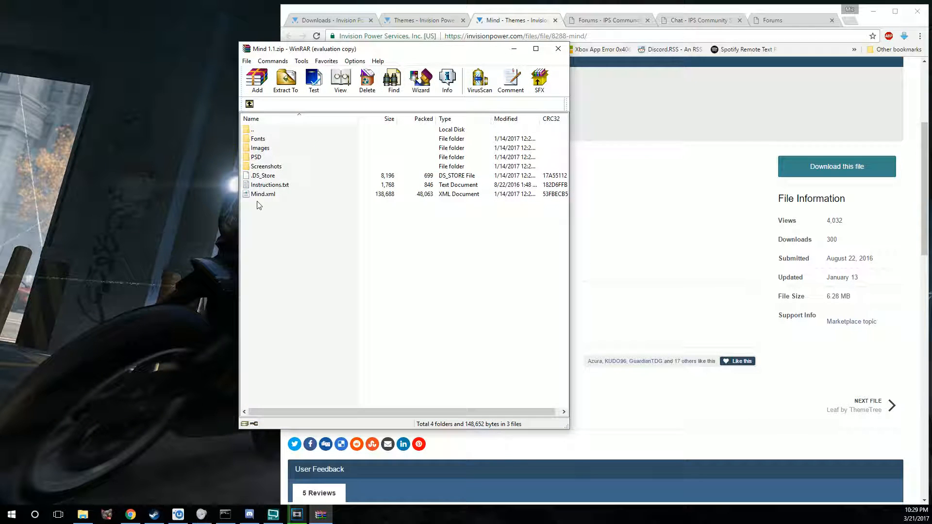
{"action": "left_click", "coordinate": [269, 185]}
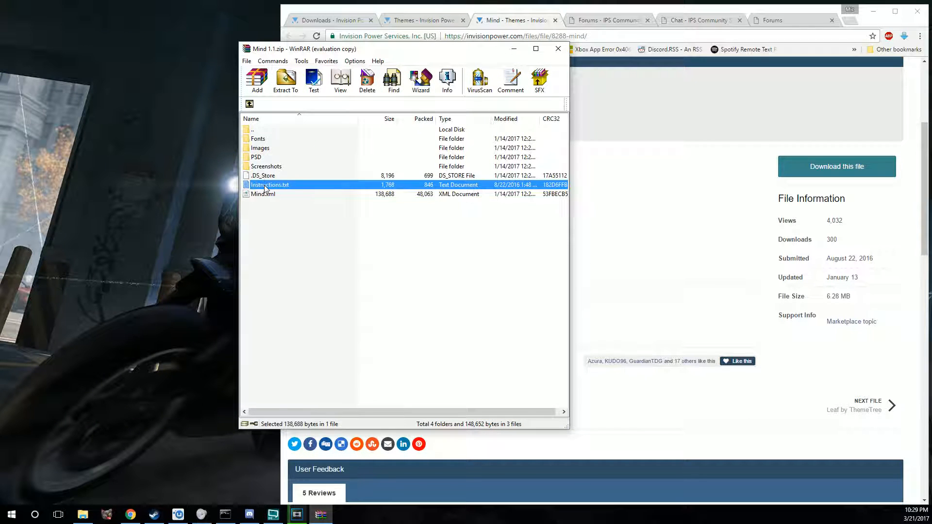
{"action": "double_click", "coordinate": [270, 184]}
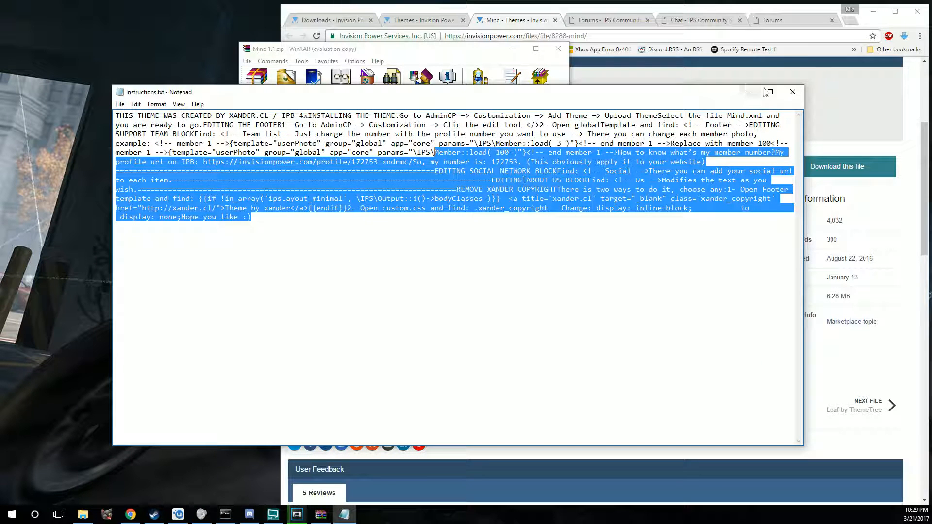
{"action": "left_click", "coordinate": [792, 92]}
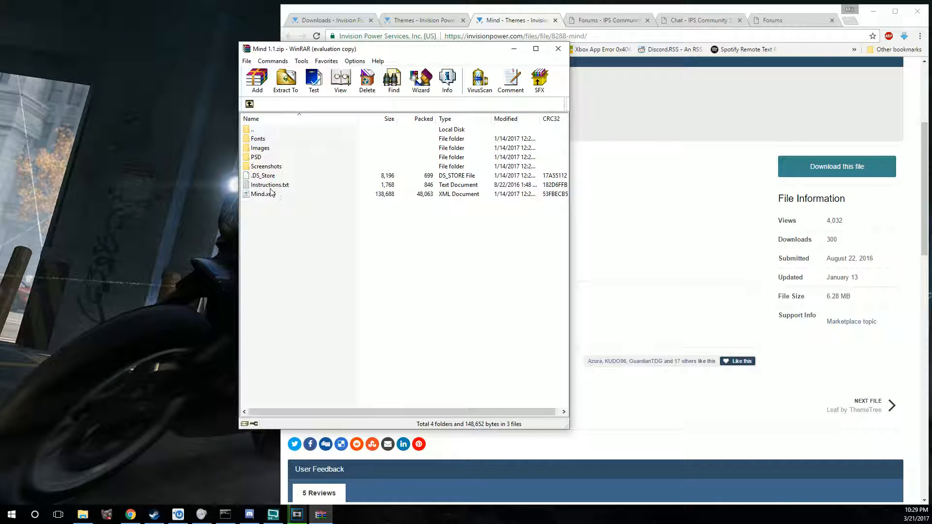
{"action": "double_click", "coordinate": [269, 185]}
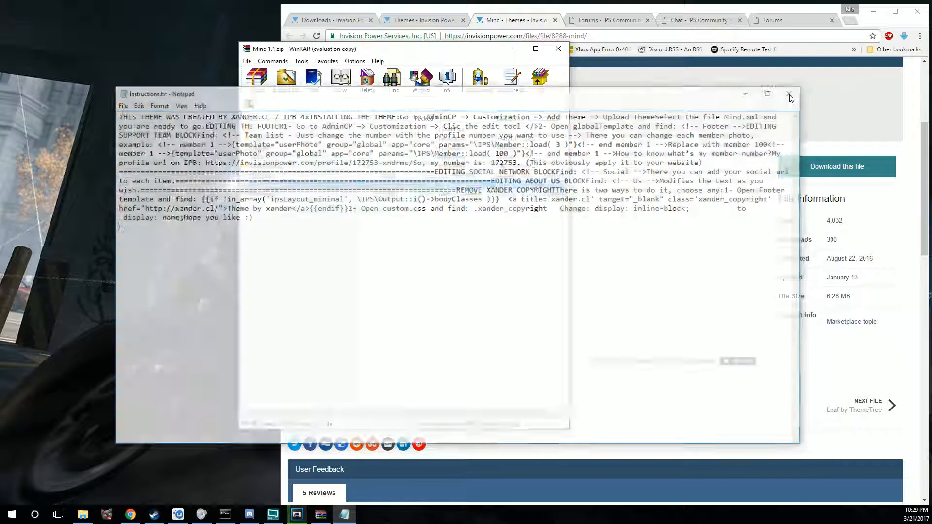
{"action": "left_click", "coordinate": [789, 93]}
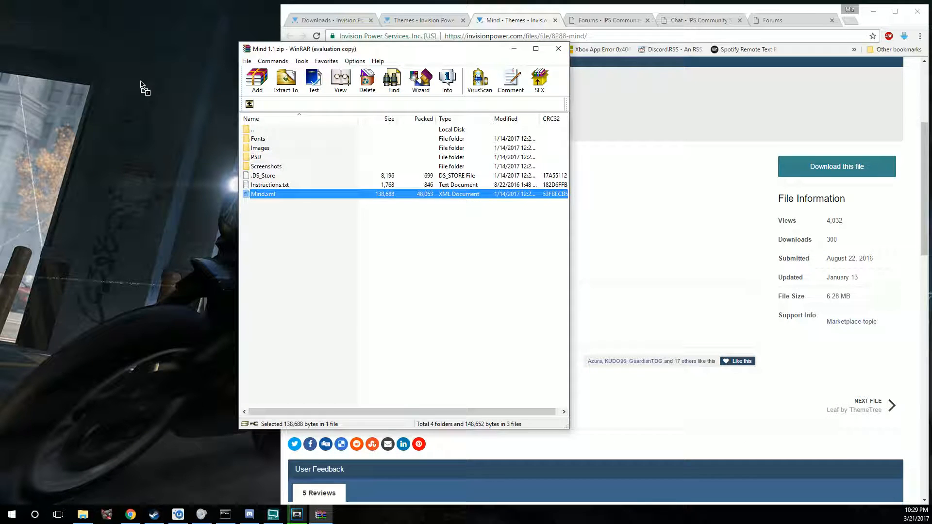
{"action": "left_click_drag", "start_coordinate": [263, 194], "coordinate": [129, 68]}
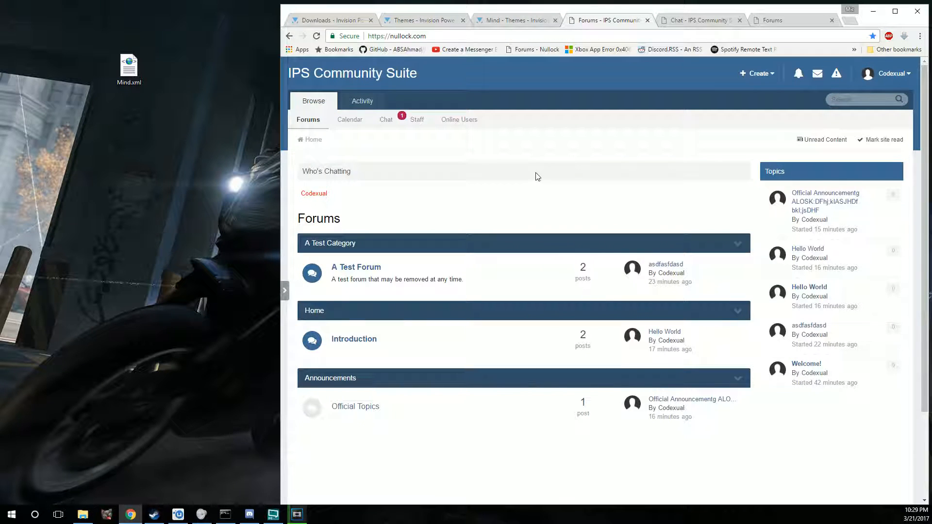
Step: Choose AdminCP from the account menu and sign in to reach the dashboard
{"action": "left_click", "coordinate": [887, 73]}
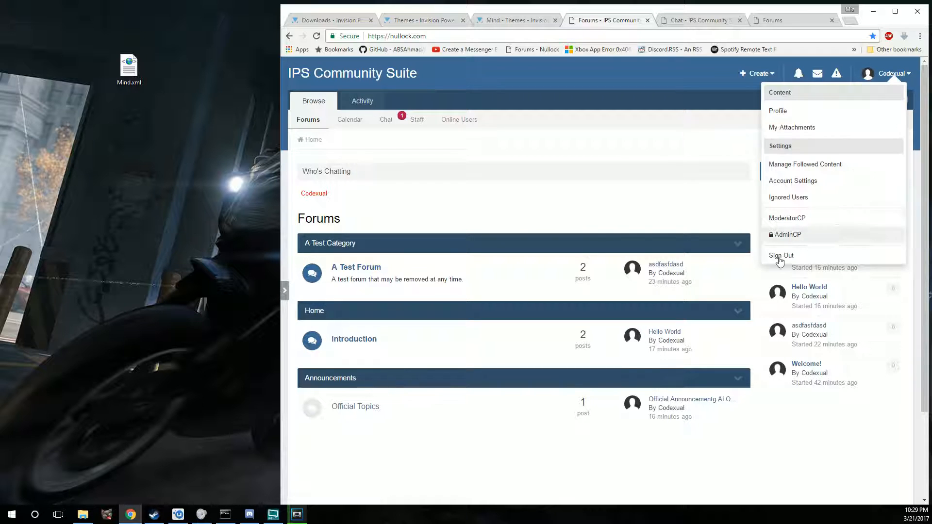
{"action": "left_click", "coordinate": [787, 234]}
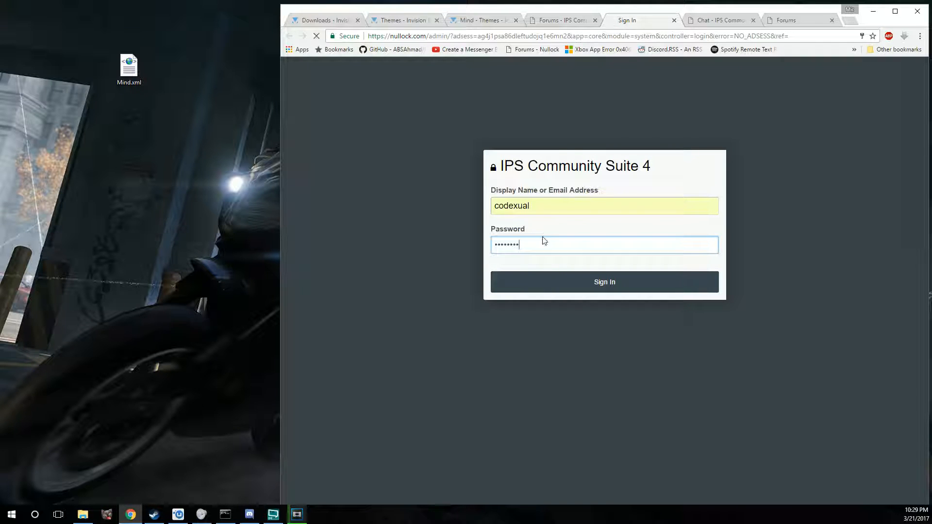
{"action": "left_click", "coordinate": [603, 282]}
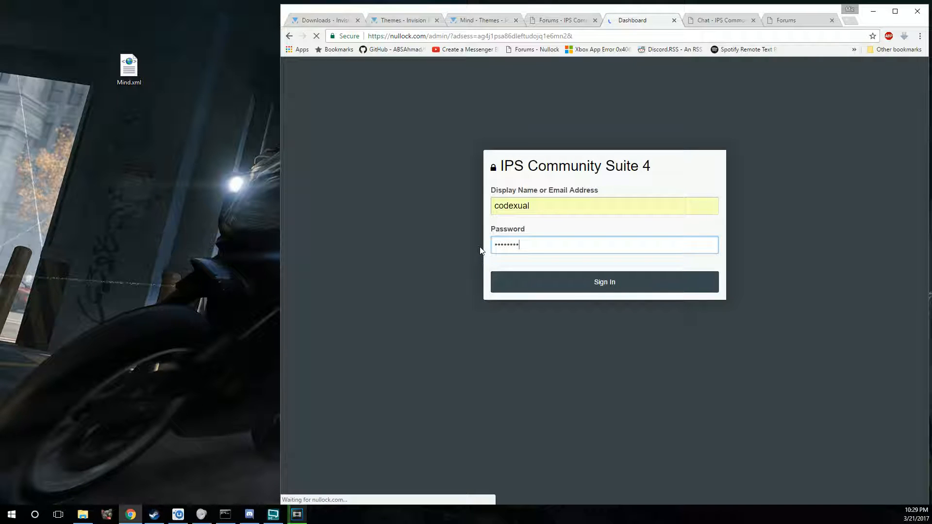
{"action": "left_click", "coordinate": [604, 281]}
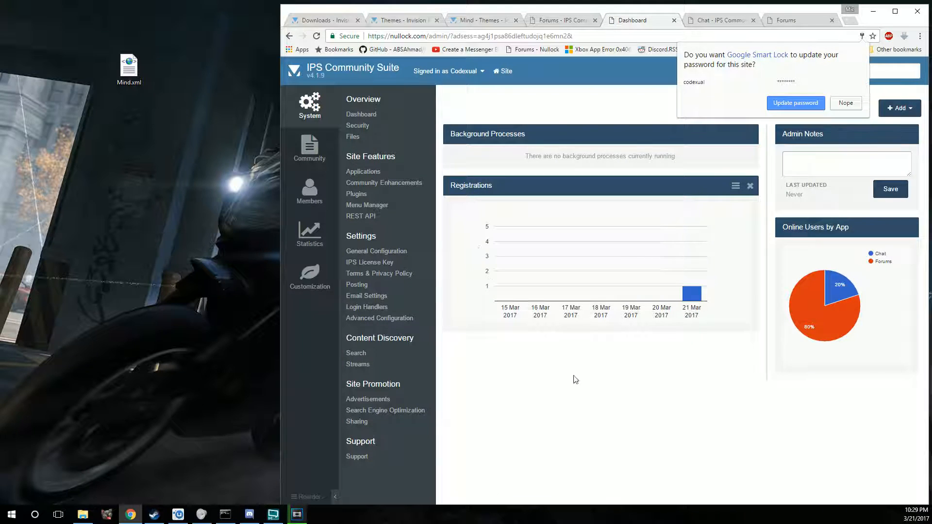
Step: Decline saving the password and go to Customization > Appearance > Themes listing the Default theme
{"action": "left_click", "coordinate": [844, 102]}
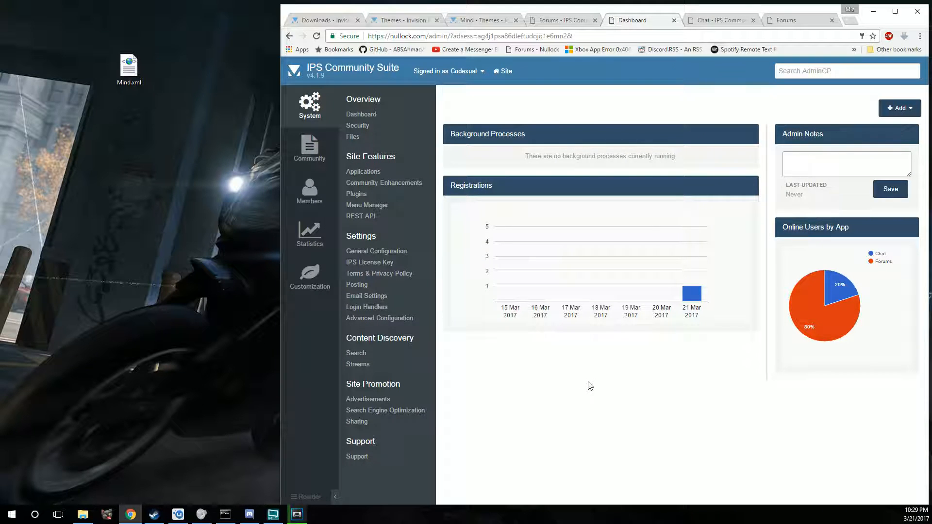
{"action": "left_click", "coordinate": [308, 275]}
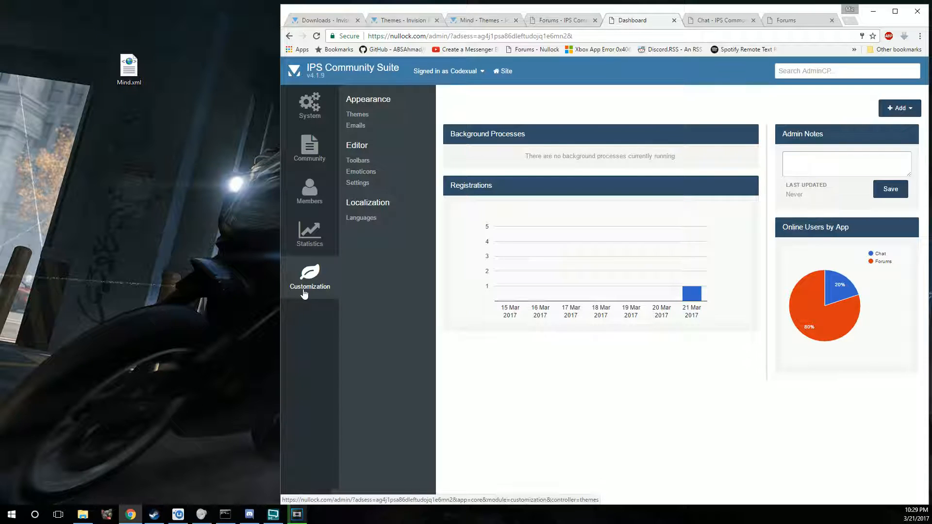
{"action": "left_click", "coordinate": [309, 106]}
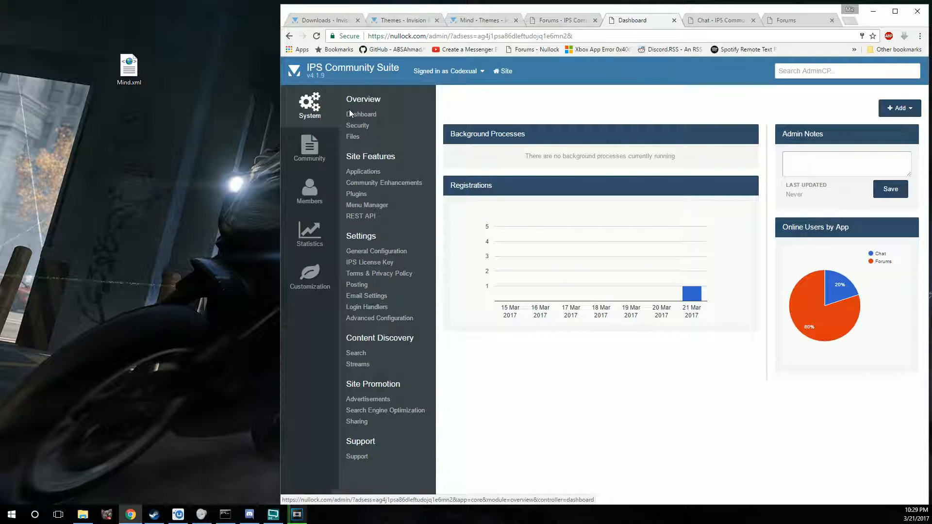
{"action": "left_click", "coordinate": [310, 277]}
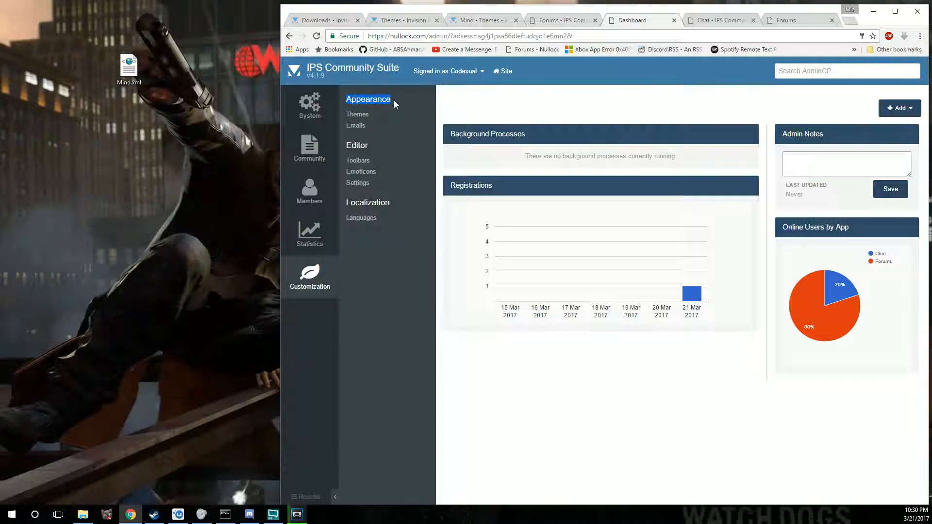
{"action": "left_click", "coordinate": [357, 114]}
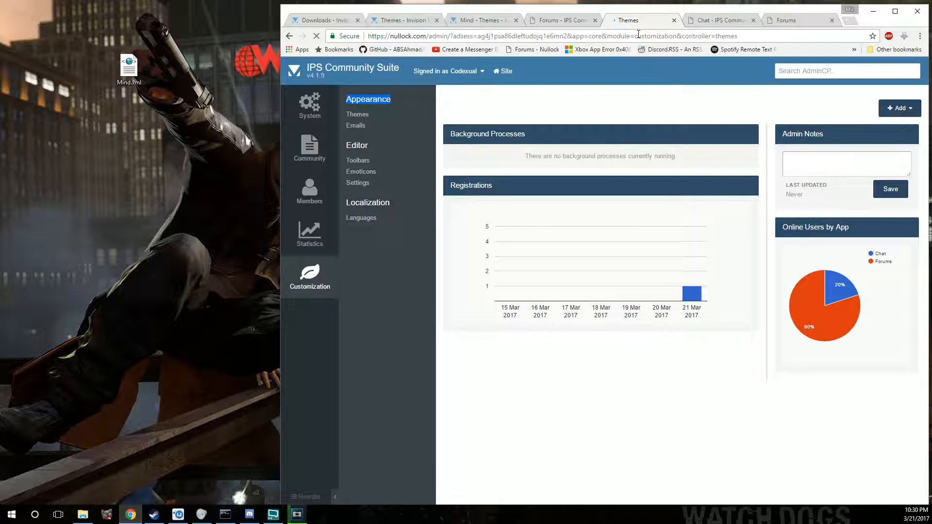
{"action": "left_click", "coordinate": [357, 115]}
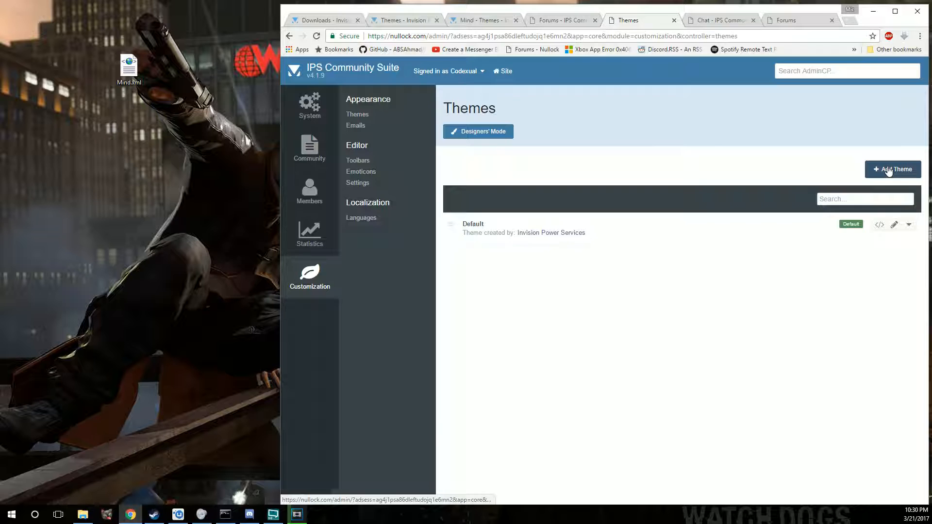
Step: Add a new theme by uploading Mind.xml and submit it for import
{"action": "left_click", "coordinate": [892, 169]}
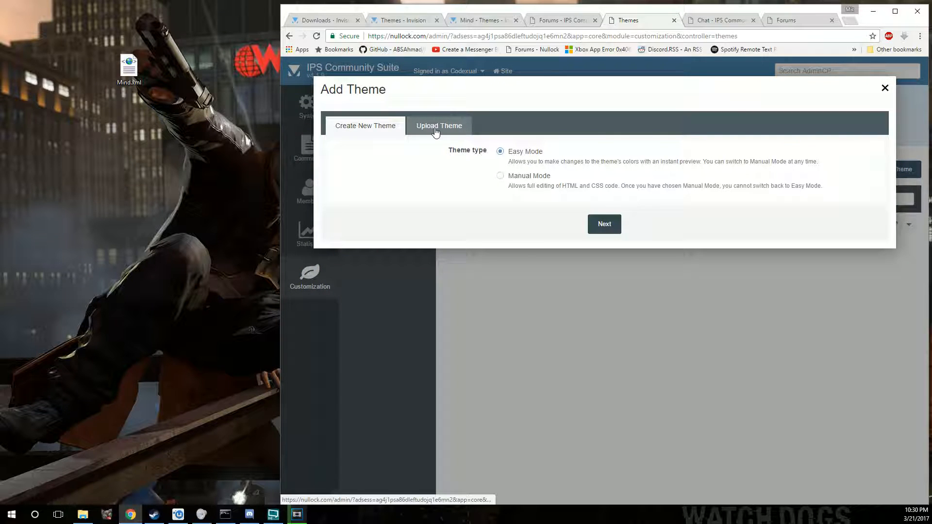
{"action": "mouse_move", "coordinate": [444, 136]}
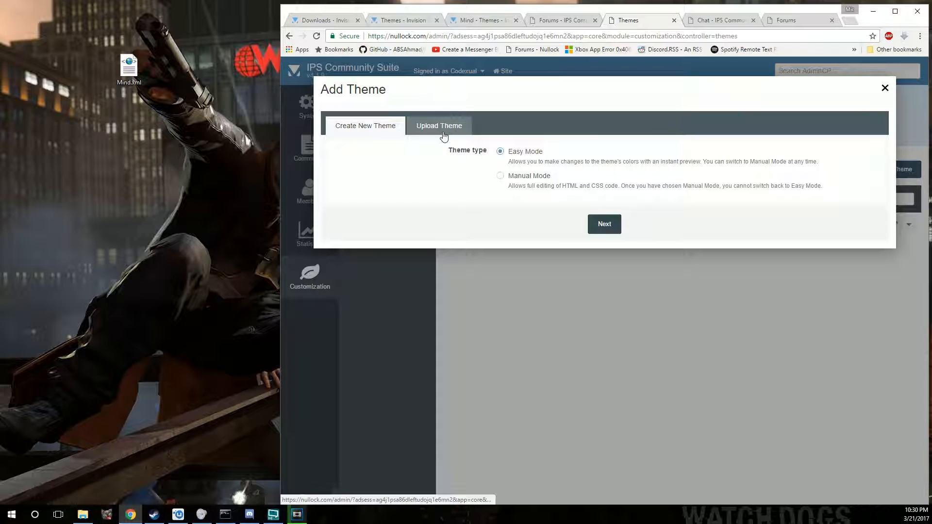
{"action": "left_click", "coordinate": [439, 125]}
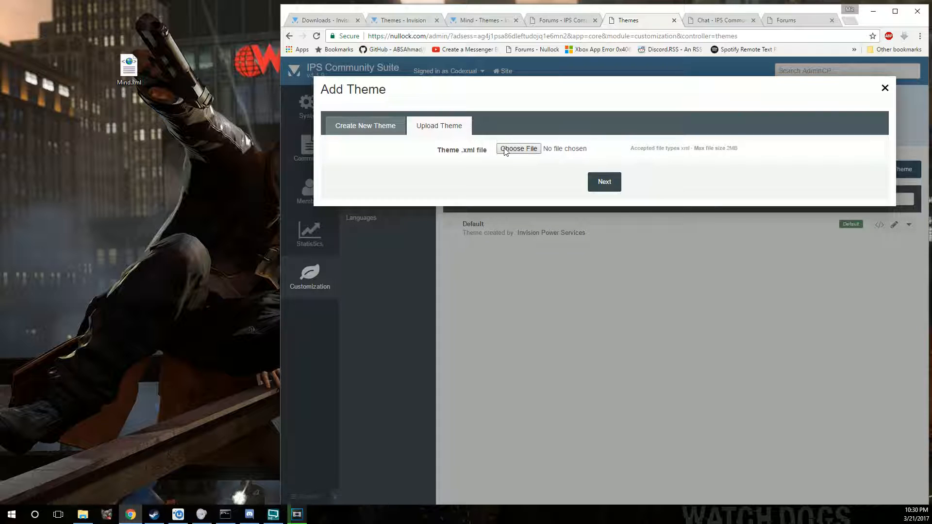
{"action": "mouse_move", "coordinate": [574, 92]}
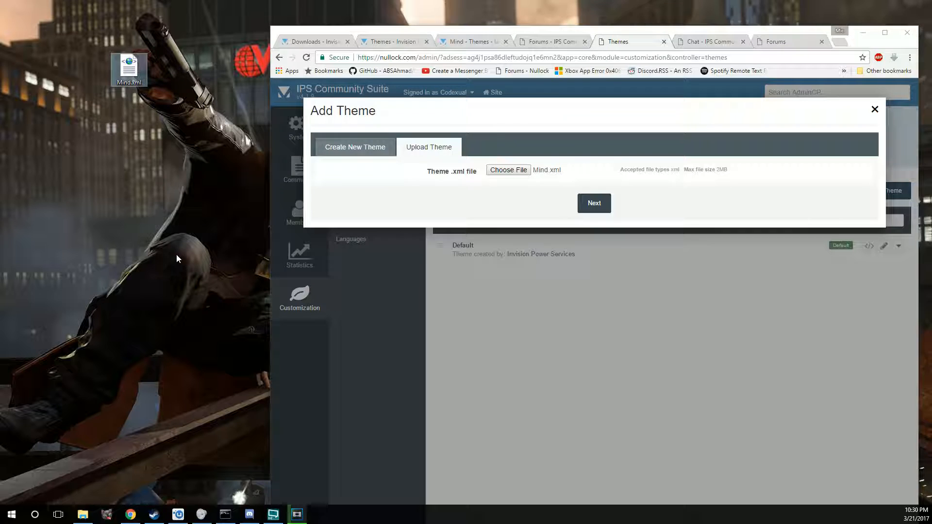
{"action": "left_click", "coordinate": [593, 202]}
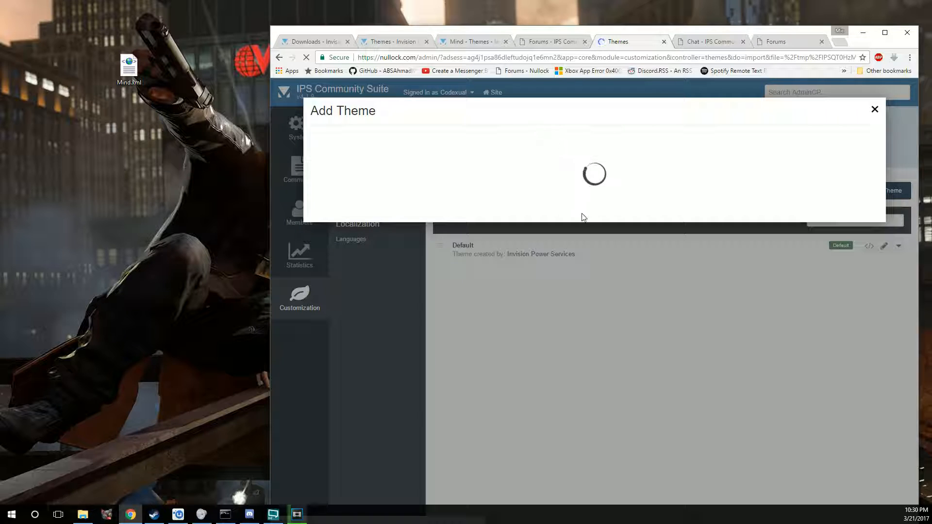
{"action": "mouse_move", "coordinate": [661, 172]}
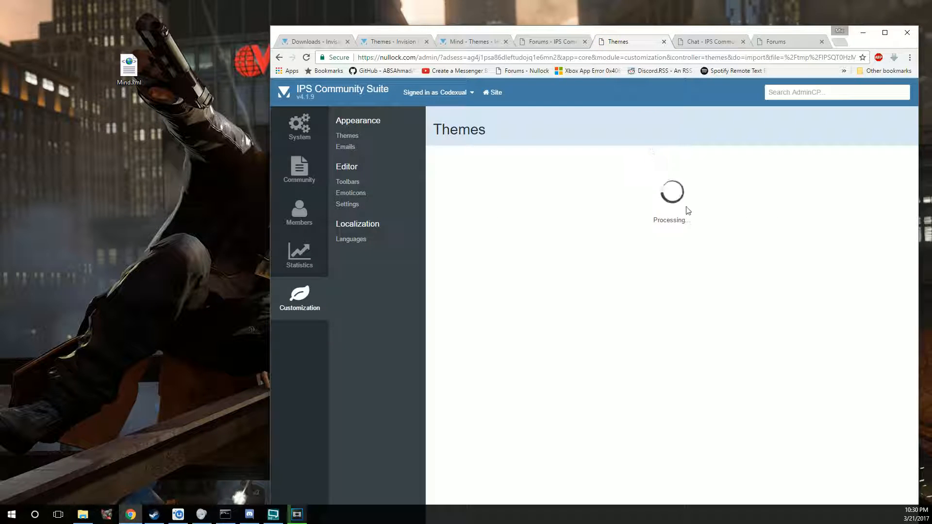
{"action": "mouse_move", "coordinate": [742, 178]}
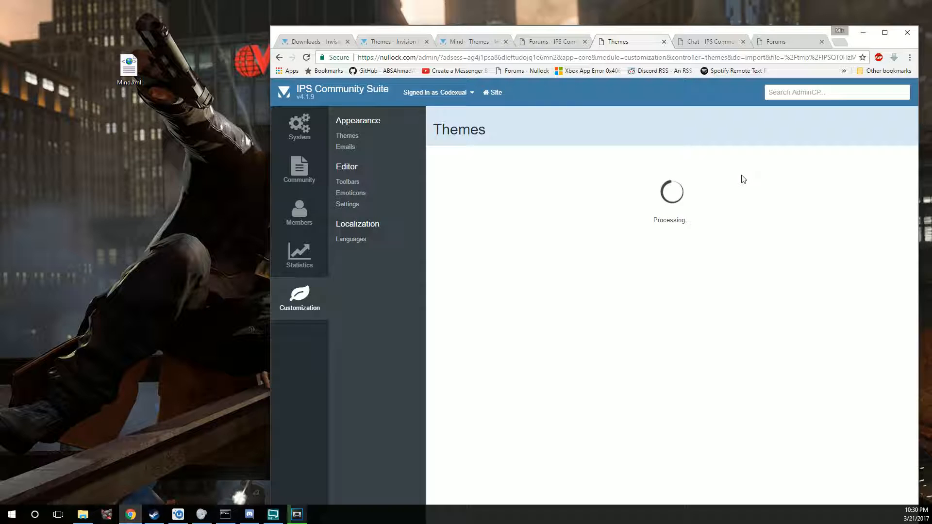
{"action": "mouse_move", "coordinate": [606, 165]}
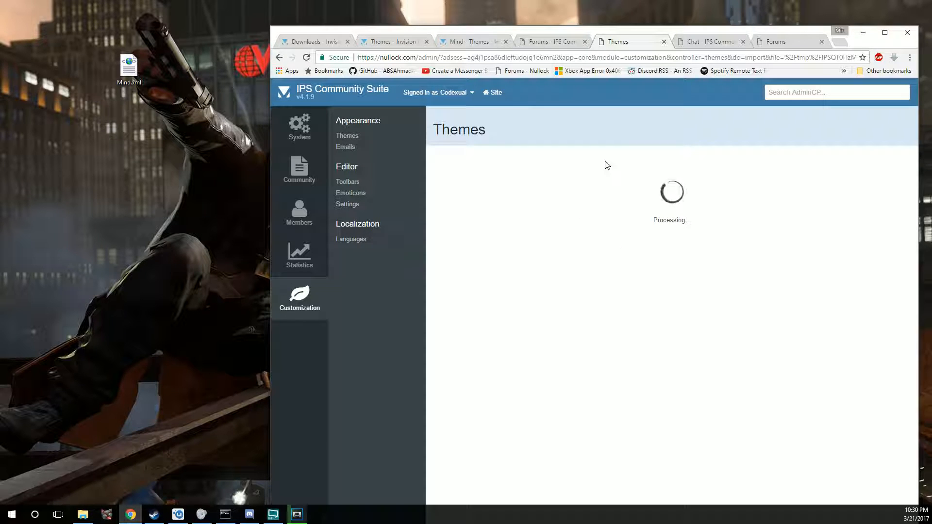
Step: Go to Customization > Appearance > Themes so Mind shows alongside Default
{"action": "left_click", "coordinate": [299, 171]}
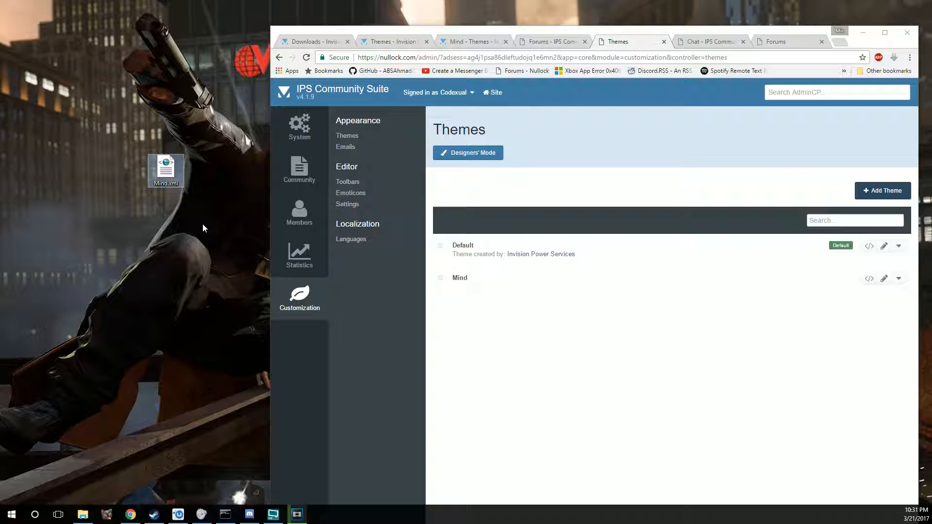
{"action": "left_click", "coordinate": [165, 171]}
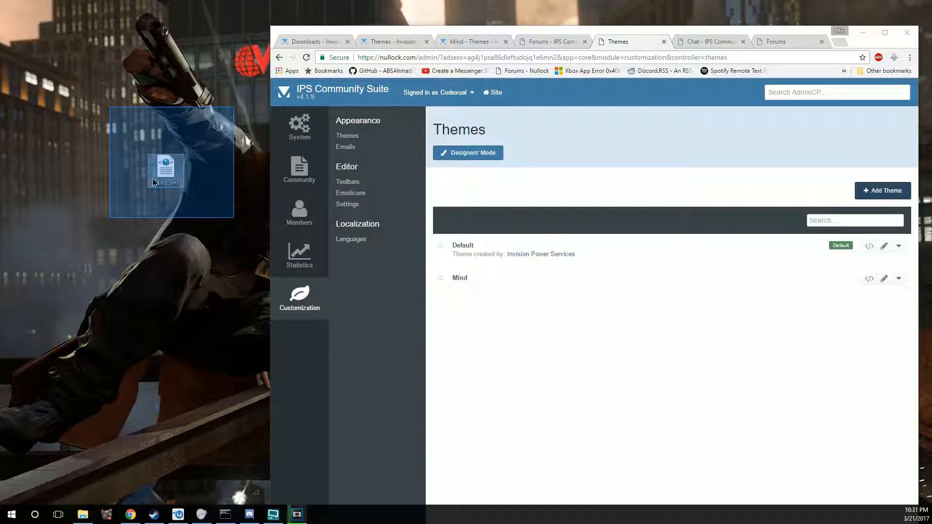
{"action": "left_click", "coordinate": [104, 129]}
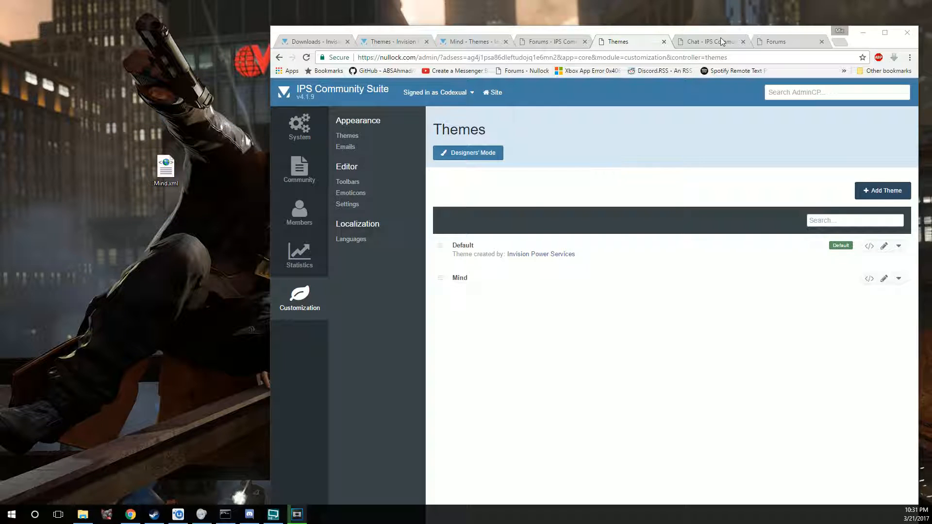
{"action": "left_click", "coordinate": [775, 42]}
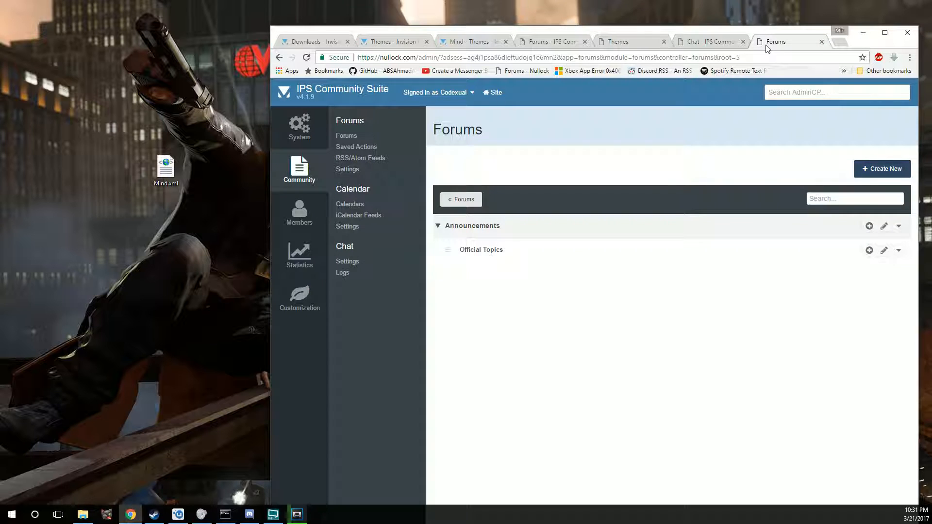
{"action": "left_click", "coordinate": [707, 41]}
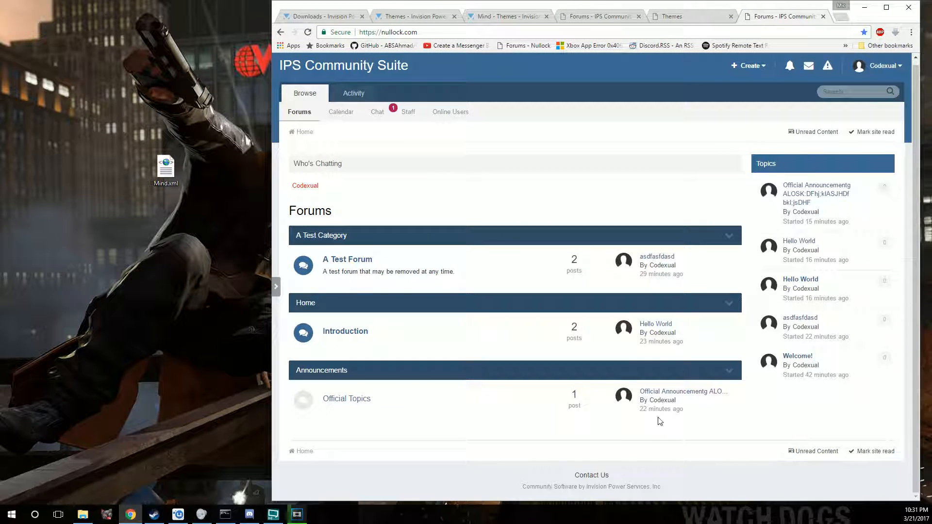
{"action": "mouse_move", "coordinate": [549, 479]}
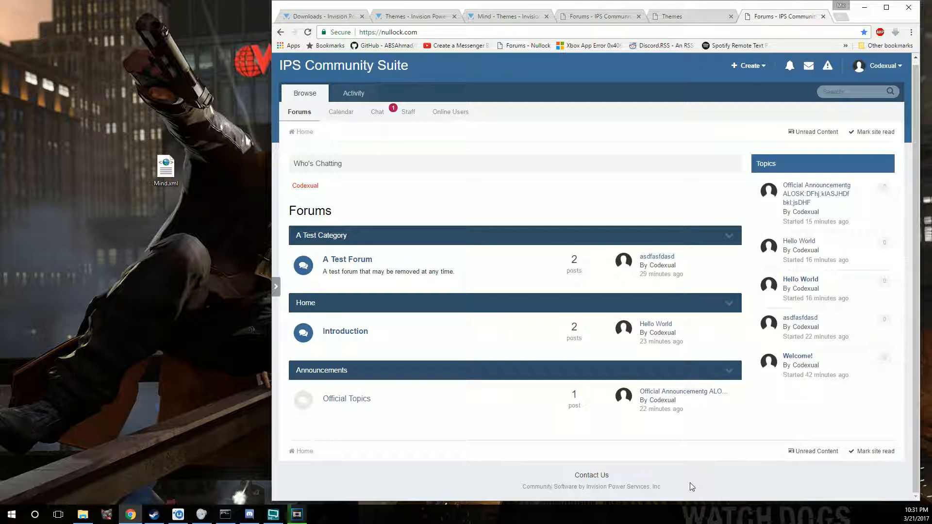
{"action": "left_click", "coordinate": [689, 17]}
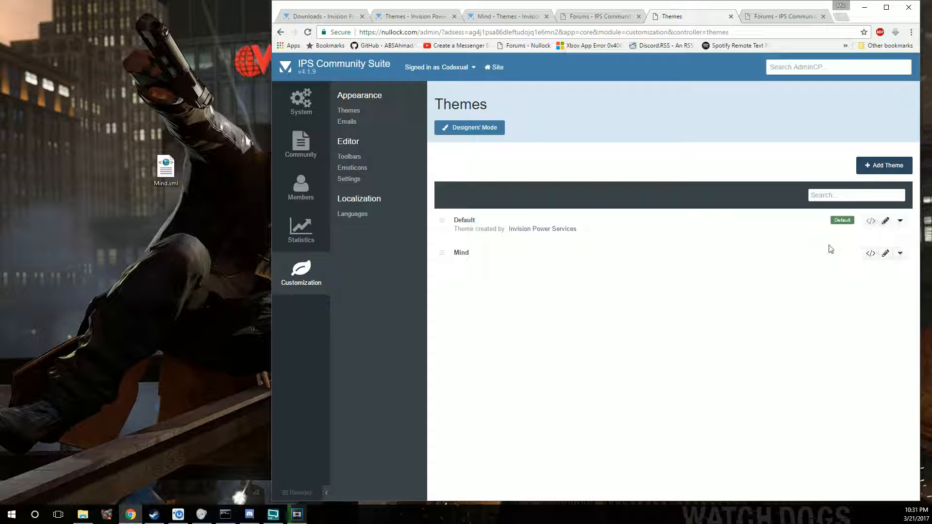
{"action": "mouse_move", "coordinate": [885, 253]}
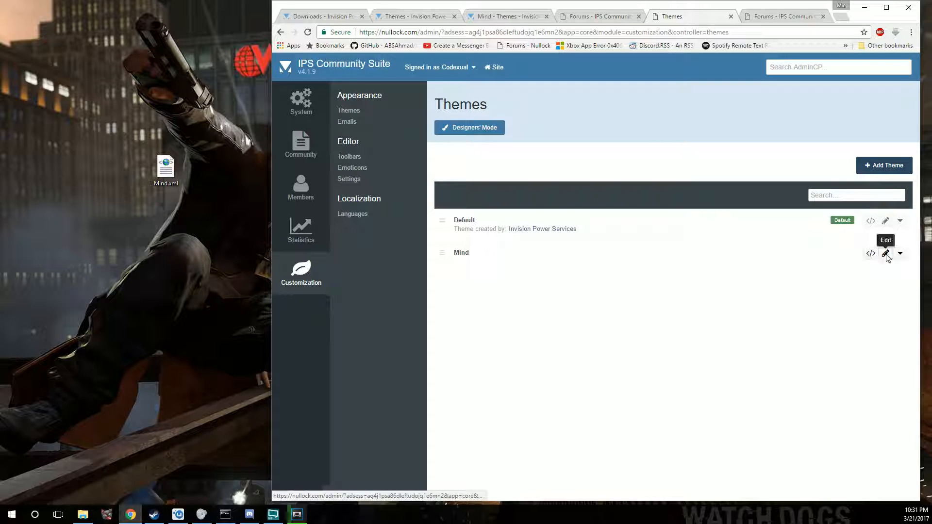
{"action": "left_click", "coordinate": [886, 253]}
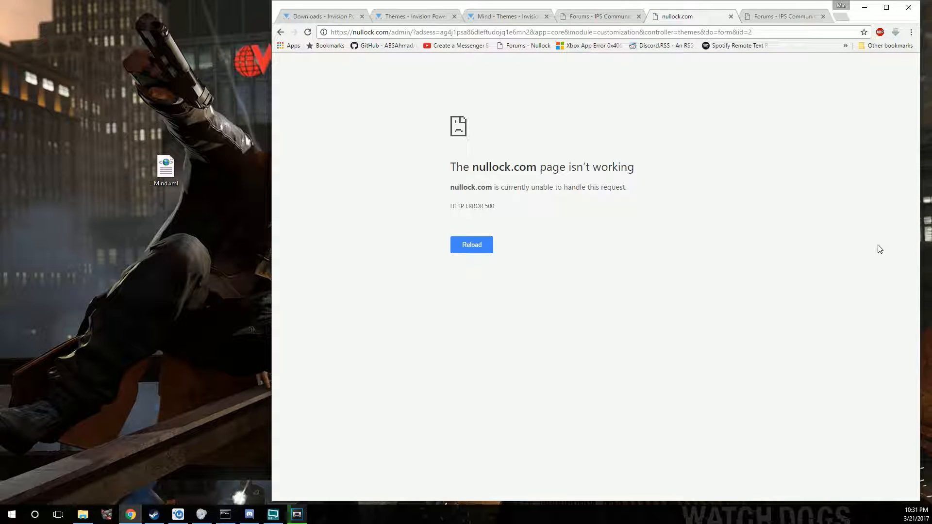
{"action": "left_click", "coordinate": [471, 245]}
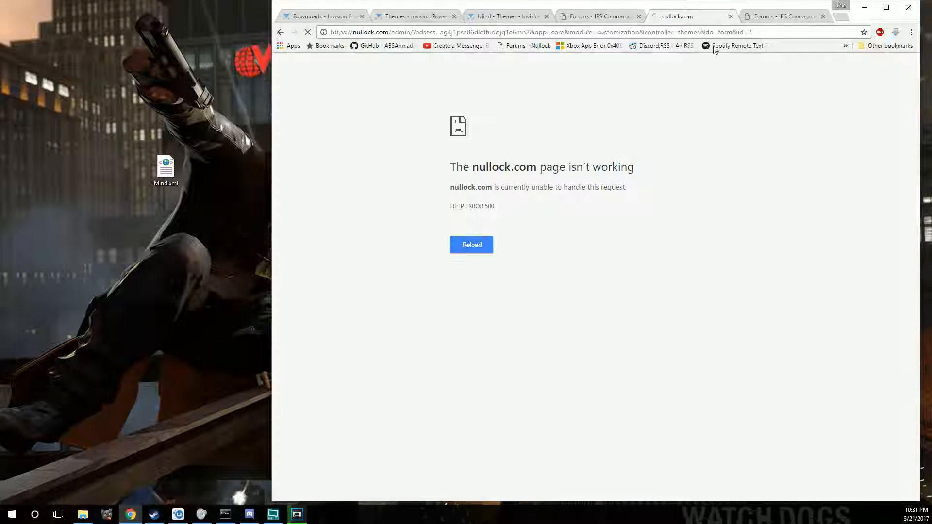
{"action": "left_click", "coordinate": [783, 17]}
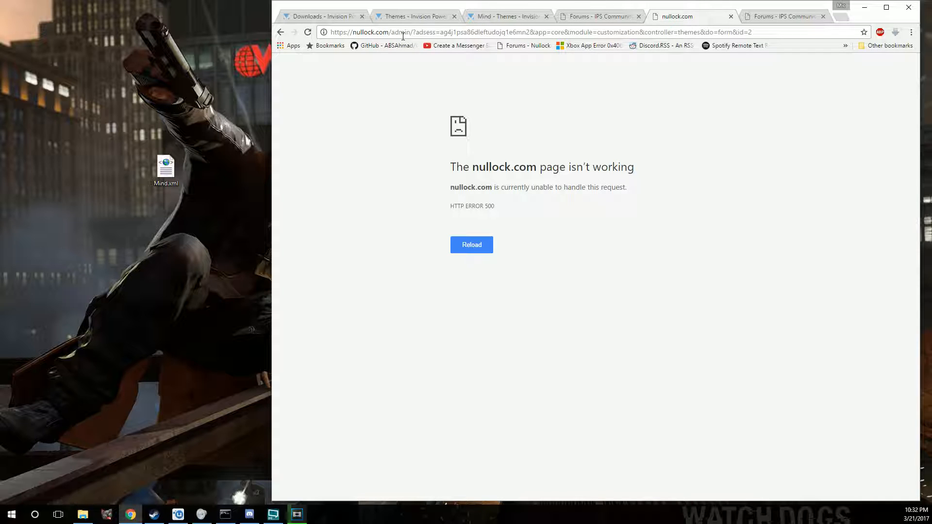
{"action": "type", "text": "https://nullock.com/admin/"}
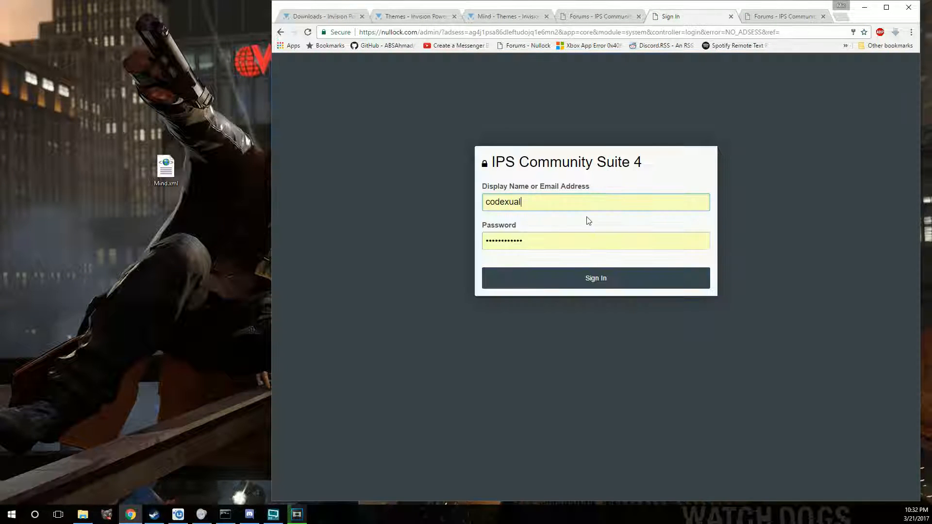
Step: Sign in to the AdminCP, decline Smart Lock, and enter the Customization section
{"action": "left_click", "coordinate": [594, 240]}
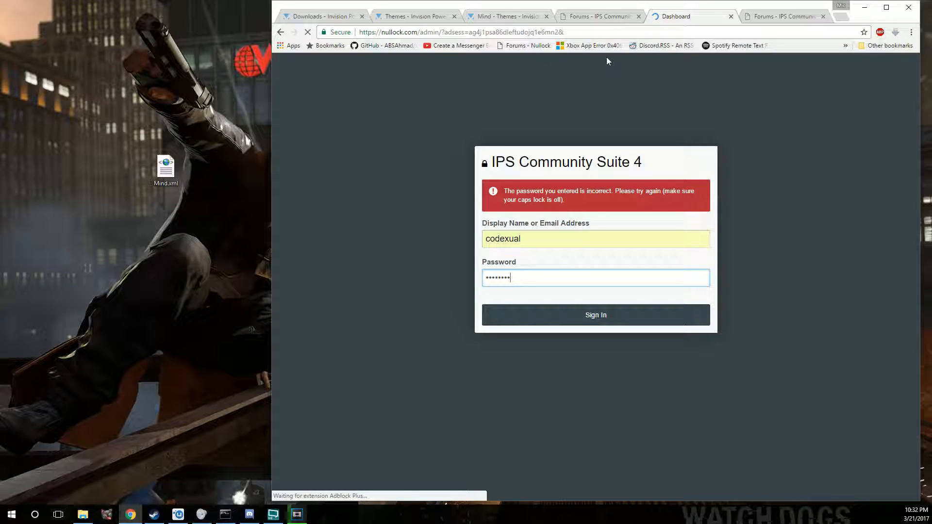
{"action": "left_click", "coordinate": [596, 315]}
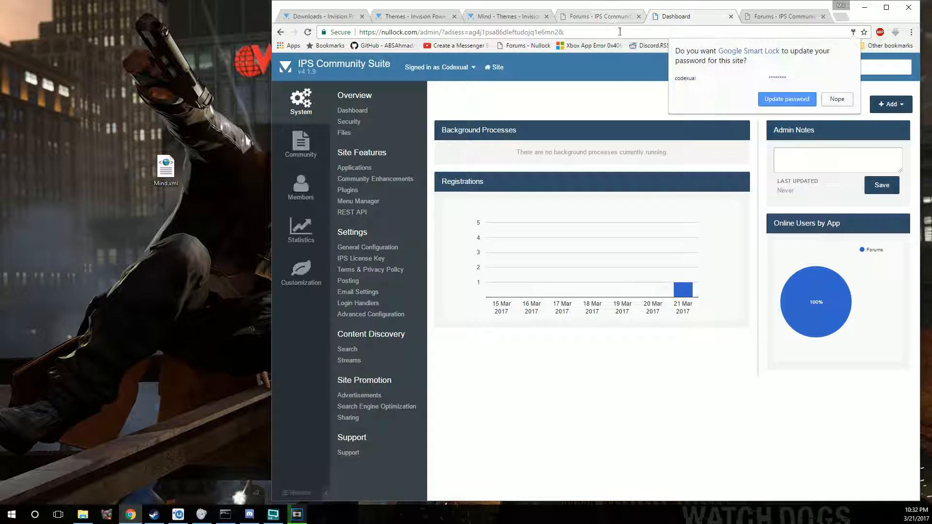
{"action": "left_click", "coordinate": [836, 99]}
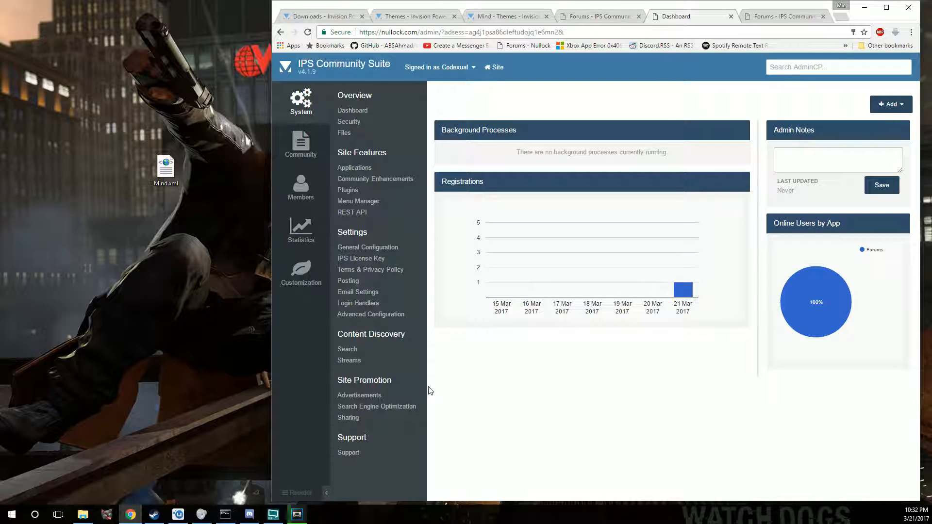
{"action": "left_click", "coordinate": [300, 274]}
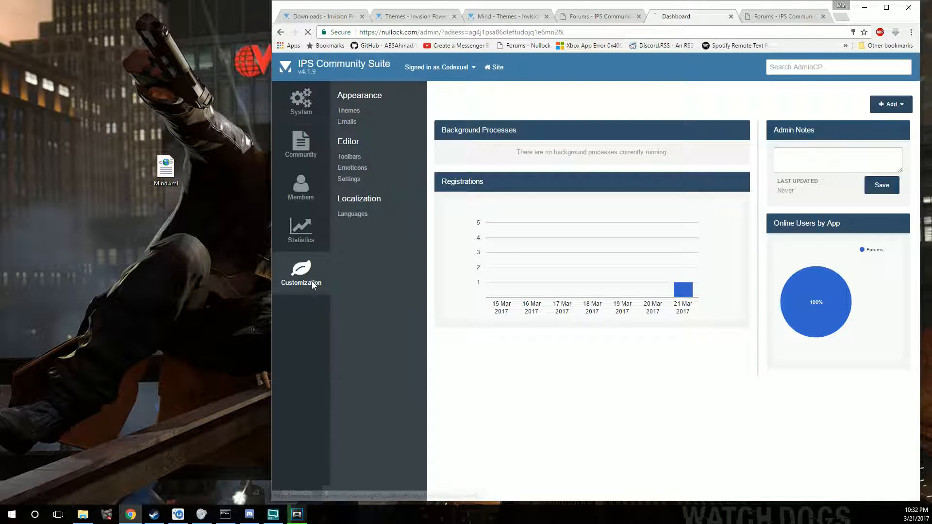
Step: View the Themes list and Mind's extra actions, then show the public forums maximized
{"action": "left_click", "coordinate": [349, 110]}
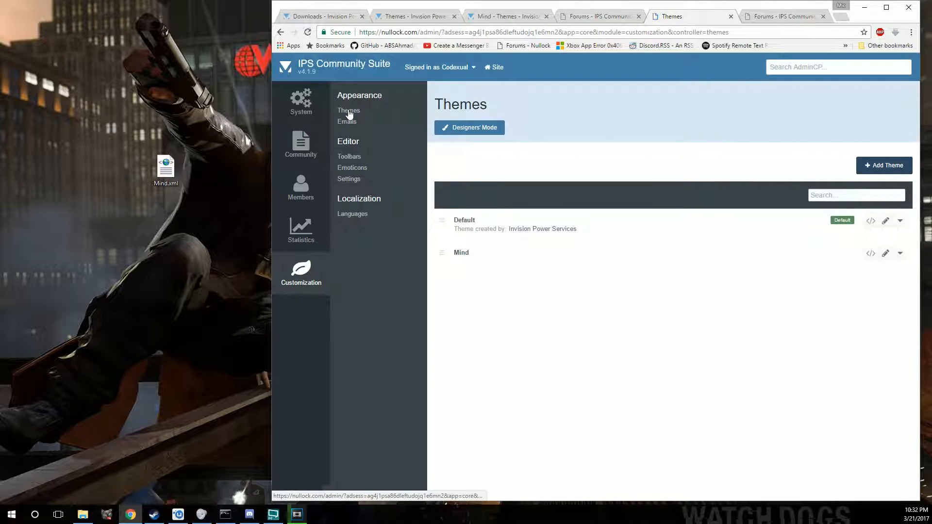
{"action": "mouse_move", "coordinate": [870, 254]}
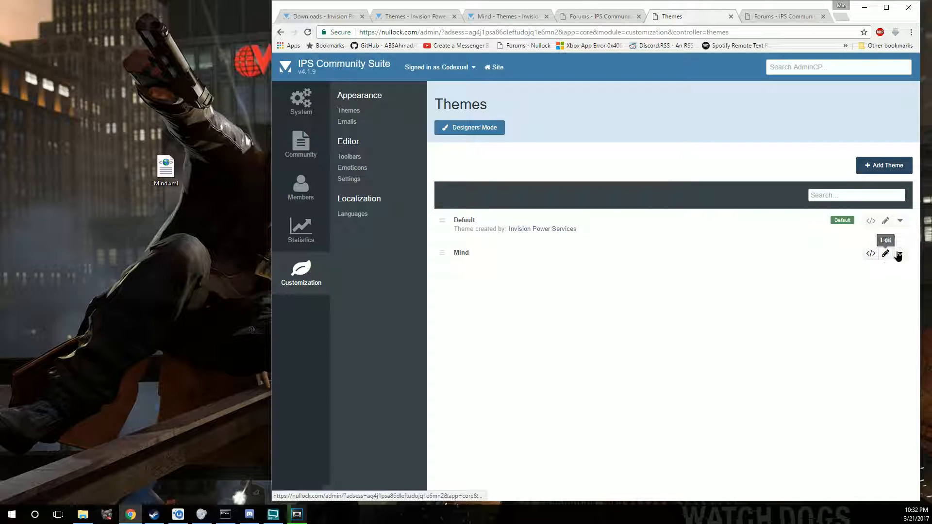
{"action": "left_click", "coordinate": [900, 253]}
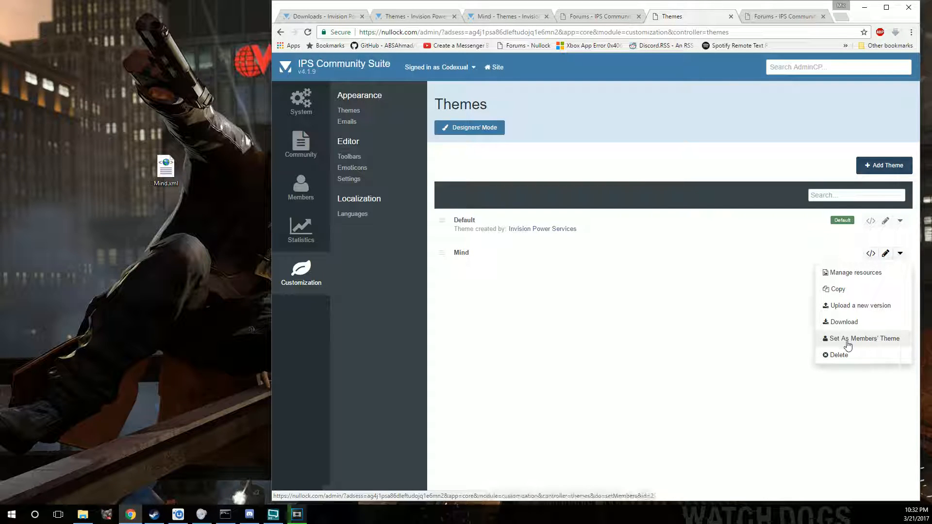
{"action": "mouse_move", "coordinate": [861, 338]}
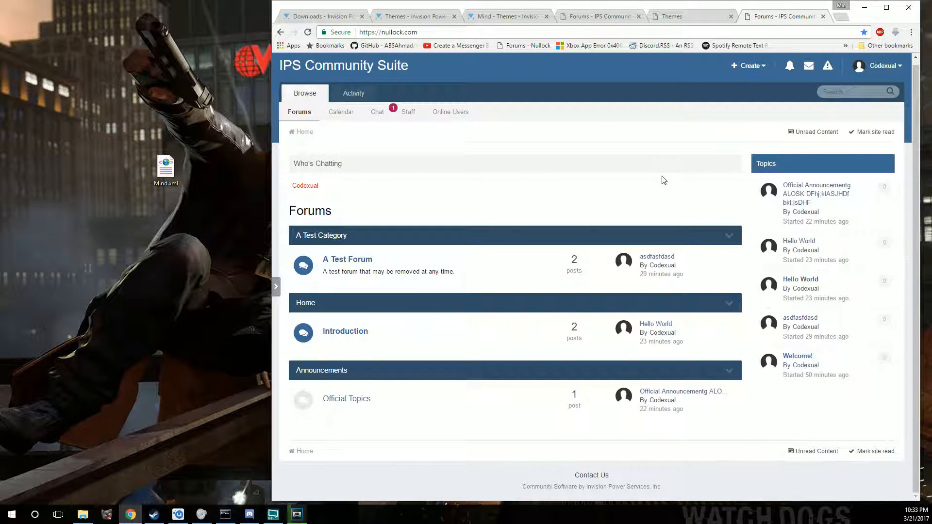
{"action": "mouse_move", "coordinate": [515, 81]}
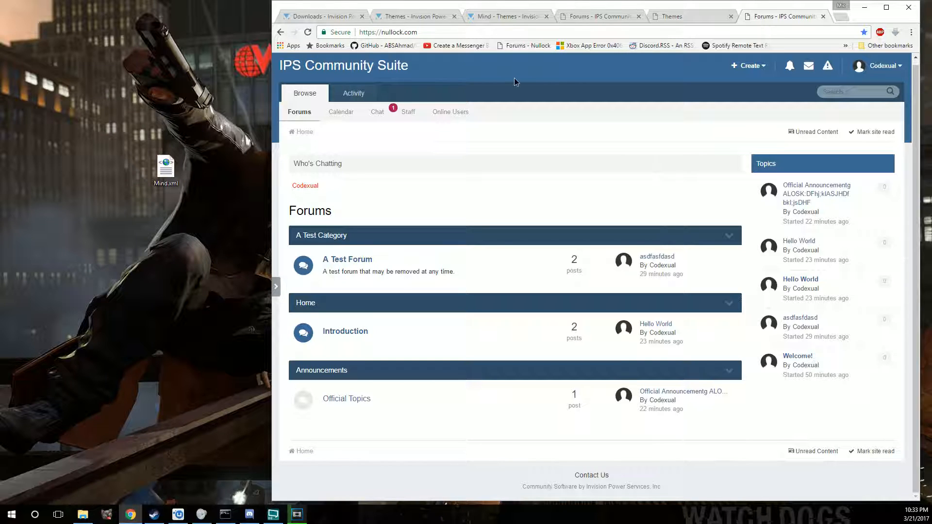
{"action": "key", "text": "ctrl+a"}
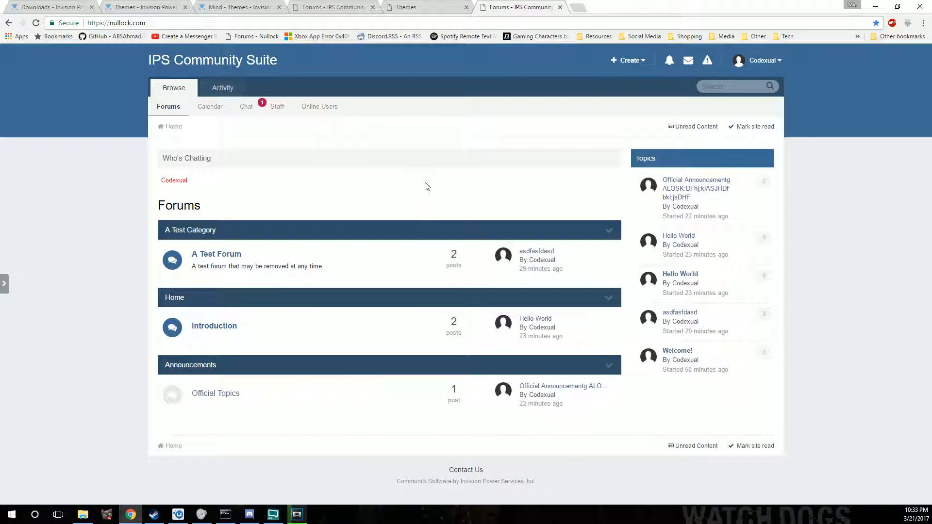
{"action": "mouse_move", "coordinate": [384, 194]}
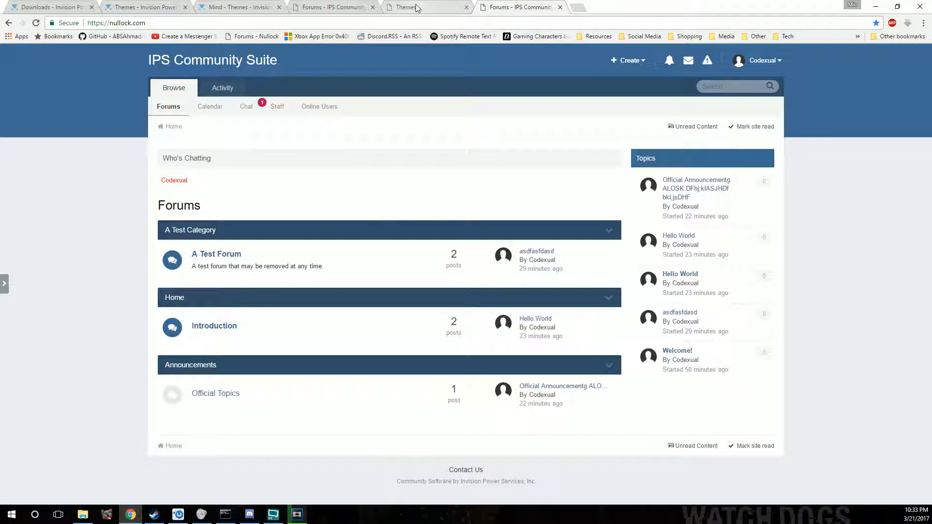
Step: Inspect the Default theme's General settings and close them unsaved, returning to the Themes list
{"action": "left_click", "coordinate": [427, 6]}
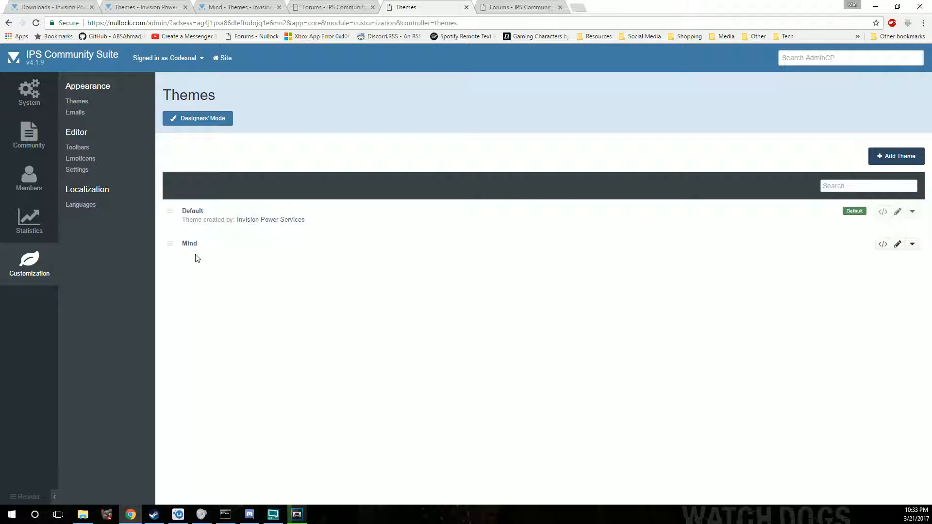
{"action": "double_click", "coordinate": [190, 243]}
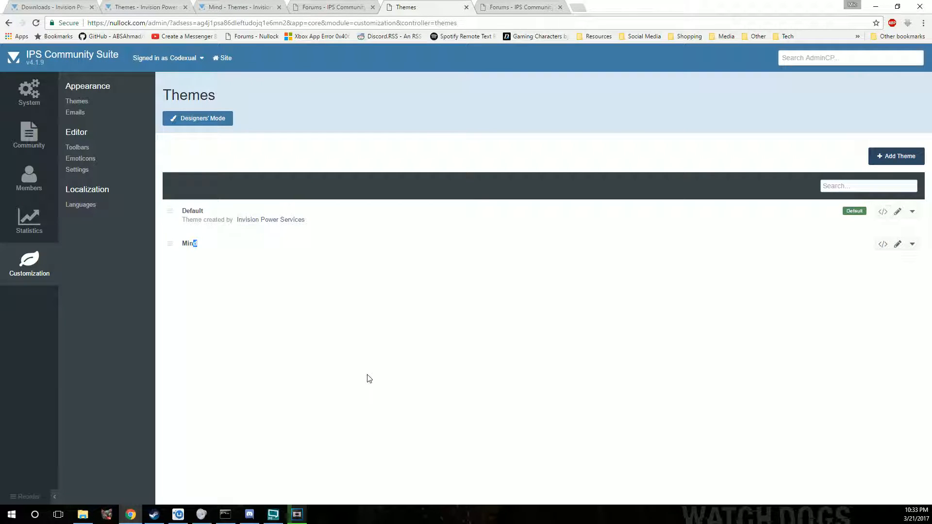
{"action": "left_click", "coordinate": [913, 245]}
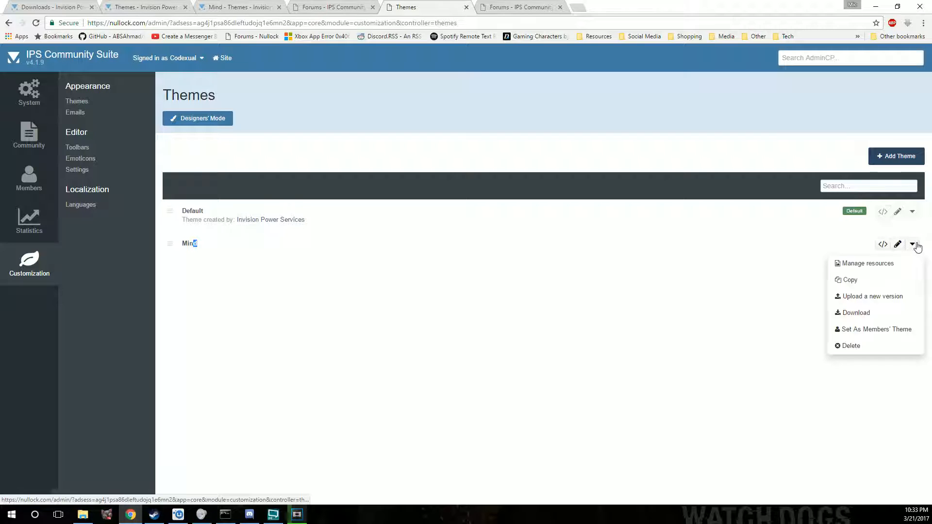
{"action": "mouse_move", "coordinate": [885, 337]}
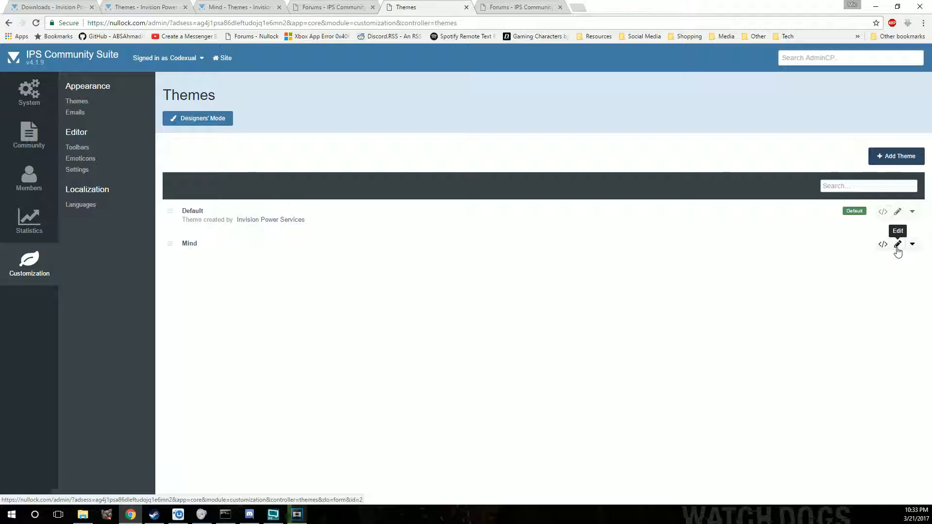
{"action": "mouse_move", "coordinate": [897, 211]}
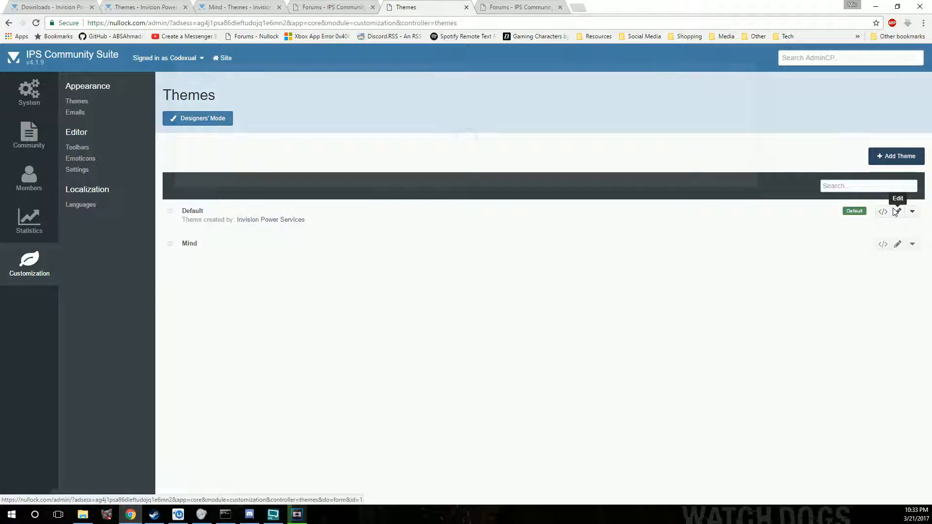
{"action": "left_click", "coordinate": [898, 210]}
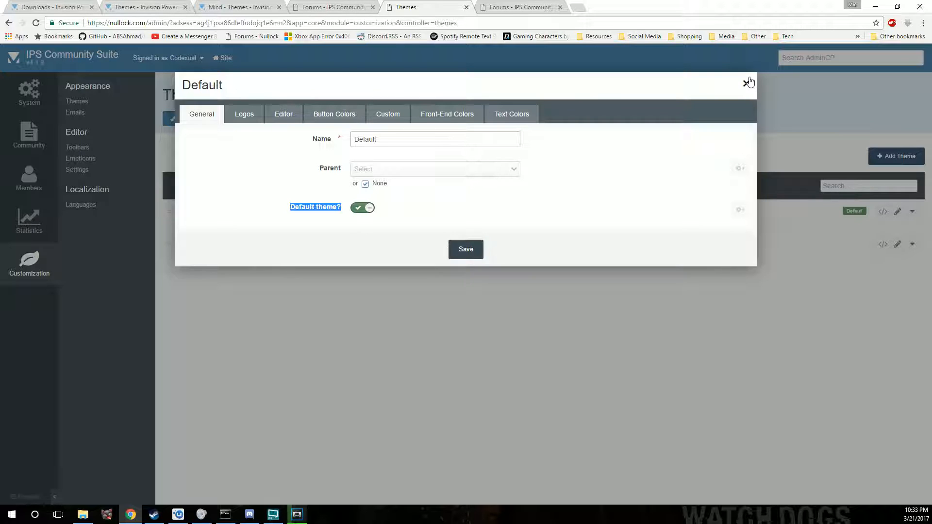
{"action": "left_click", "coordinate": [519, 7]}
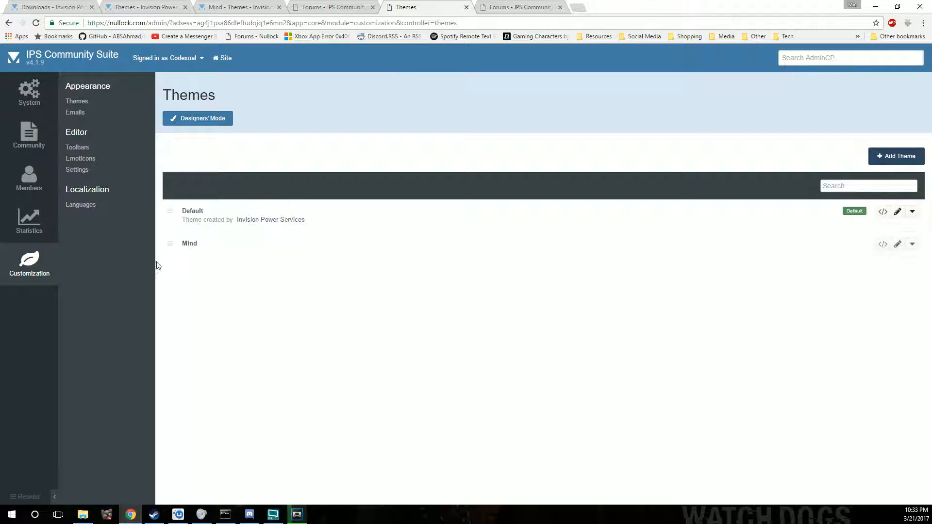
{"action": "mouse_move", "coordinate": [285, 258]}
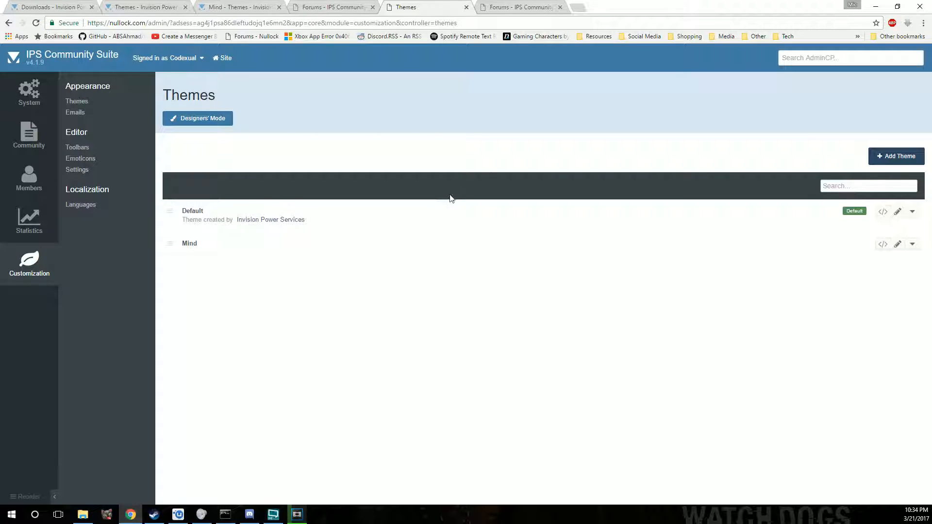
Step: Check Mind's options menu, then switch to the community forum front page
{"action": "left_click", "coordinate": [912, 244]}
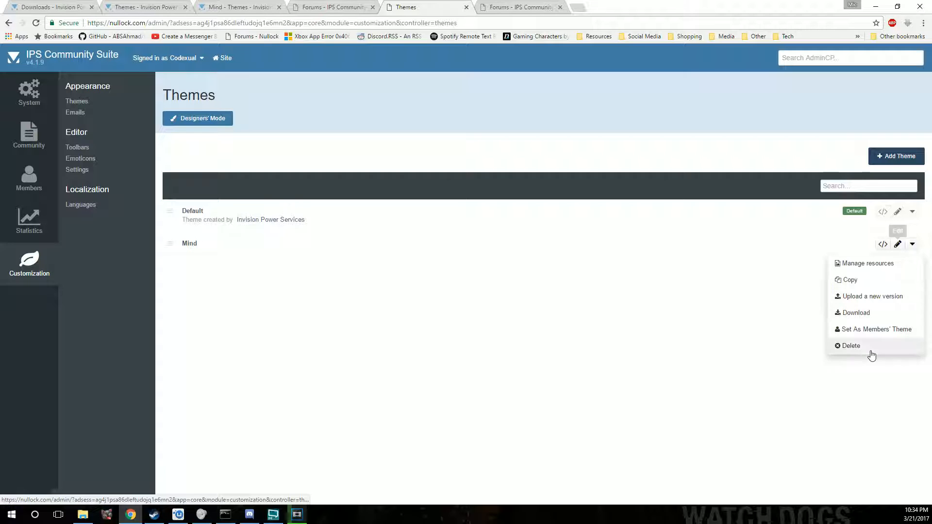
{"action": "left_click", "coordinate": [850, 346]}
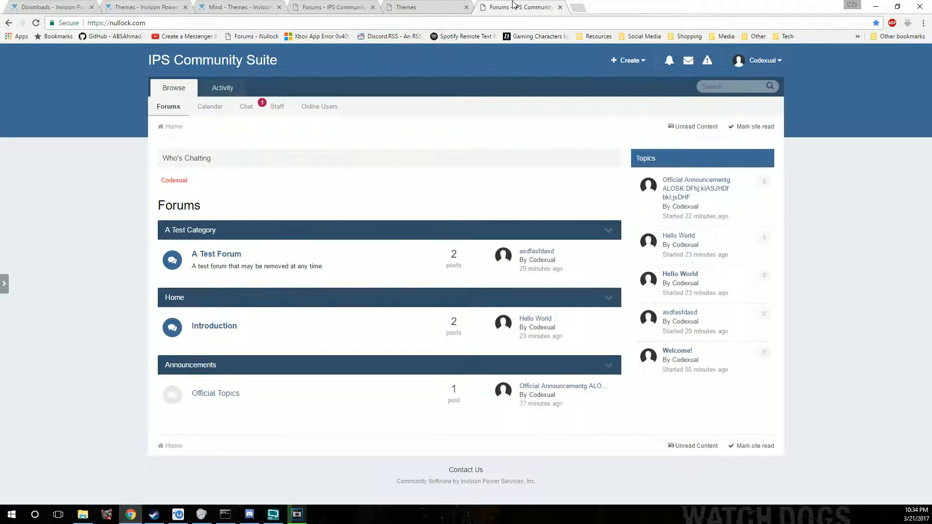
{"action": "mouse_move", "coordinate": [445, 175]}
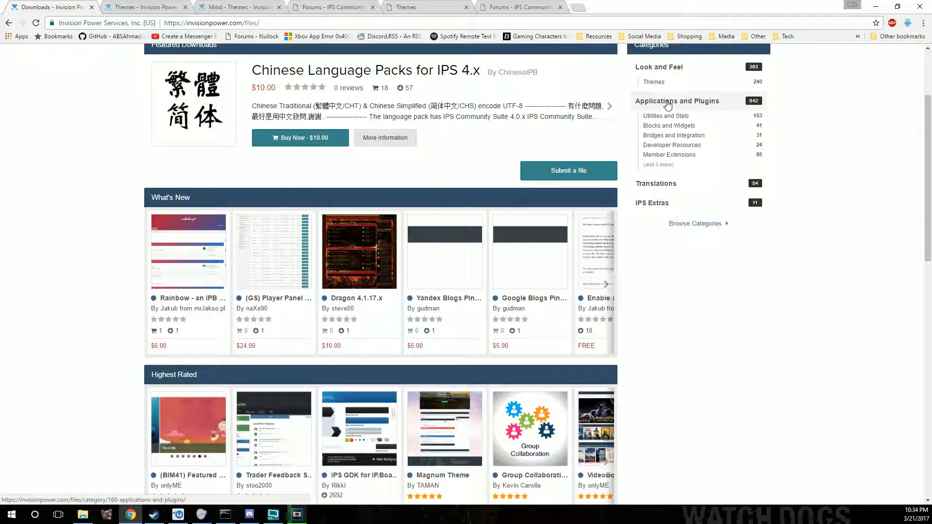
Step: Show the Applications and Plugins category filtered to Free files only
{"action": "left_click", "coordinate": [677, 101]}
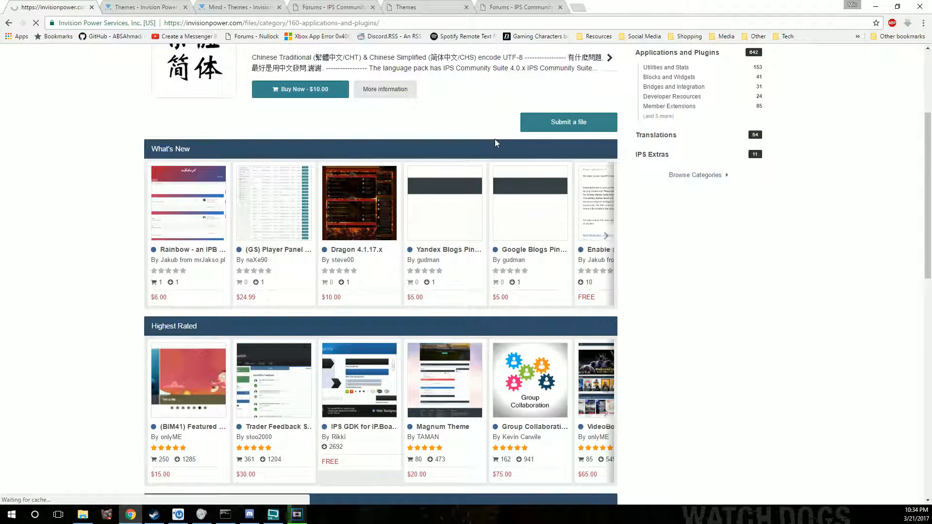
{"action": "scroll", "scroll_direction": "down", "scroll_amount": 3}
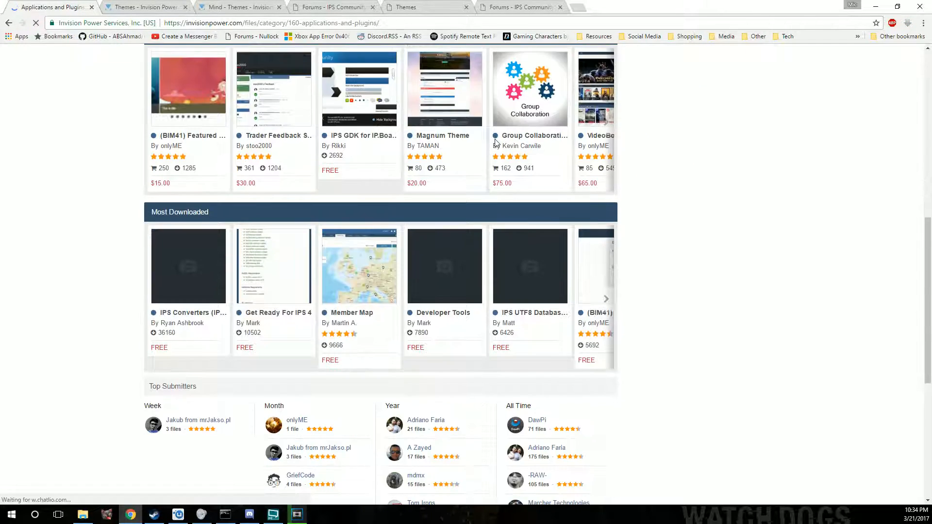
{"action": "scroll", "scroll_direction": "down", "scroll_amount": 3}
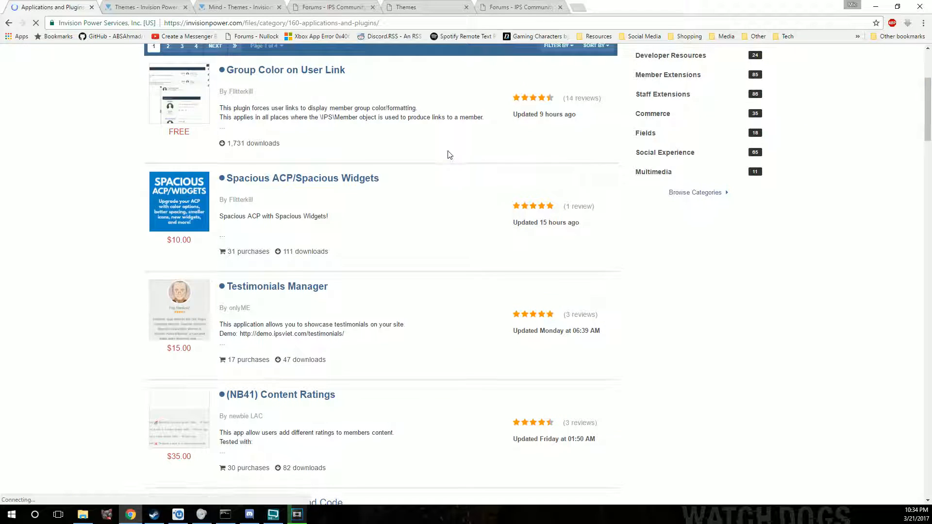
{"action": "left_click", "coordinate": [556, 91]}
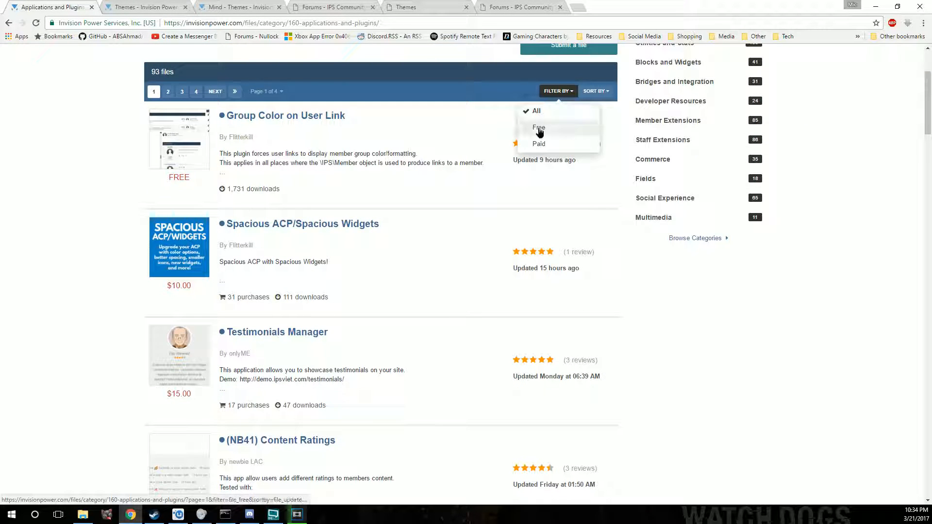
{"action": "left_click", "coordinate": [538, 128]}
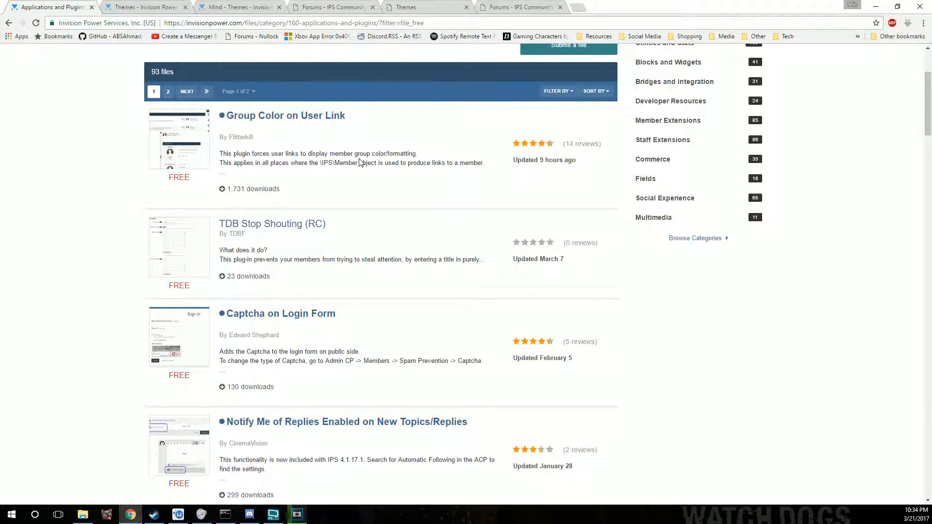
{"action": "mouse_move", "coordinate": [286, 116]}
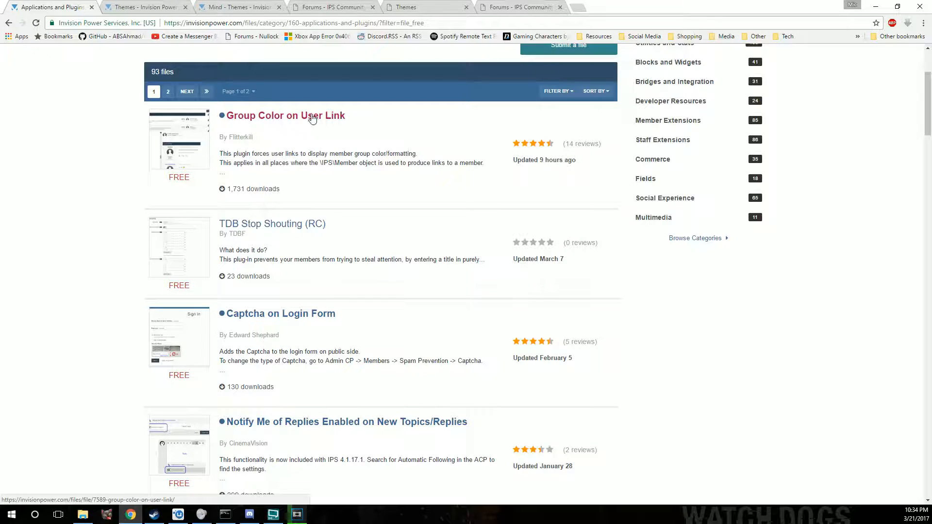
{"action": "scroll", "scroll_direction": "down", "scroll_amount": 3}
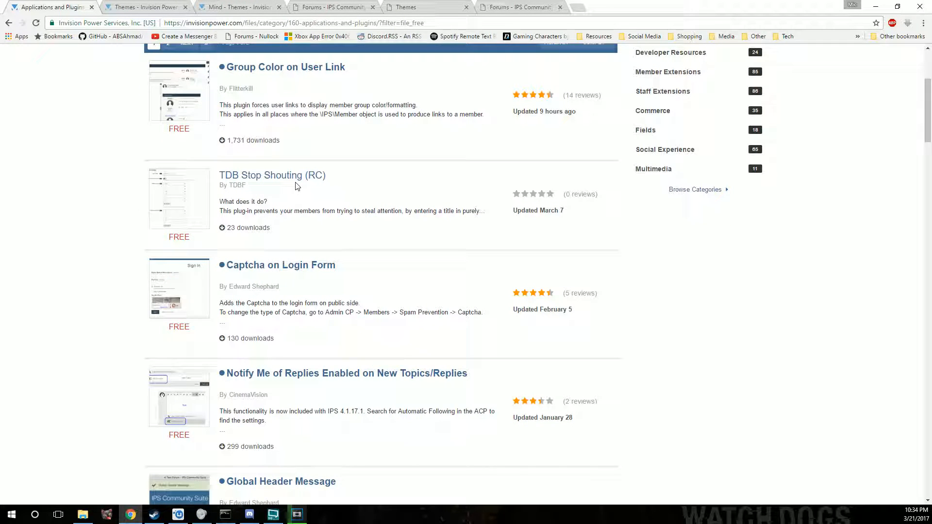
{"action": "scroll", "scroll_direction": "down", "scroll_amount": 3}
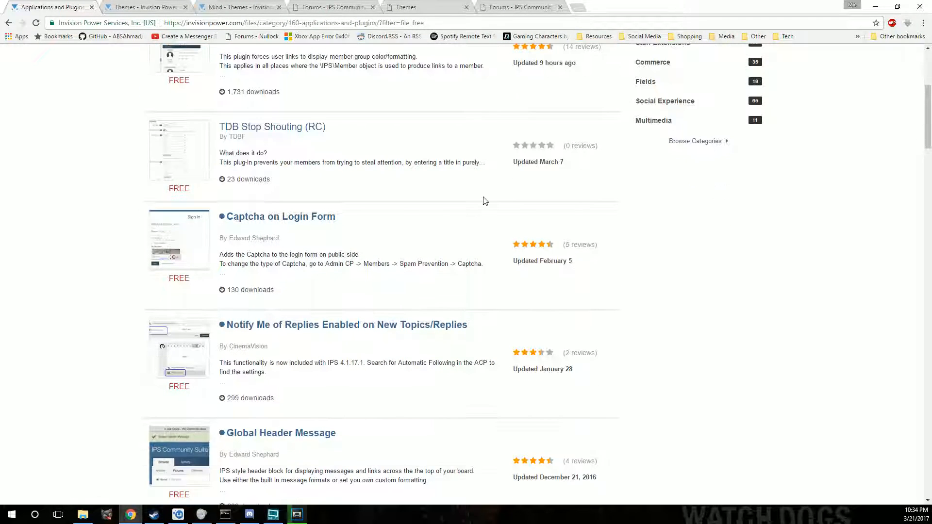
{"action": "mouse_move", "coordinate": [402, 246]}
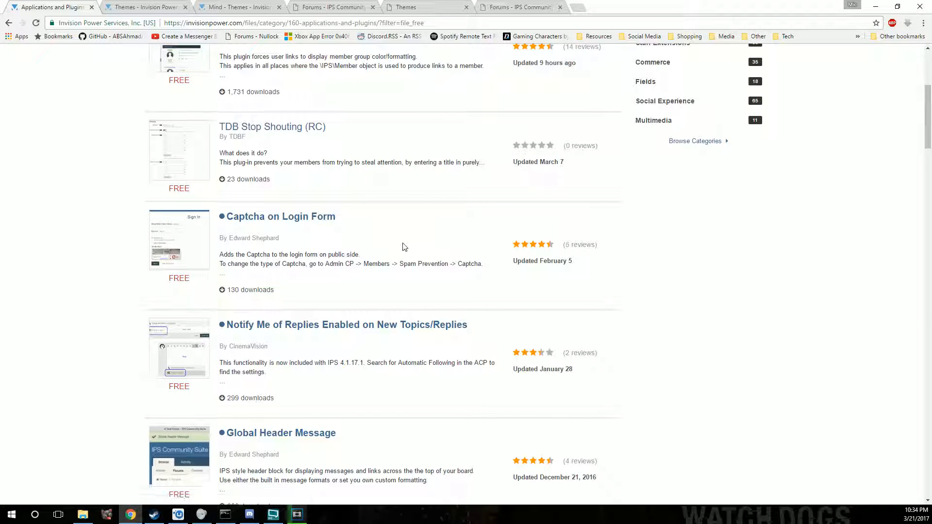
Step: Go to the second page of free plugins and scroll down to Group Name Indicator
{"action": "scroll", "scroll_direction": "down", "scroll_amount": 3}
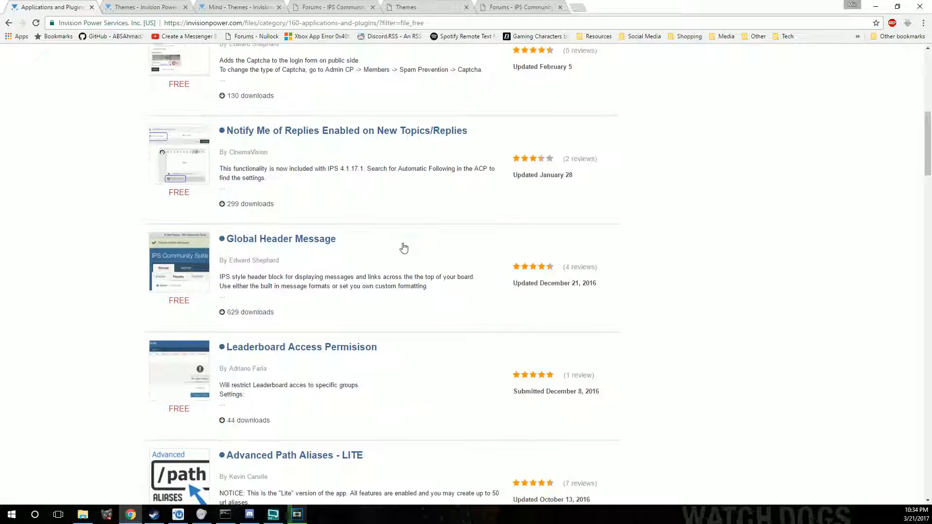
{"action": "scroll", "scroll_direction": "down", "scroll_amount": 3}
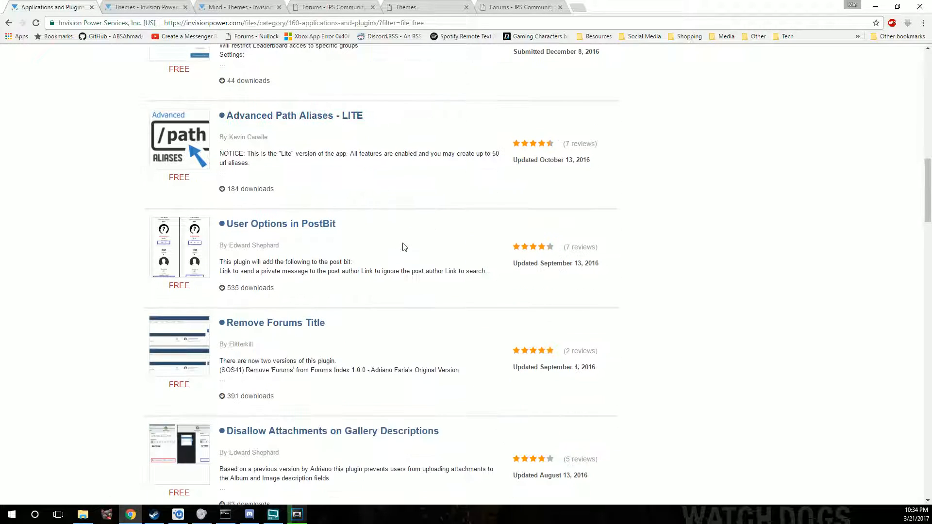
{"action": "scroll", "scroll_direction": "down", "scroll_amount": 3}
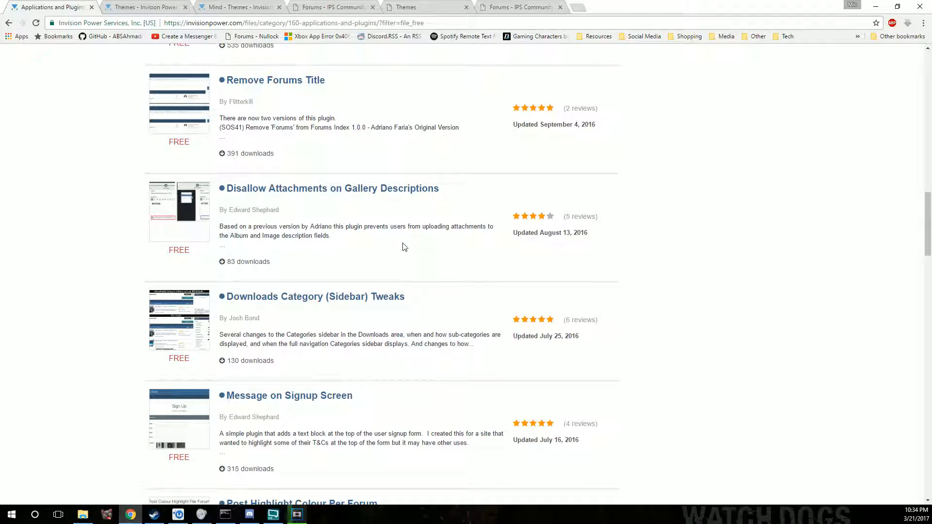
{"action": "scroll", "scroll_direction": "down", "scroll_amount": 3}
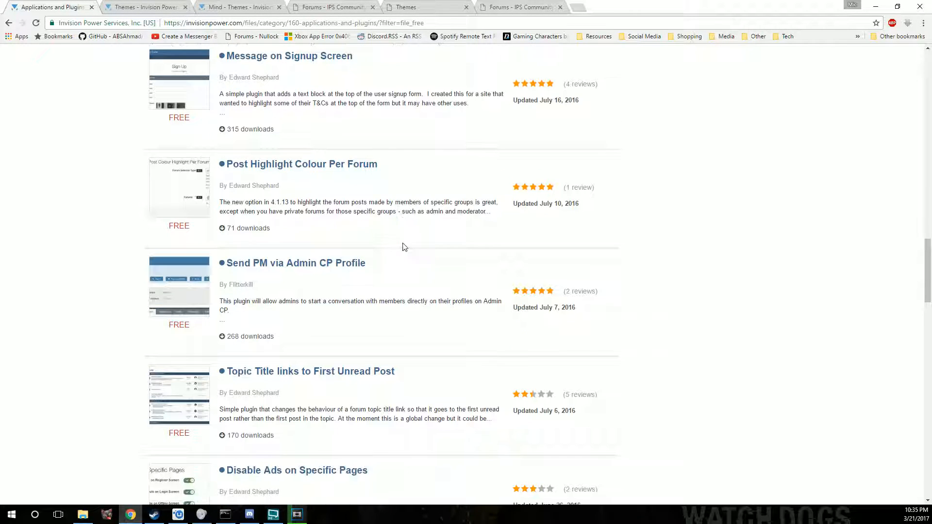
{"action": "scroll", "scroll_direction": "down", "scroll_amount": 3}
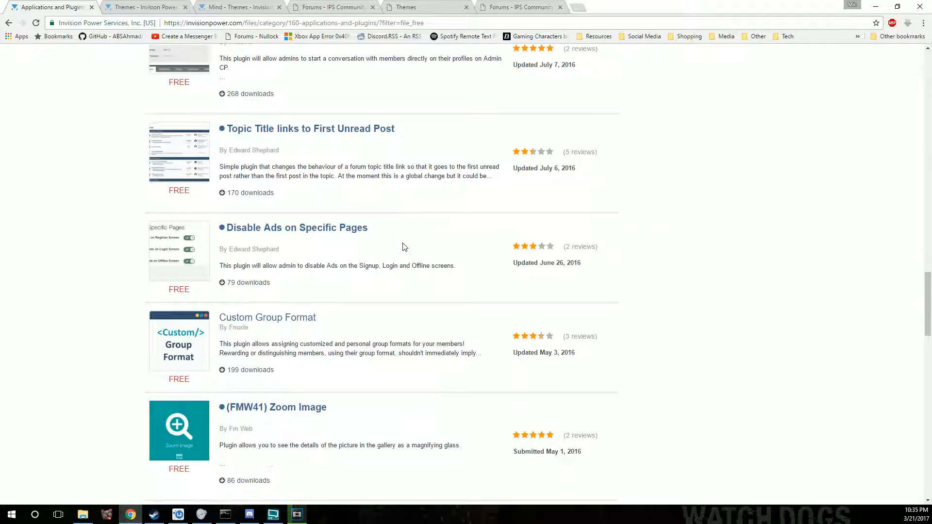
{"action": "scroll", "scroll_direction": "down", "scroll_amount": 3}
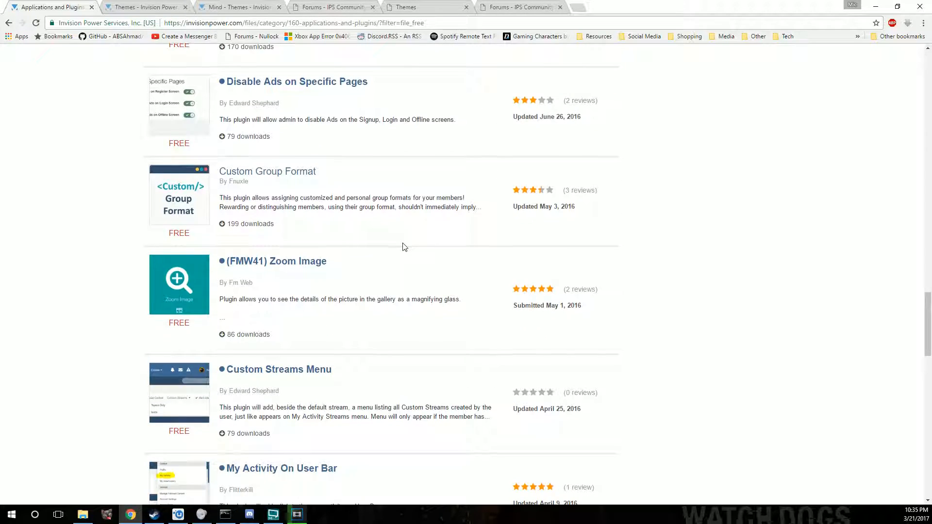
{"action": "scroll", "scroll_direction": "down", "scroll_amount": 3}
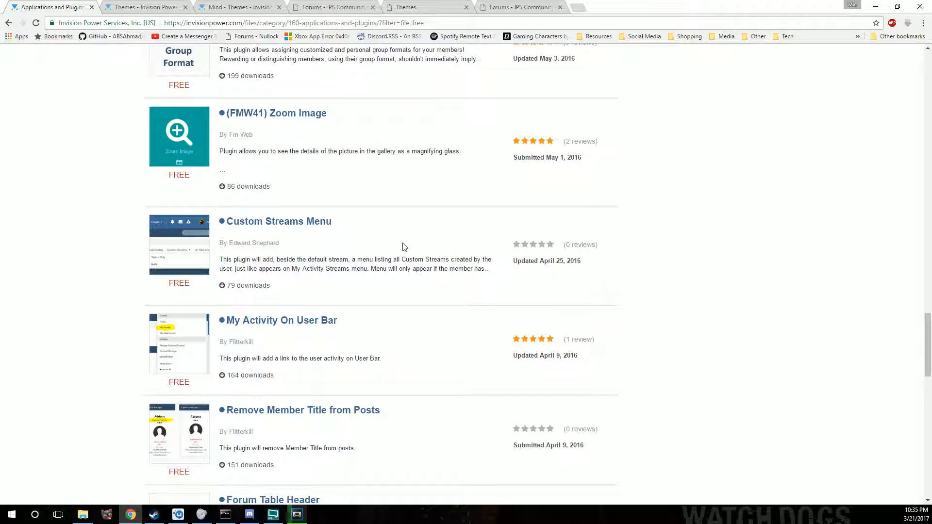
{"action": "scroll", "scroll_direction": "down", "scroll_amount": 3}
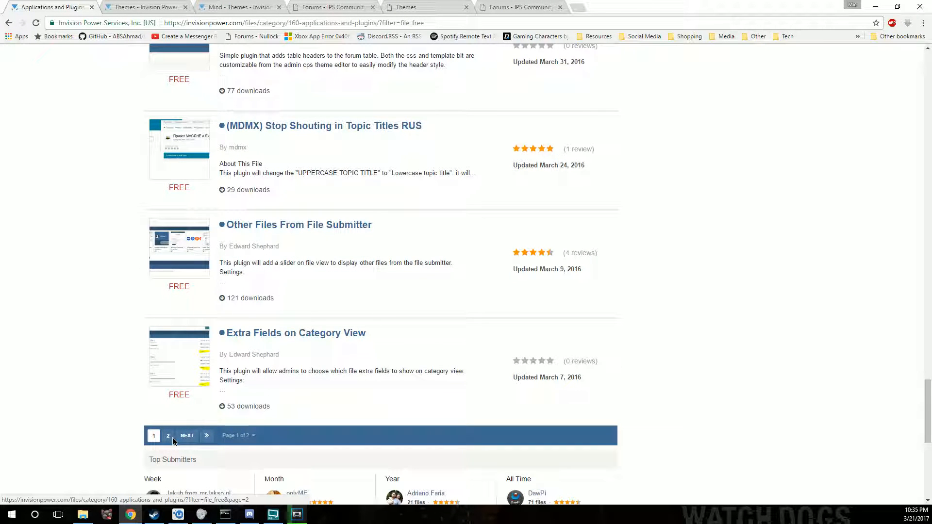
{"action": "left_click", "coordinate": [168, 435]}
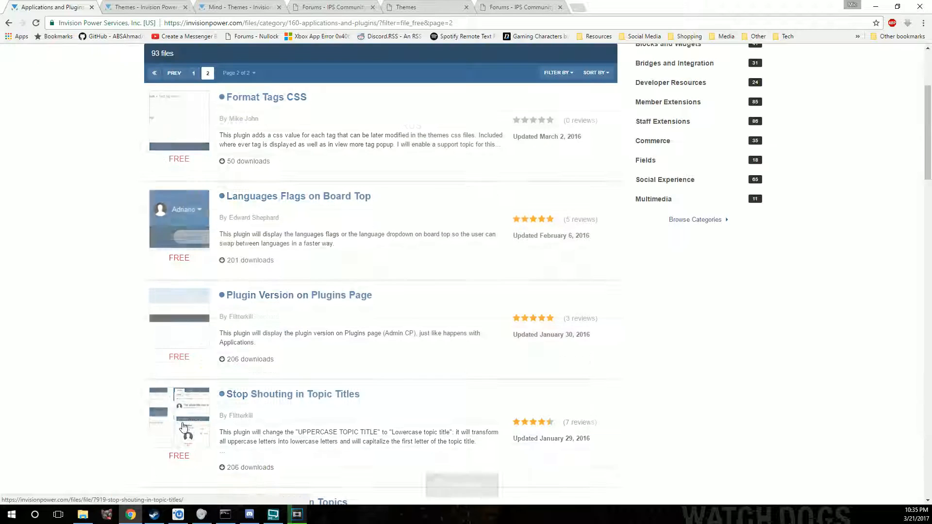
{"action": "scroll", "scroll_direction": "down", "scroll_amount": 3}
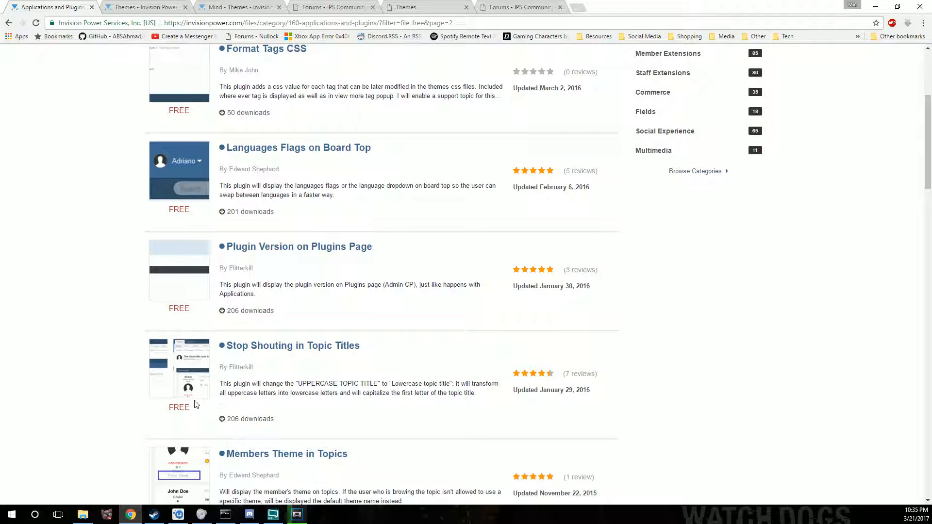
{"action": "scroll", "scroll_direction": "down", "scroll_amount": 3}
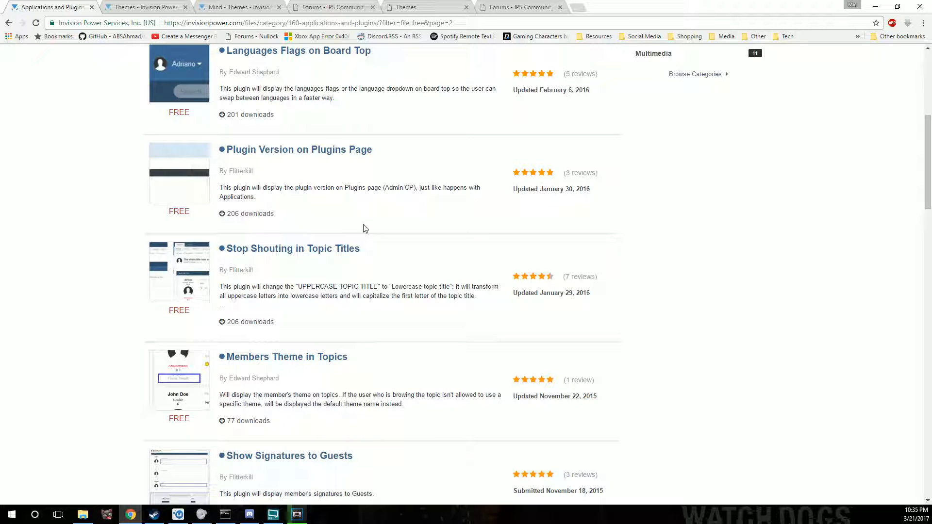
{"action": "scroll", "scroll_direction": "down", "scroll_amount": 3}
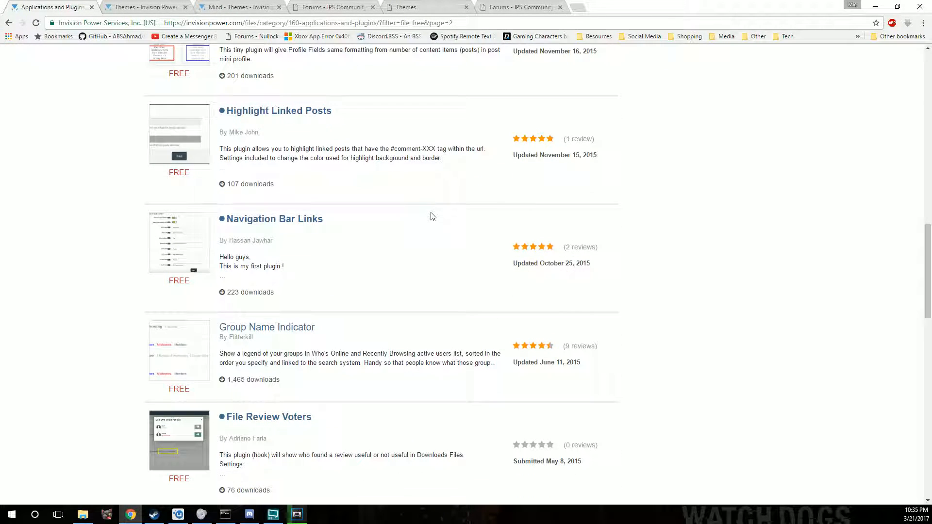
{"action": "scroll", "scroll_direction": "down", "scroll_amount": 3}
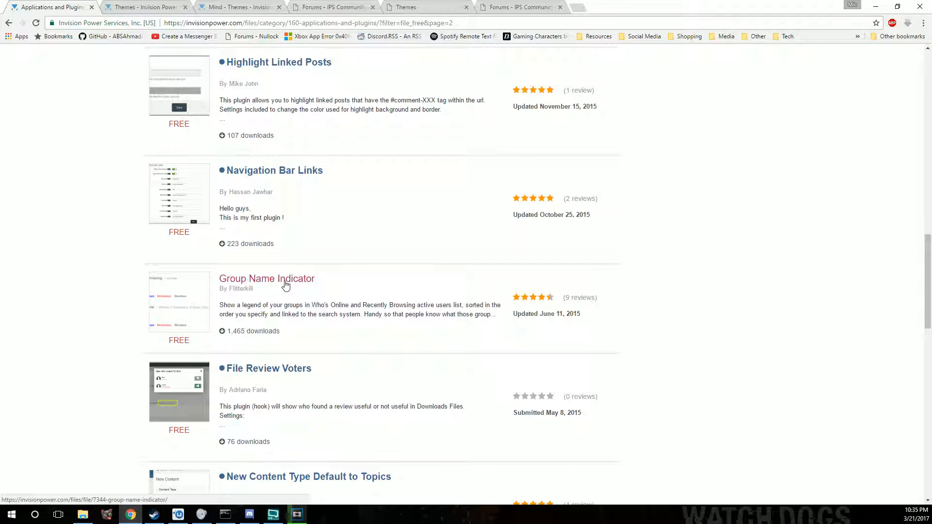
{"action": "mouse_move", "coordinate": [286, 285]}
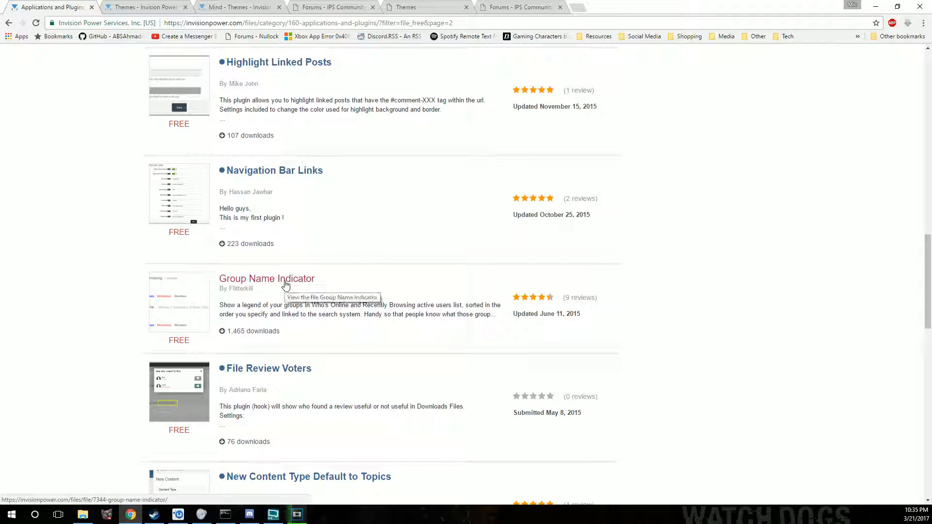
Step: Open the Group Name Indicator plugin page in a new tab and view the forum tab
{"action": "left_click", "coordinate": [267, 278]}
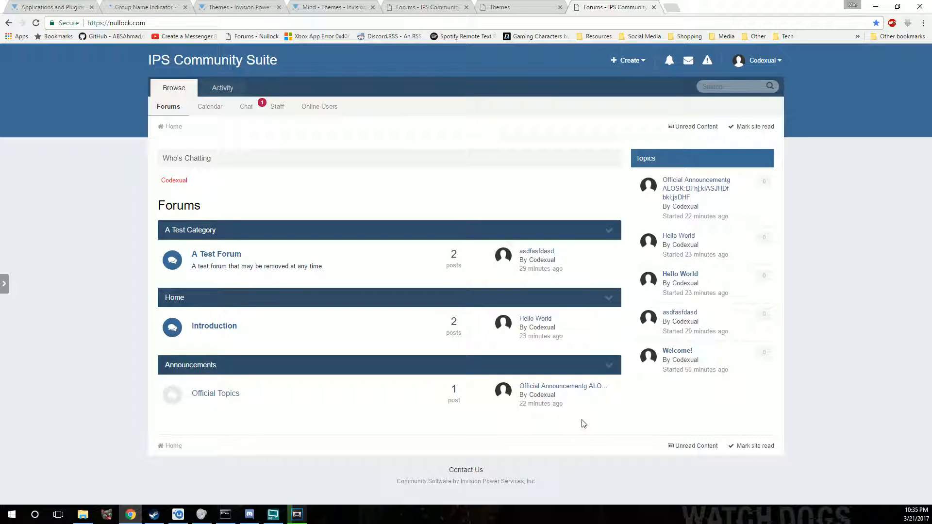
{"action": "mouse_move", "coordinate": [220, 424]}
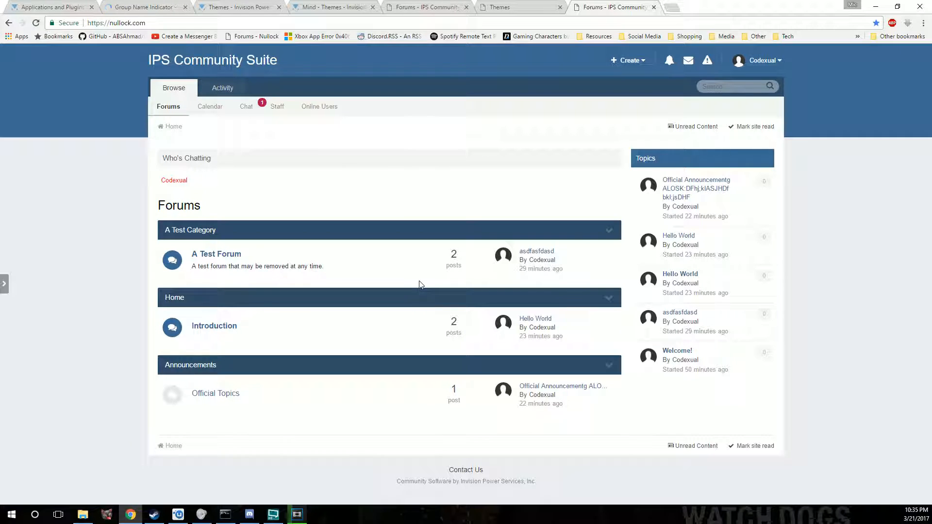
{"action": "mouse_move", "coordinate": [316, 452]}
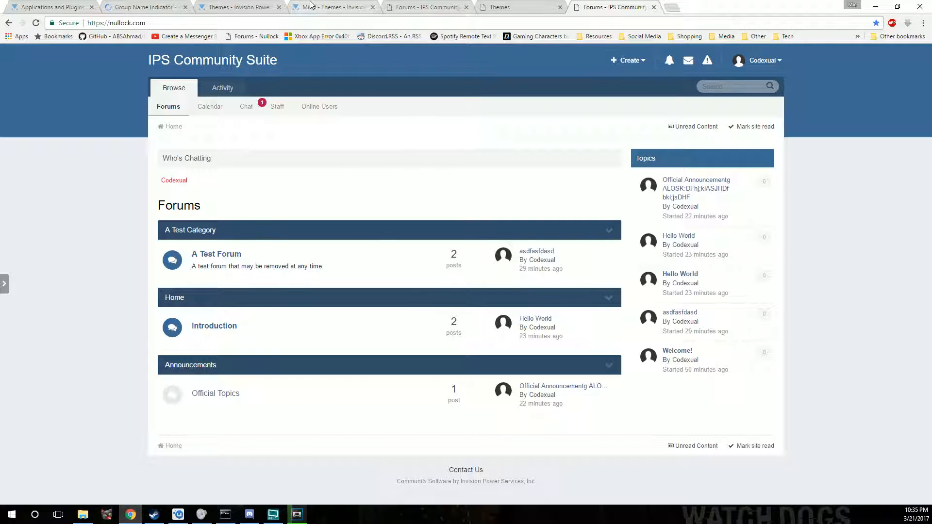
{"action": "left_click", "coordinate": [143, 7]}
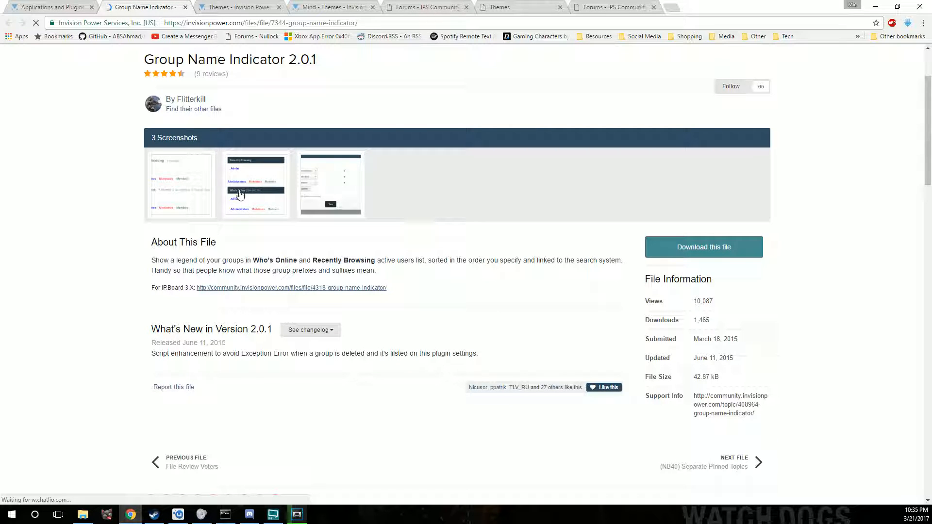
Step: Preview a Group Name Indicator screenshot, then Agree & Download the 2.0.1 zip
{"action": "left_click", "coordinate": [255, 184]}
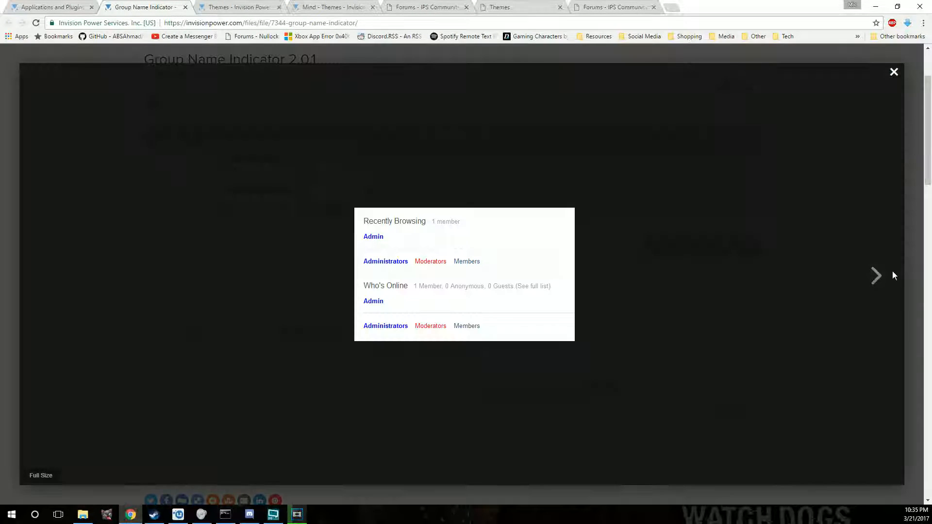
{"action": "mouse_move", "coordinate": [878, 275]}
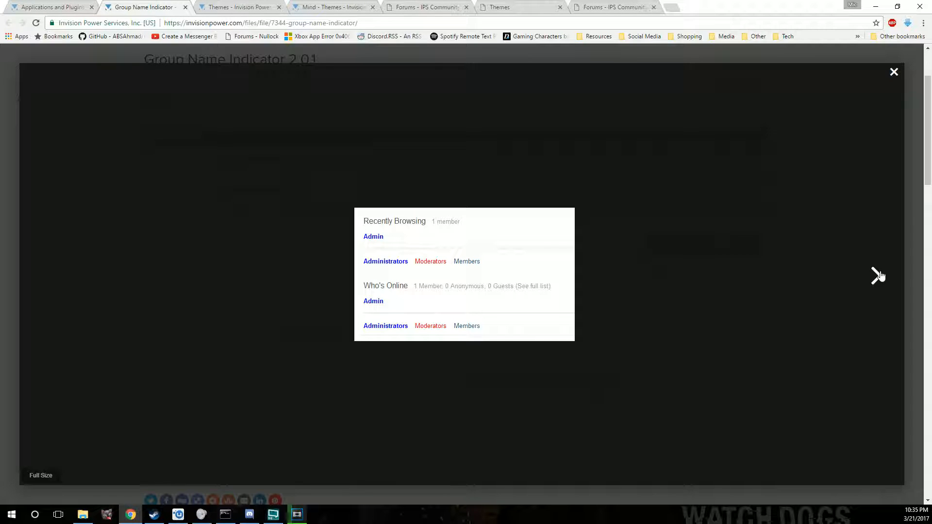
{"action": "left_click", "coordinate": [878, 275]}
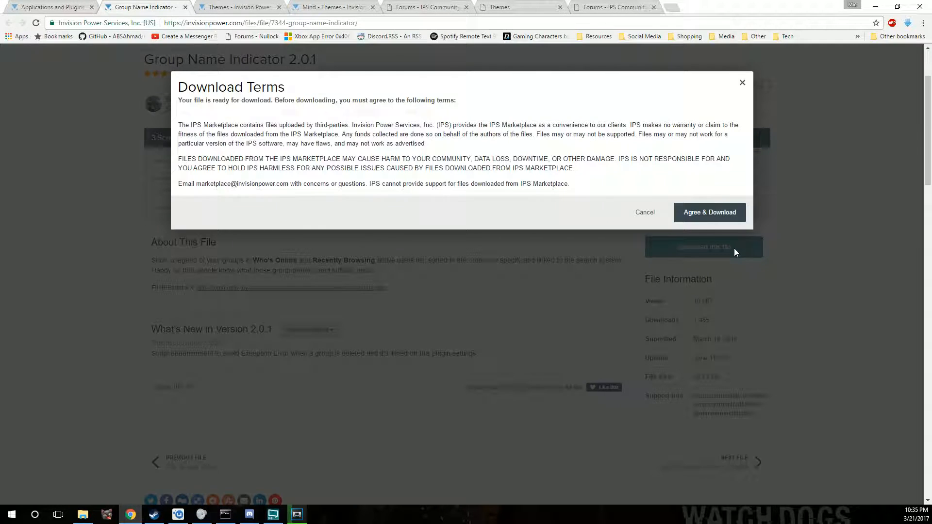
{"action": "left_click", "coordinate": [709, 212]}
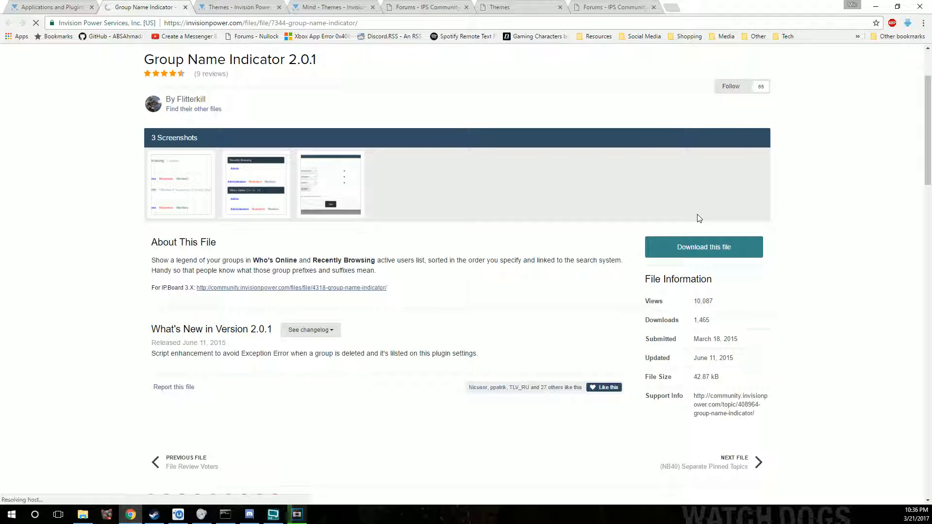
{"action": "left_click", "coordinate": [703, 246]}
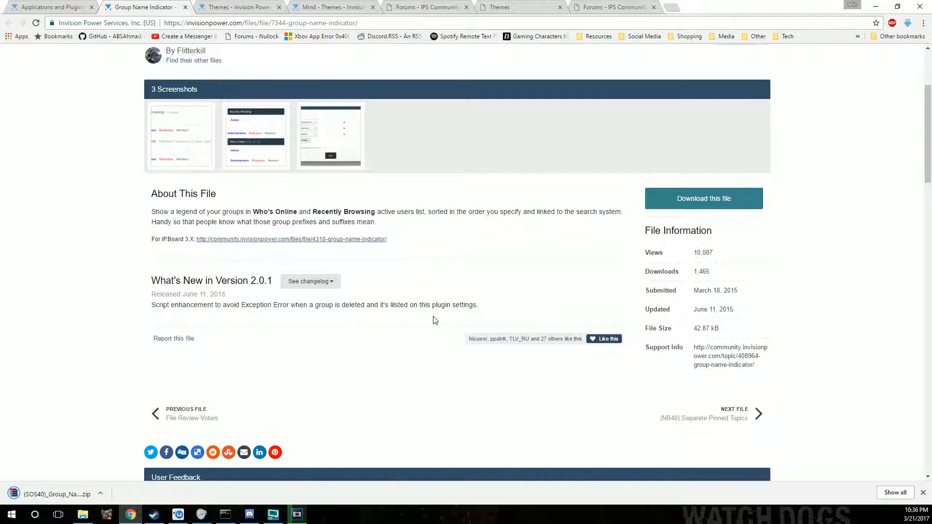
{"action": "scroll", "scroll_direction": "down", "scroll_amount": 3}
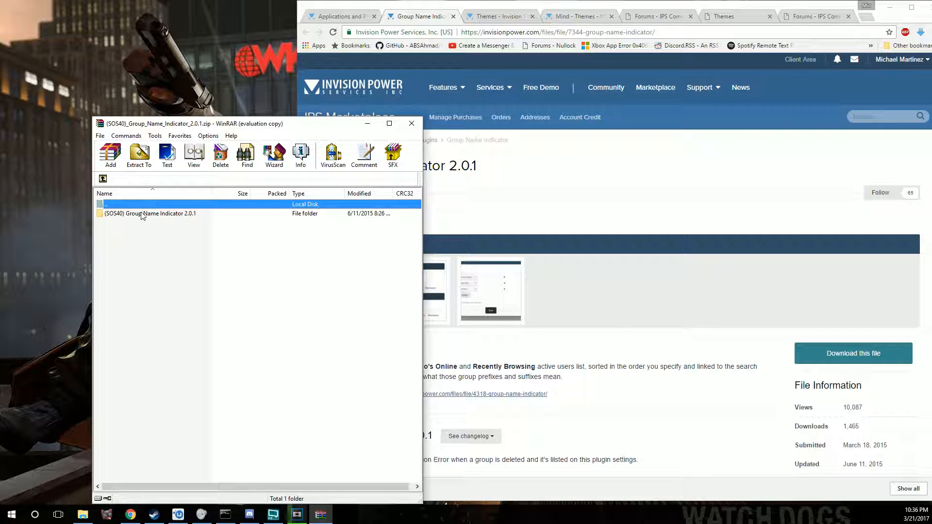
{"action": "mouse_move", "coordinate": [153, 215]}
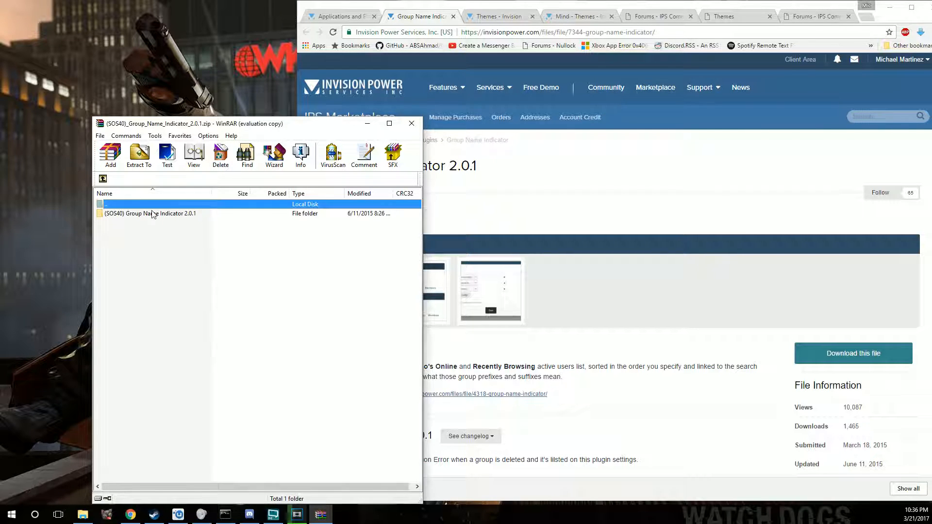
Step: Extract Group Name Indicator.xml from the archive's plugin folder to the desktop and return to the admin panel
{"action": "double_click", "coordinate": [148, 214]}
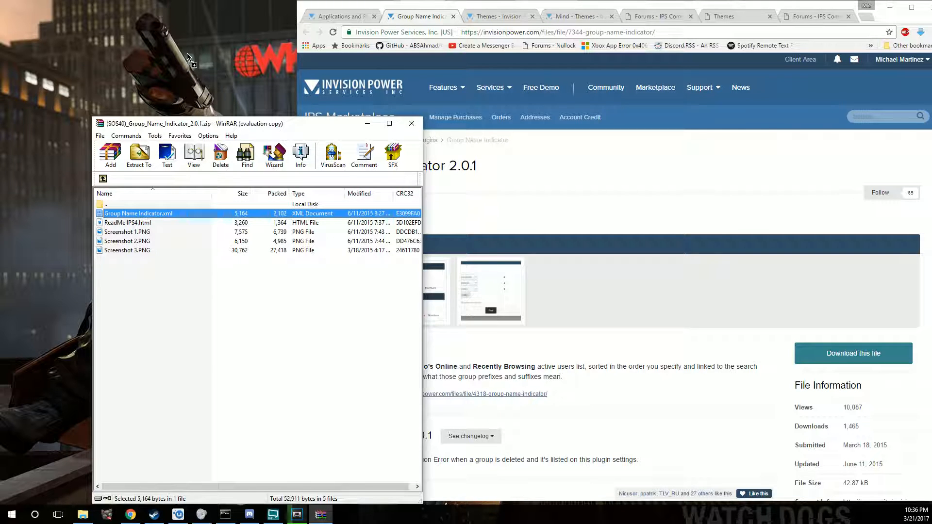
{"action": "left_click", "coordinate": [411, 123]}
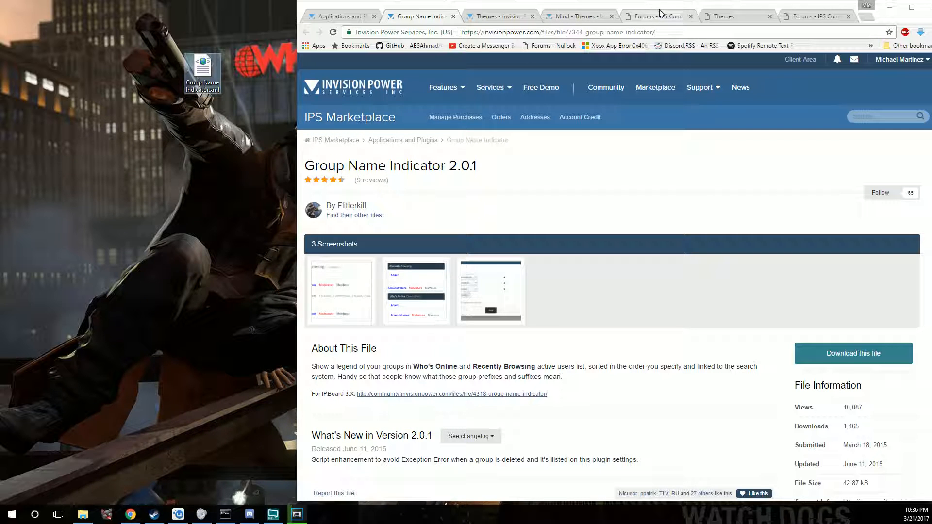
{"action": "left_click", "coordinate": [728, 16]}
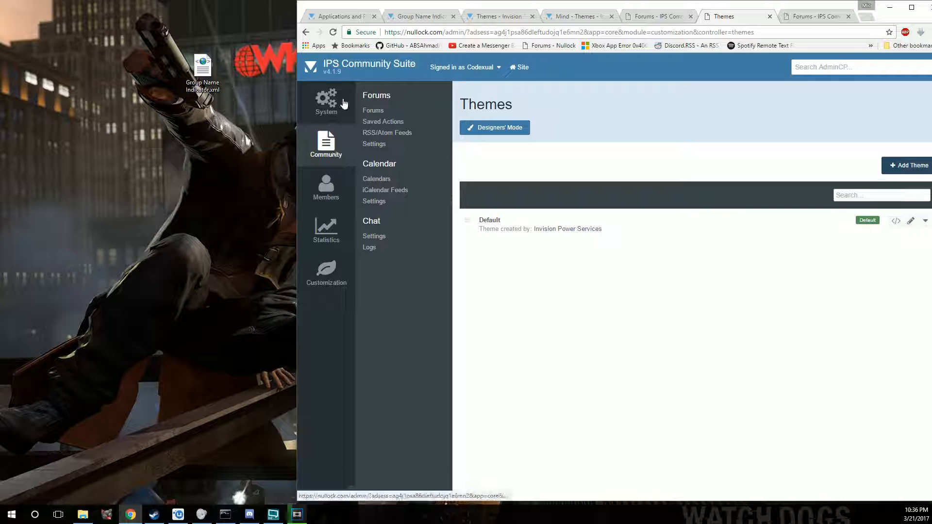
Step: Reach the empty AdminCP System > Plugins list and start Install New Plugin
{"action": "left_click", "coordinate": [326, 101]}
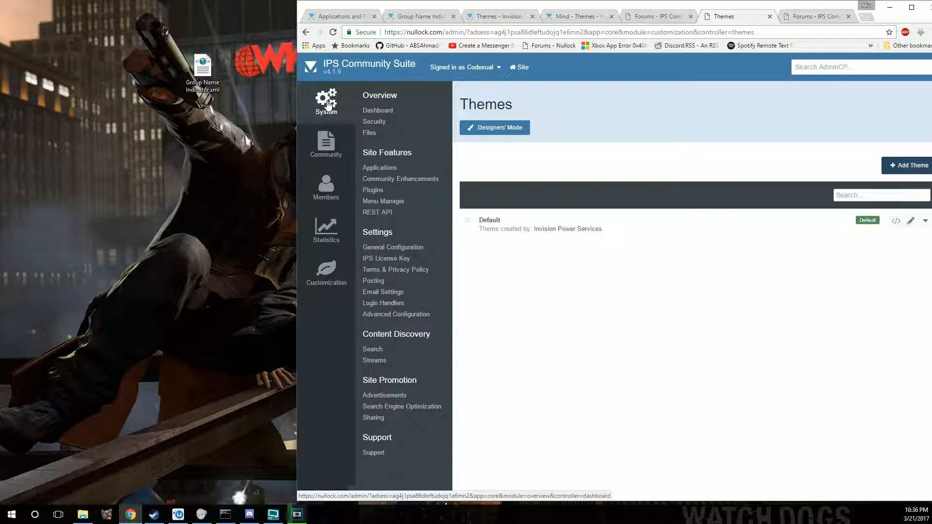
{"action": "mouse_move", "coordinate": [404, 120]}
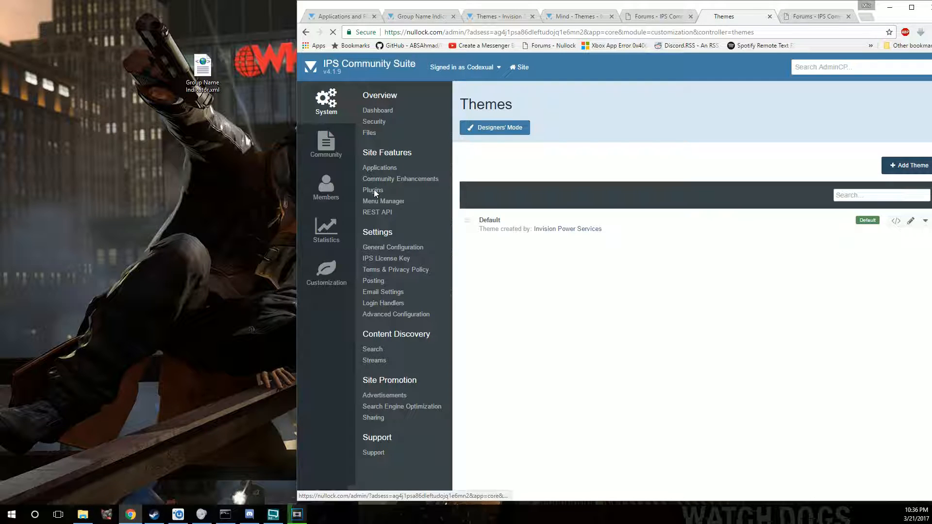
{"action": "left_click", "coordinate": [373, 189]}
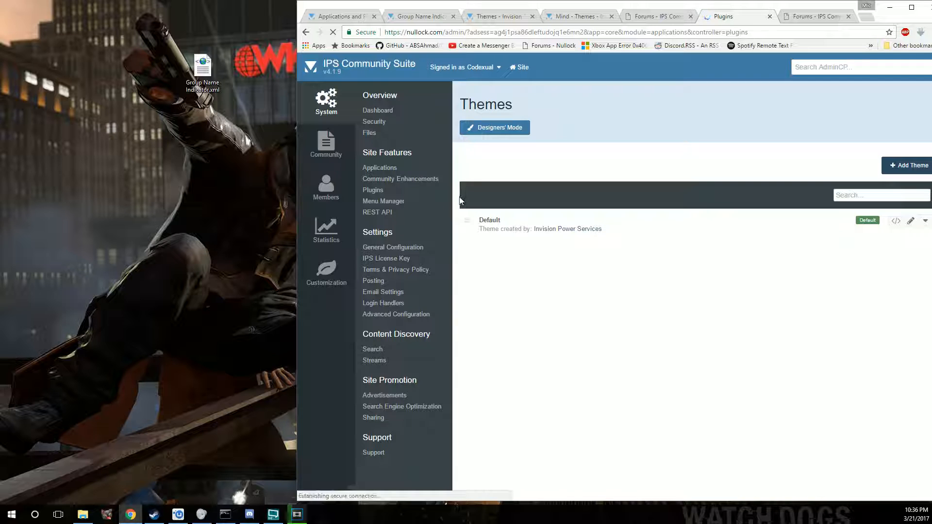
{"action": "left_click", "coordinate": [373, 190]}
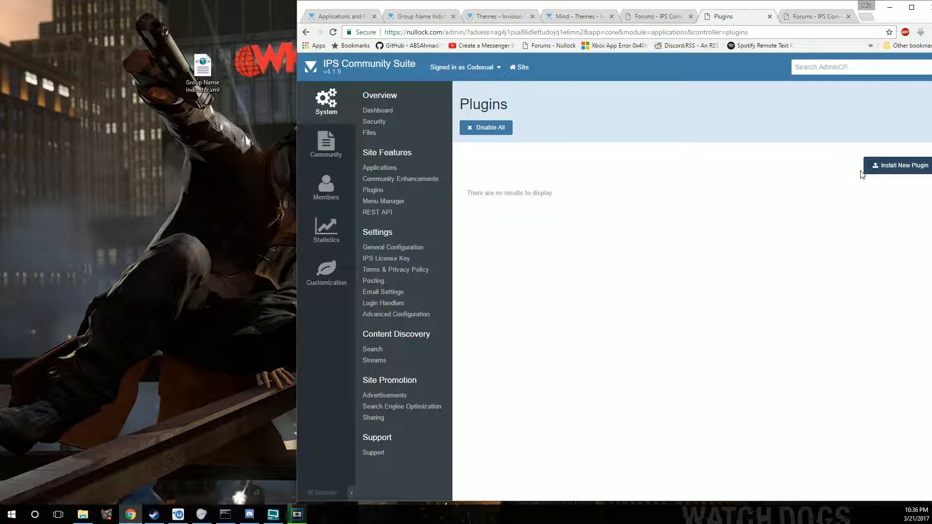
{"action": "left_click", "coordinate": [901, 165]}
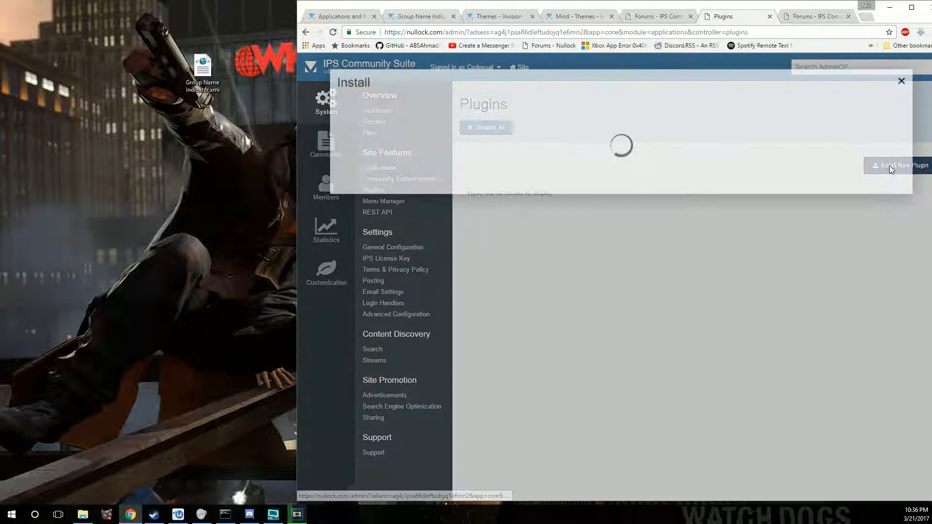
Step: Upload Group Name Indicator.xml from the desktop and install it as an enabled plugin
{"action": "left_click", "coordinate": [902, 165]}
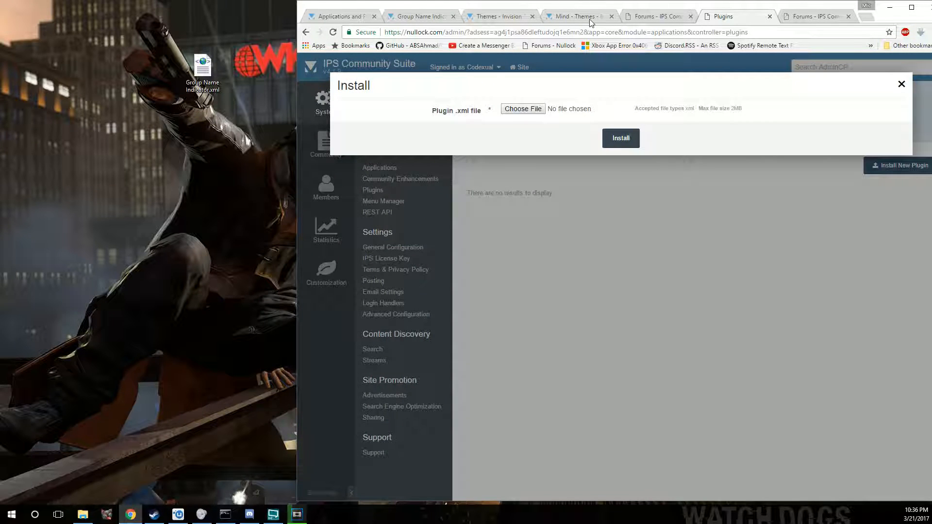
{"action": "left_click", "coordinate": [891, 7]}
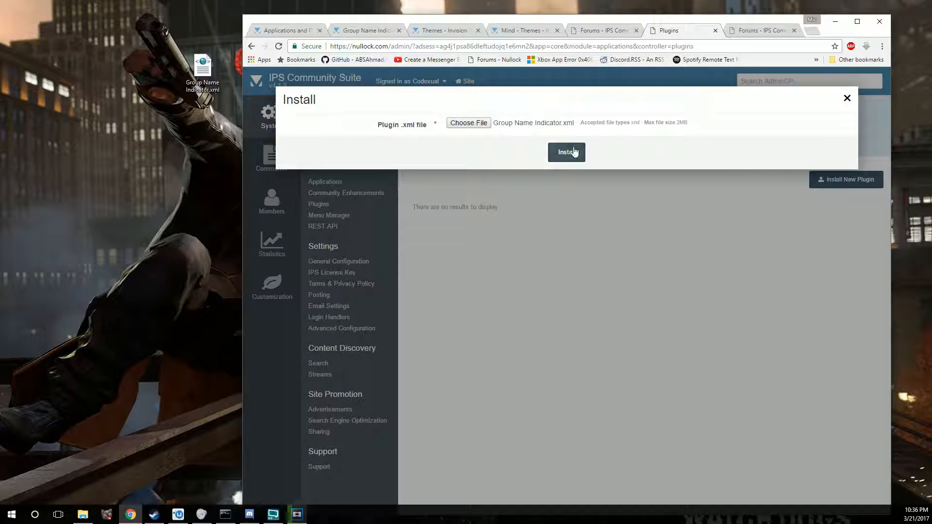
{"action": "left_click", "coordinate": [565, 152]}
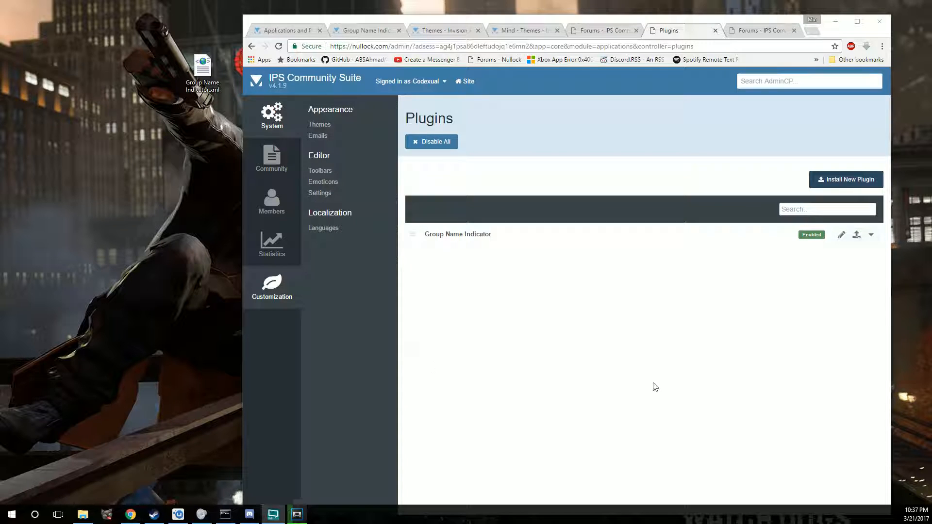
{"action": "mouse_move", "coordinate": [841, 240]}
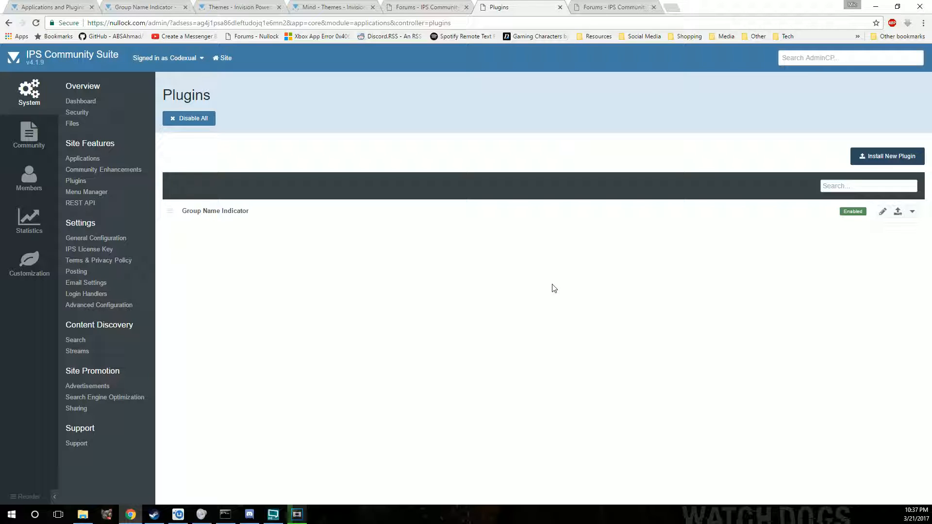
{"action": "mouse_move", "coordinate": [171, 211]}
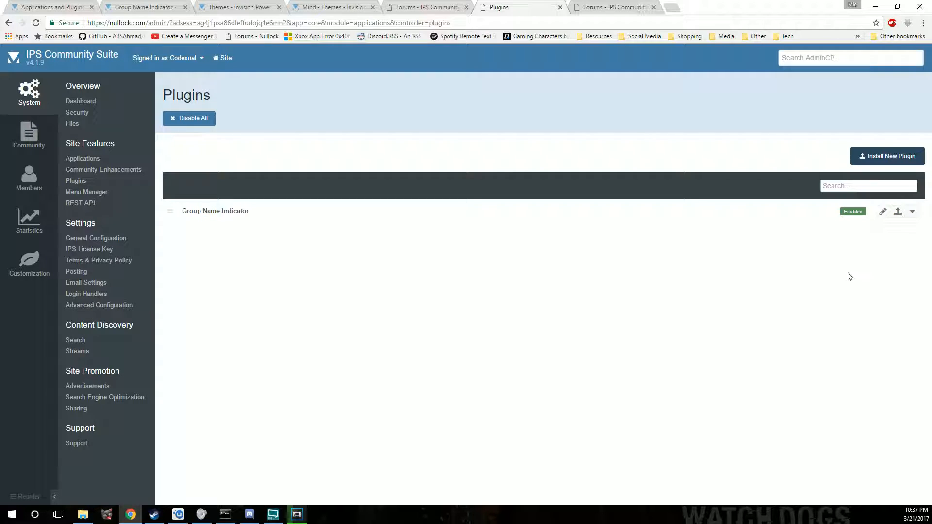
{"action": "mouse_move", "coordinate": [883, 212]}
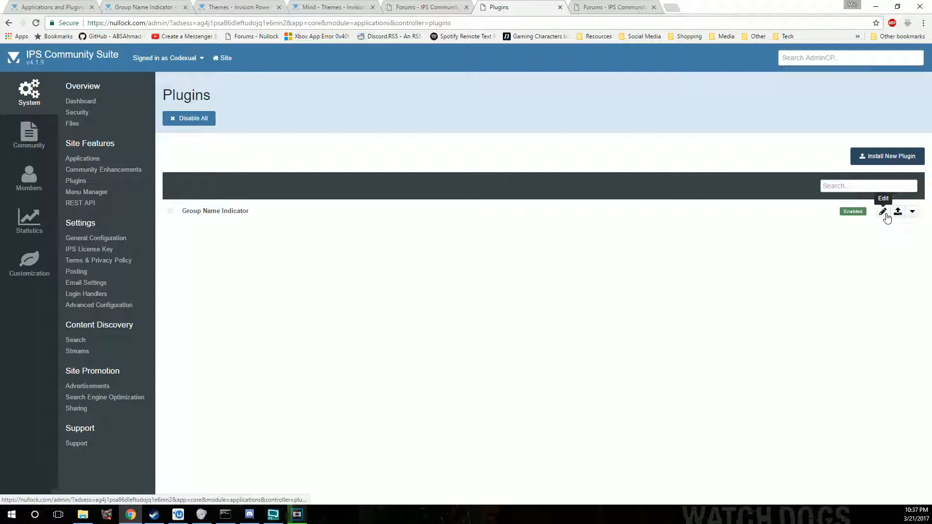
Step: View Group Name Indicator's Groups to display setting (Administrators), then go to the Community admin section
{"action": "left_click", "coordinate": [883, 211]}
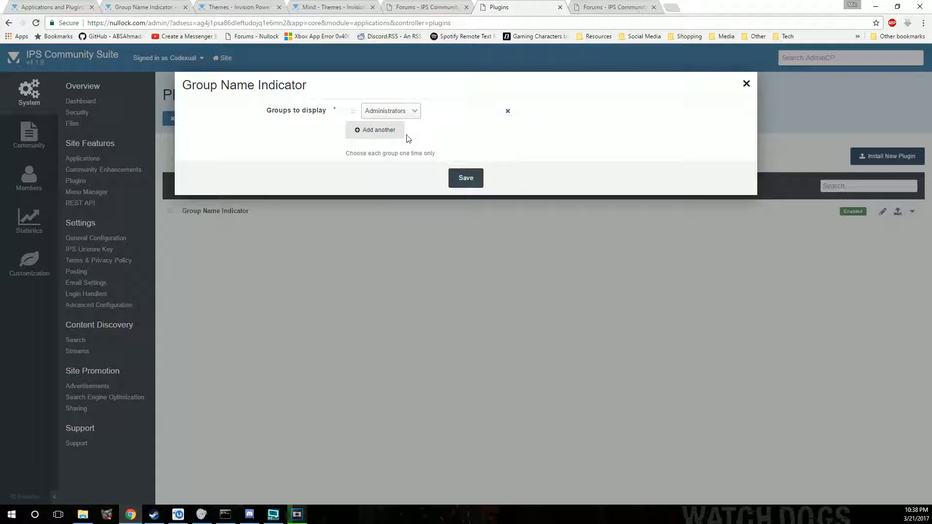
{"action": "double_click", "coordinate": [278, 110]}
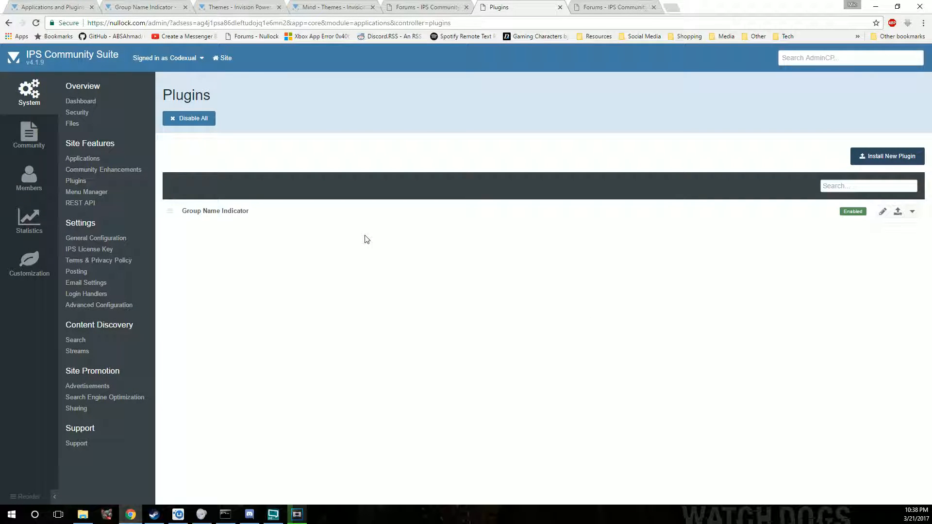
{"action": "mouse_move", "coordinate": [882, 211]}
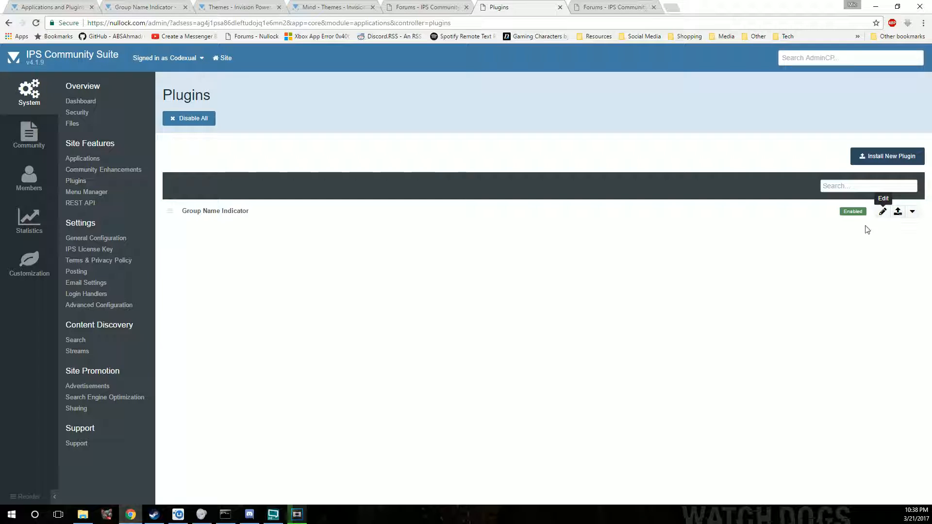
{"action": "mouse_move", "coordinate": [103, 117]}
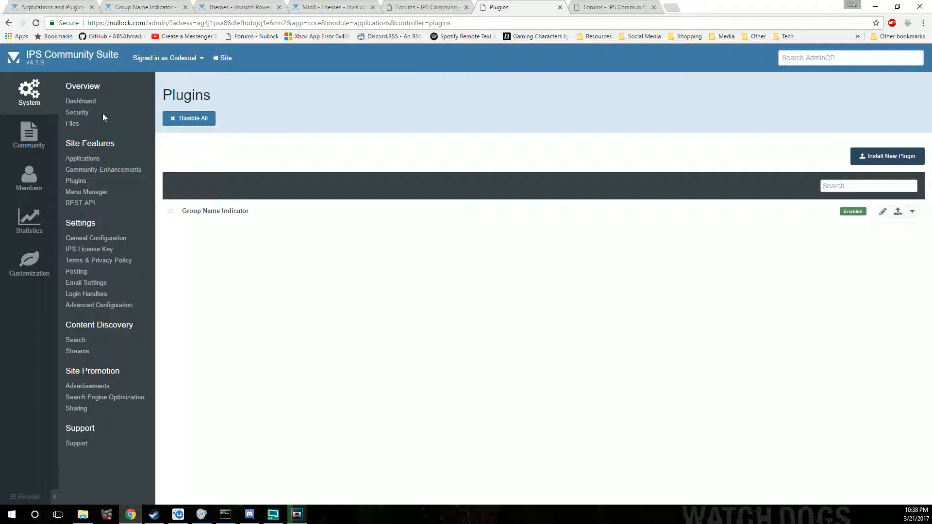
{"action": "mouse_move", "coordinate": [91, 427]}
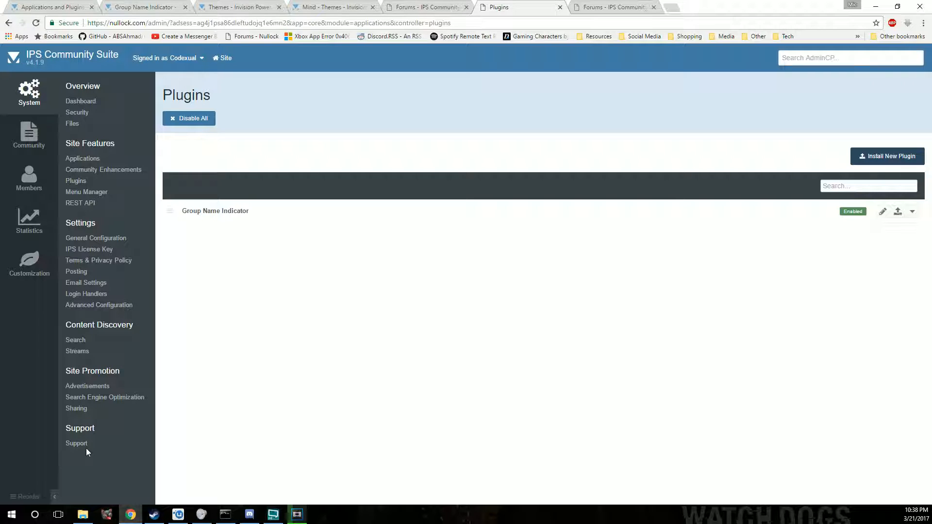
{"action": "mouse_move", "coordinate": [75, 468]}
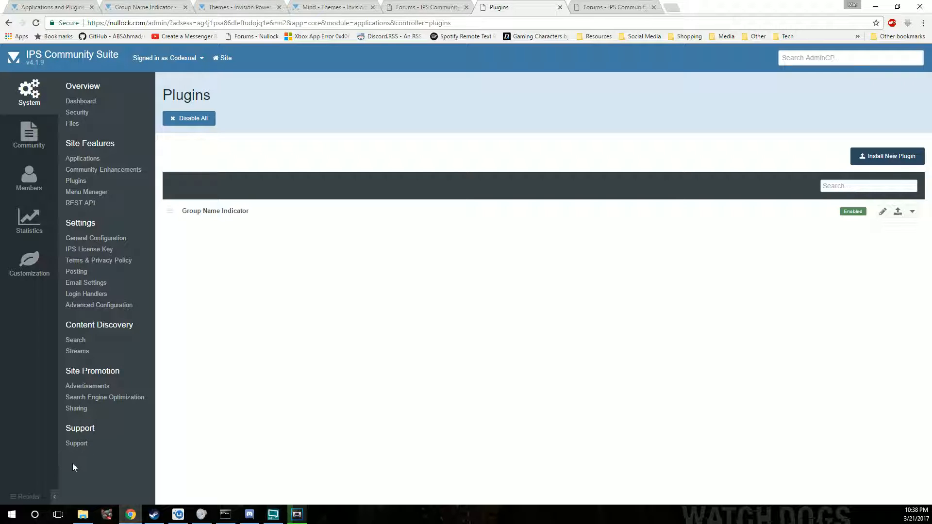
{"action": "left_click", "coordinate": [28, 136]}
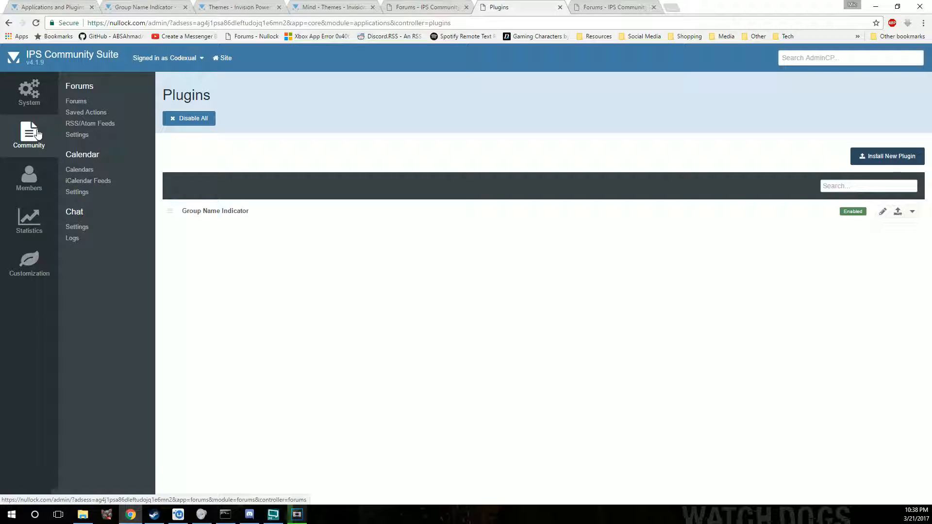
{"action": "left_click", "coordinate": [28, 179]}
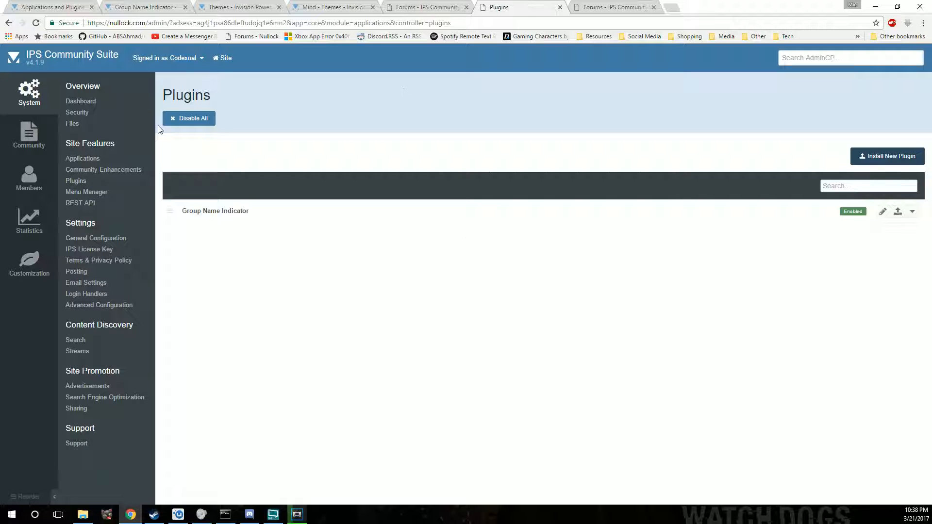
{"action": "left_click", "coordinate": [28, 264]}
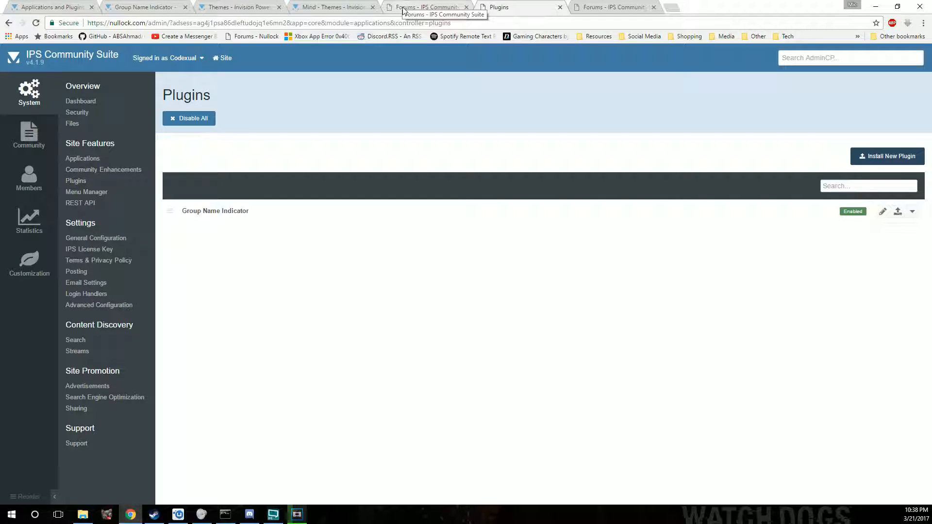
{"action": "left_click", "coordinate": [426, 7]}
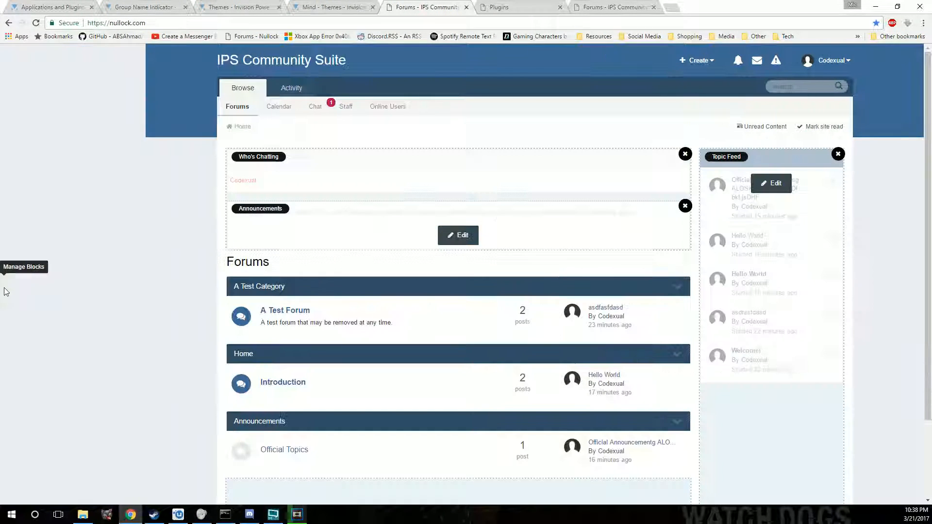
{"action": "left_click", "coordinate": [23, 267]}
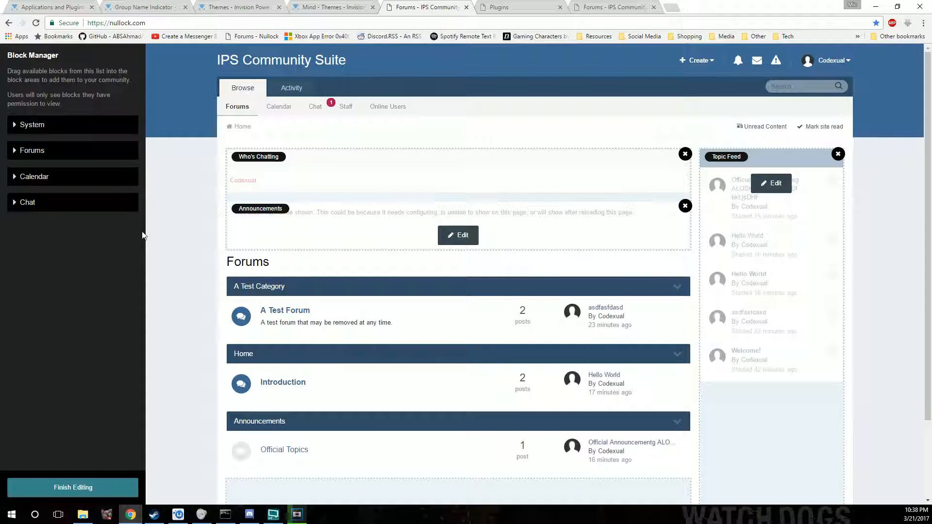
{"action": "left_click", "coordinate": [36, 22]}
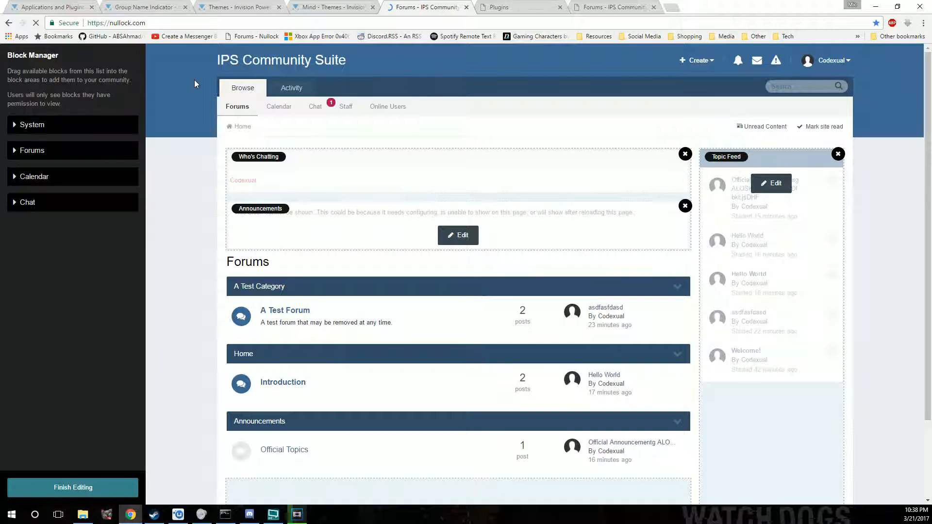
{"action": "left_click", "coordinate": [73, 487]}
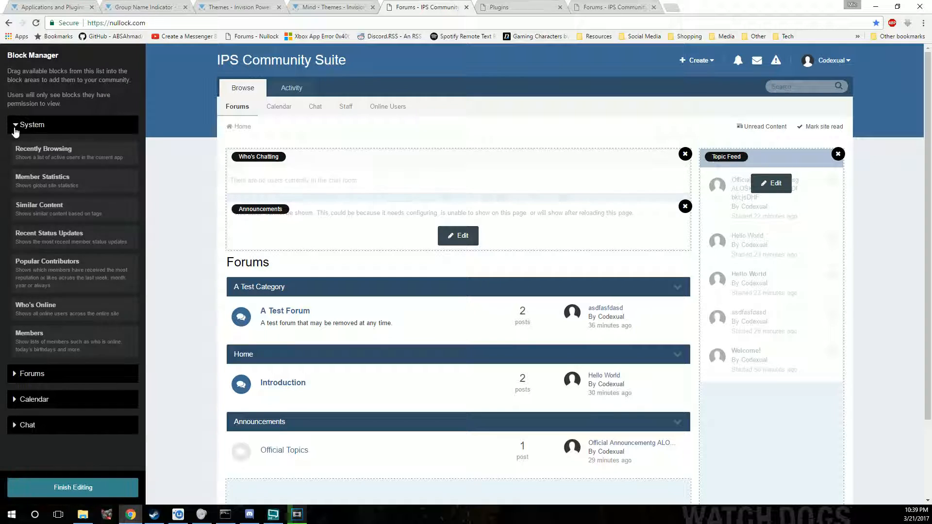
{"action": "mouse_move", "coordinate": [57, 184]}
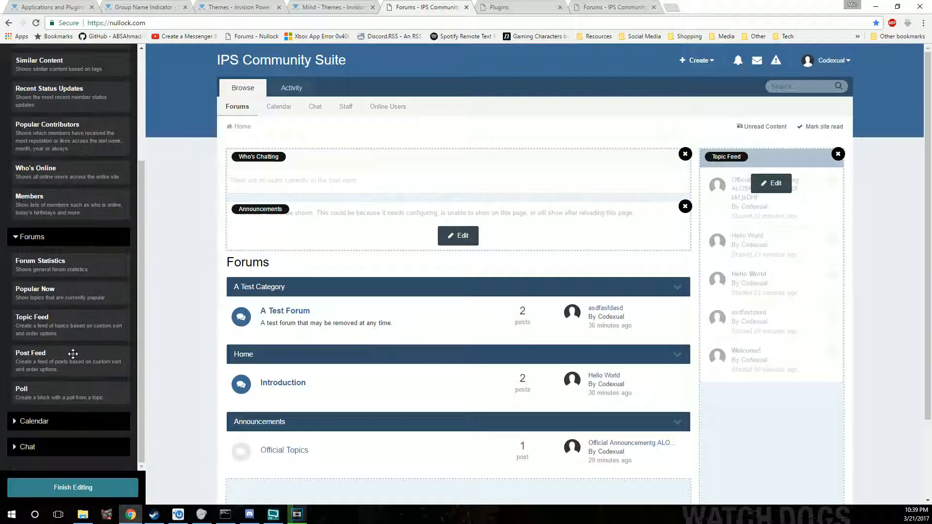
{"action": "scroll", "scroll_direction": "down", "scroll_amount": 3}
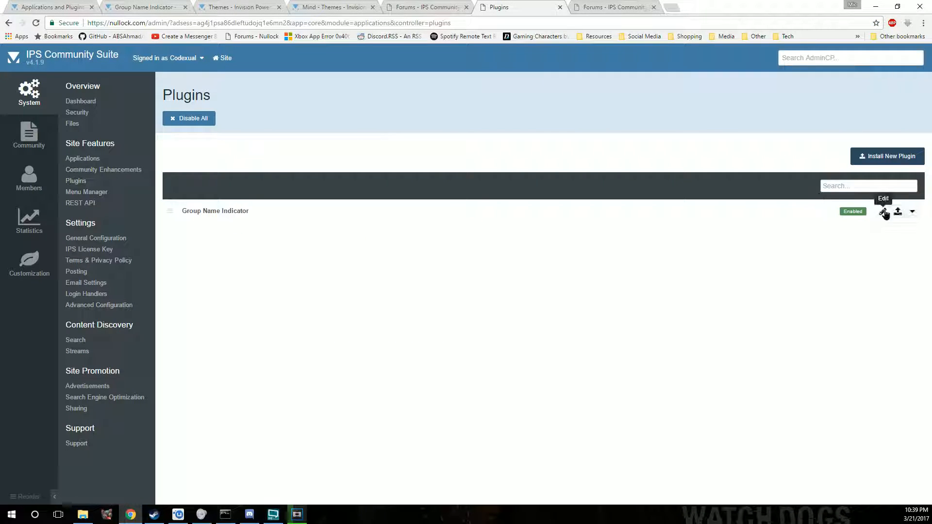
Step: Save Group Name Indicator with Administrators and Members as displayed groups, then return to the forum homepage
{"action": "left_click", "coordinate": [883, 212]}
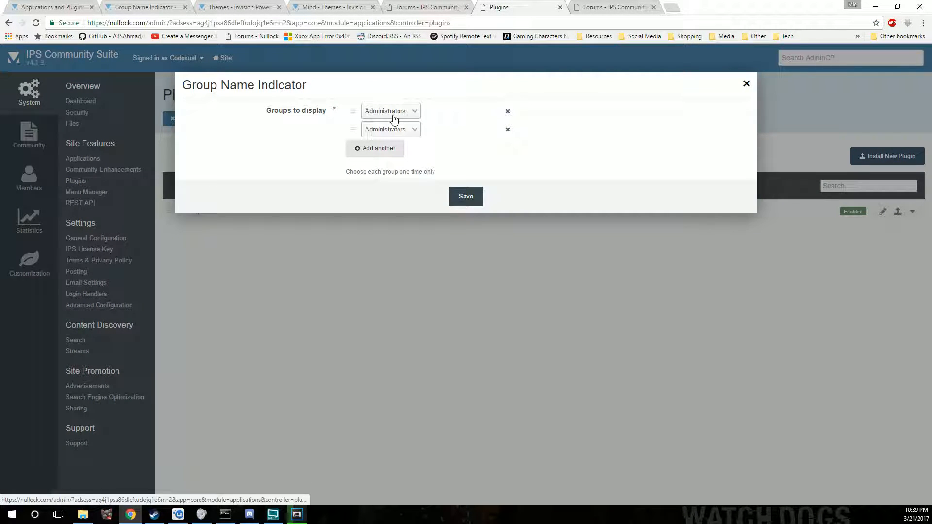
{"action": "left_click", "coordinate": [391, 129]}
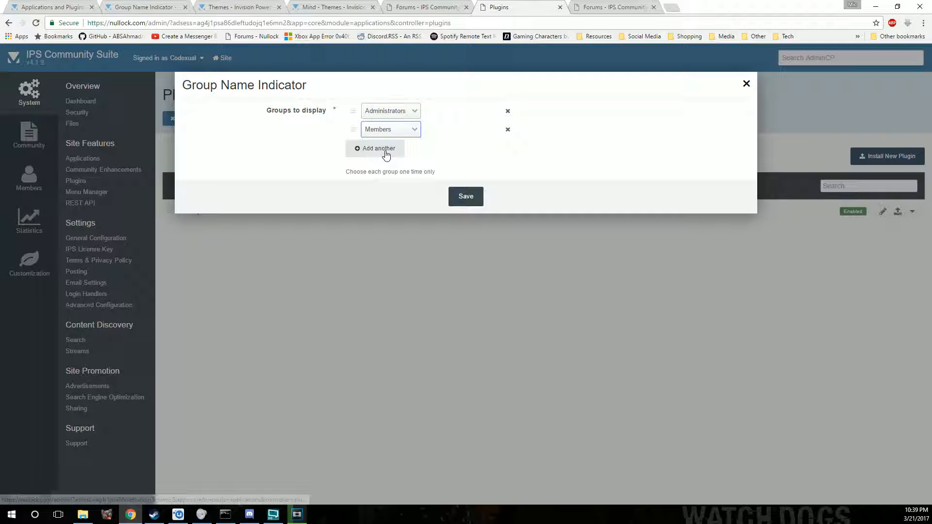
{"action": "left_click", "coordinate": [375, 147]}
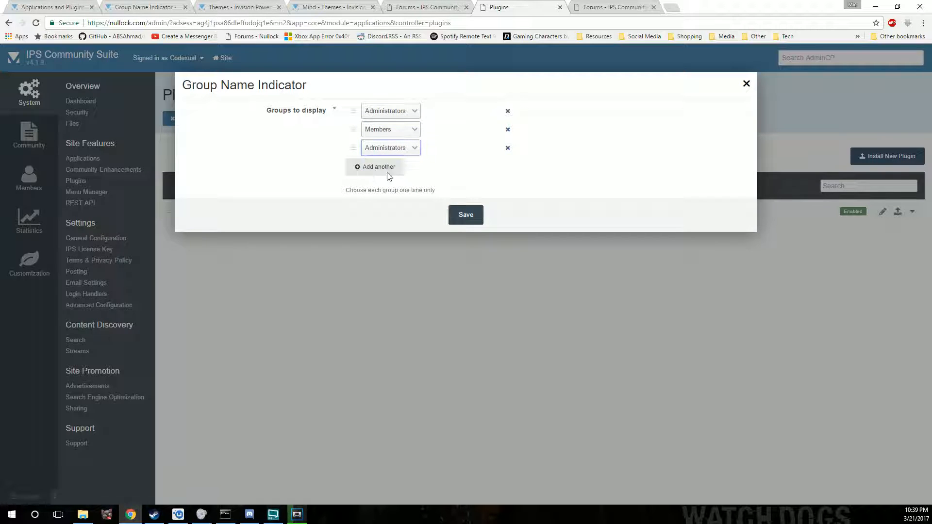
{"action": "left_click", "coordinate": [465, 214]}
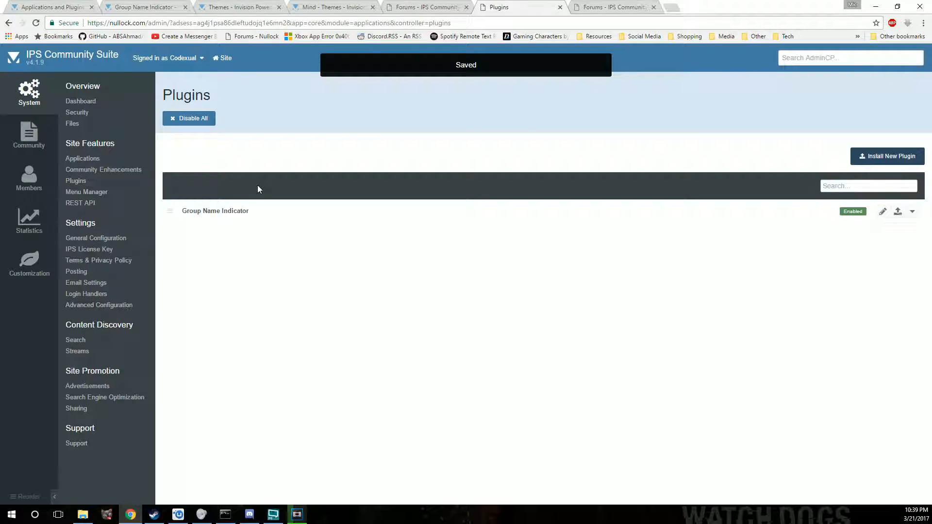
{"action": "left_click", "coordinate": [425, 7]}
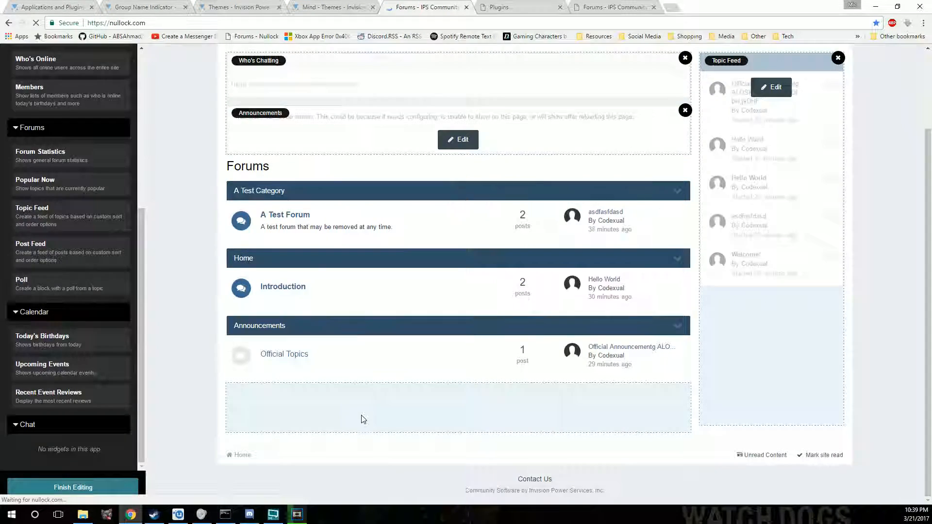
Step: Leave block editing on the forum homepage and reread Group Name Indicator's marketplace description
{"action": "left_click", "coordinate": [72, 488]}
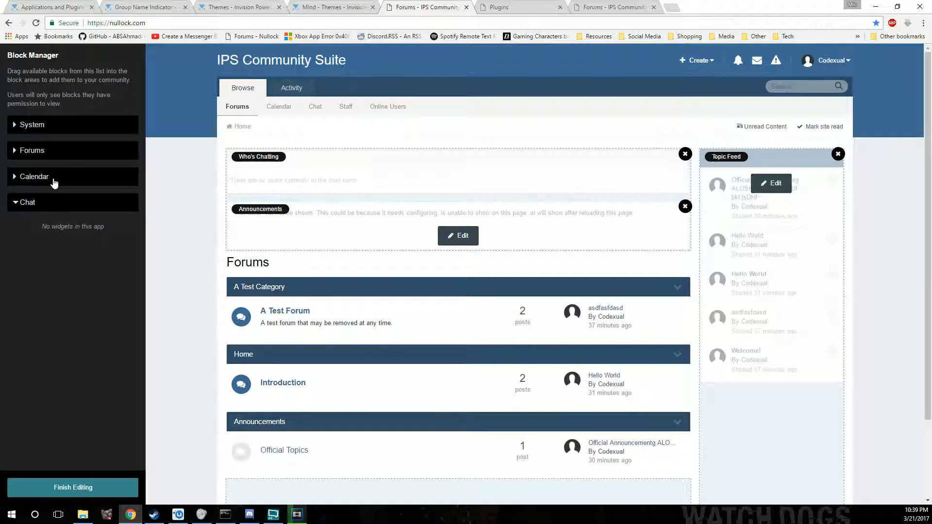
{"action": "left_click", "coordinate": [33, 150]}
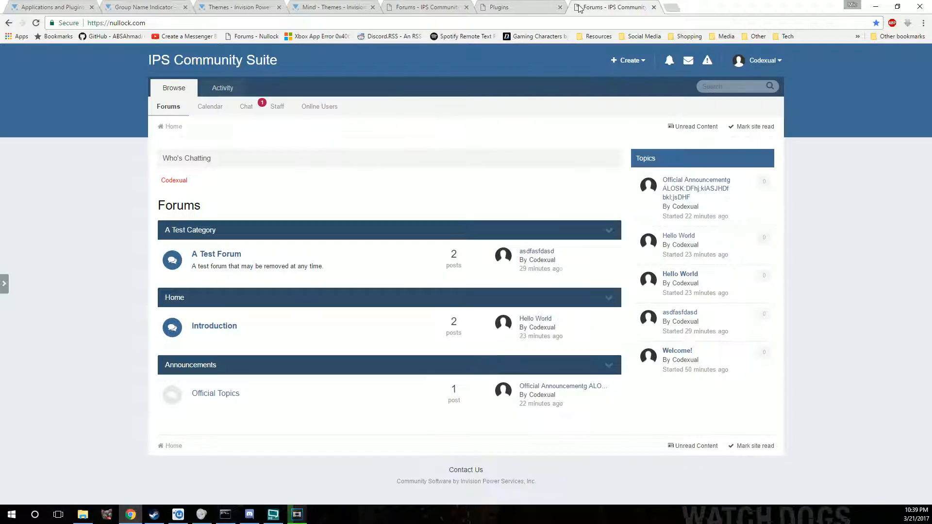
{"action": "left_click", "coordinate": [521, 7]}
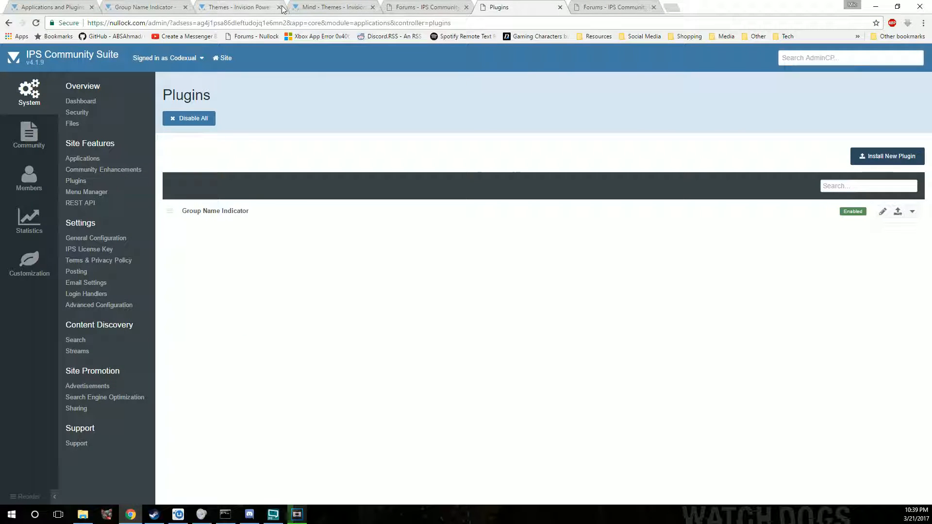
{"action": "left_click", "coordinate": [143, 7]}
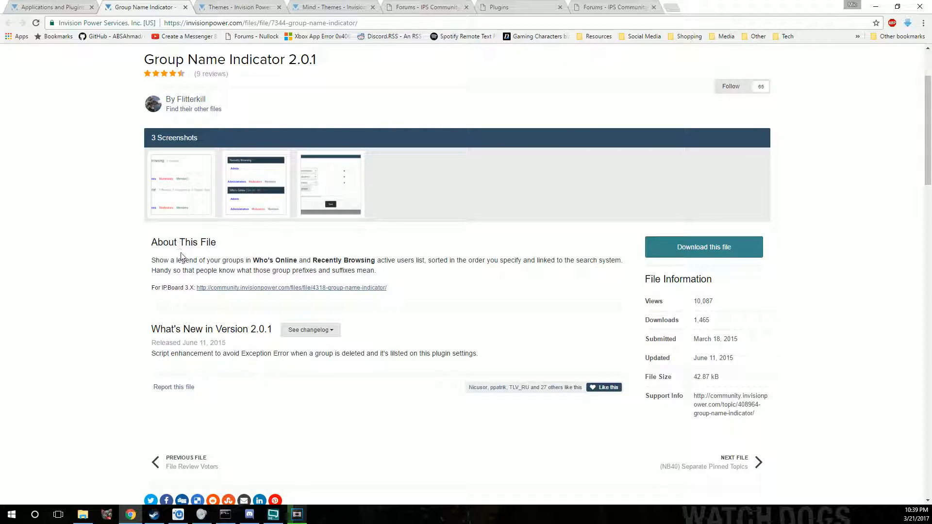
{"action": "left_click_drag", "start_coordinate": [151, 260], "coordinate": [375, 270]}
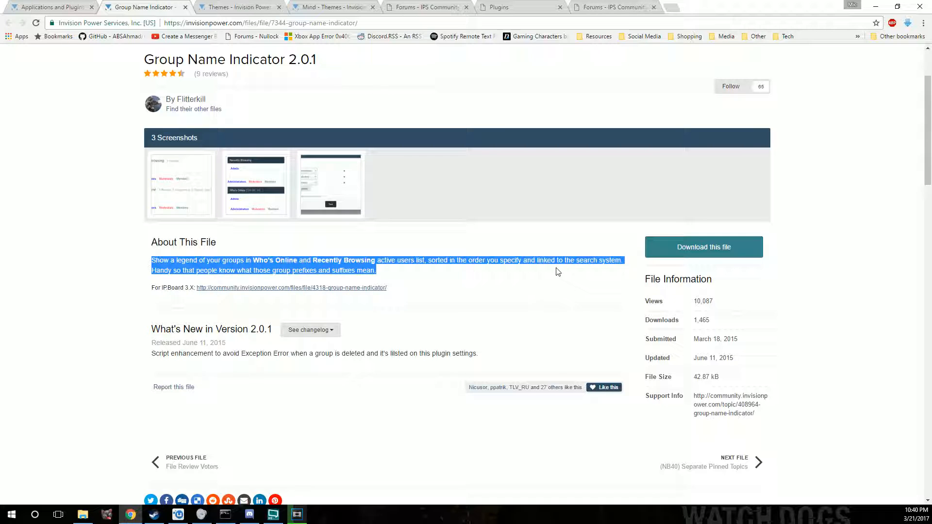
{"action": "scroll", "scroll_direction": "down", "scroll_amount": 3}
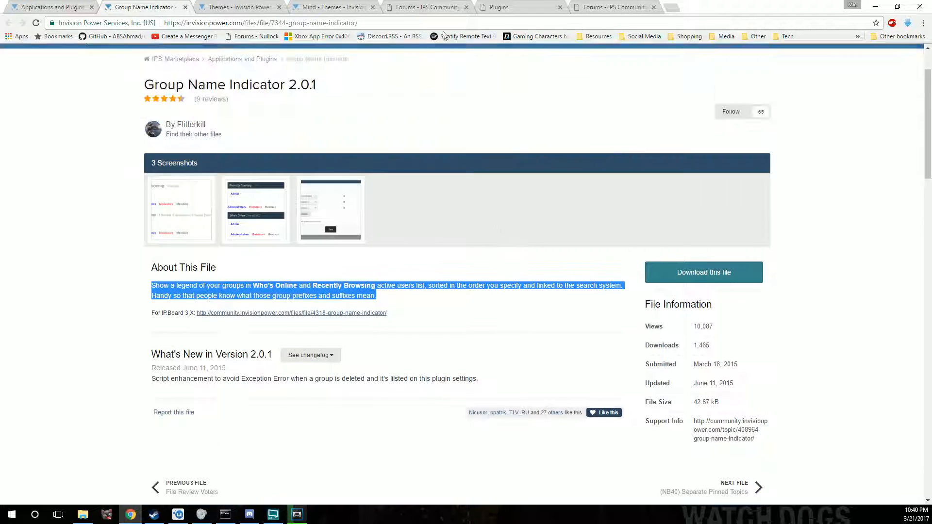
Step: Check the forum homepage and return to the AdminCP Plugins list showing Group Name Indicator enabled
{"action": "left_click", "coordinate": [612, 7]}
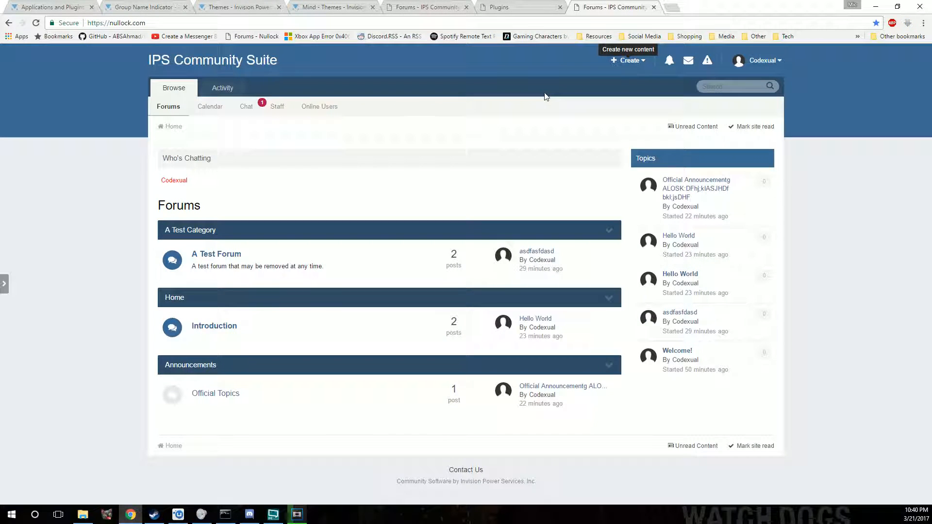
{"action": "left_click", "coordinate": [521, 7]}
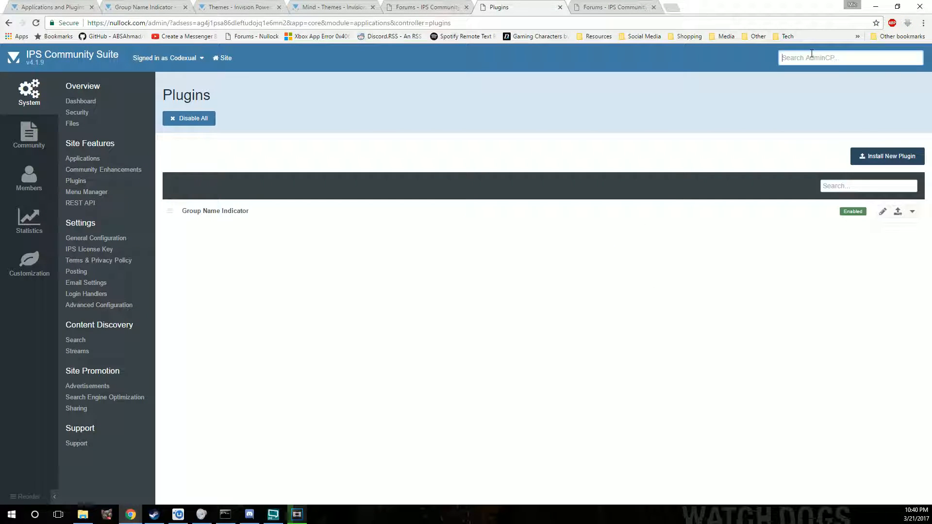
{"action": "type", "text": "Grt"}
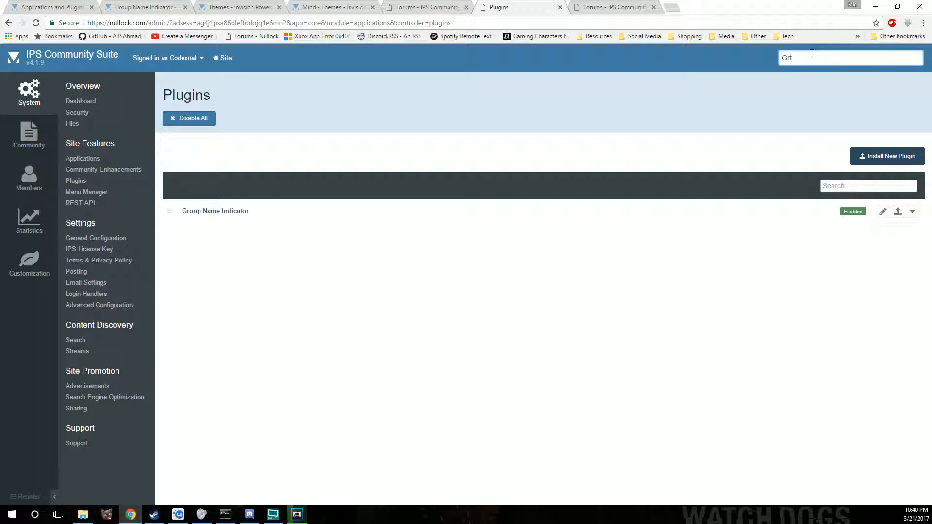
{"action": "type", "text": "r"}
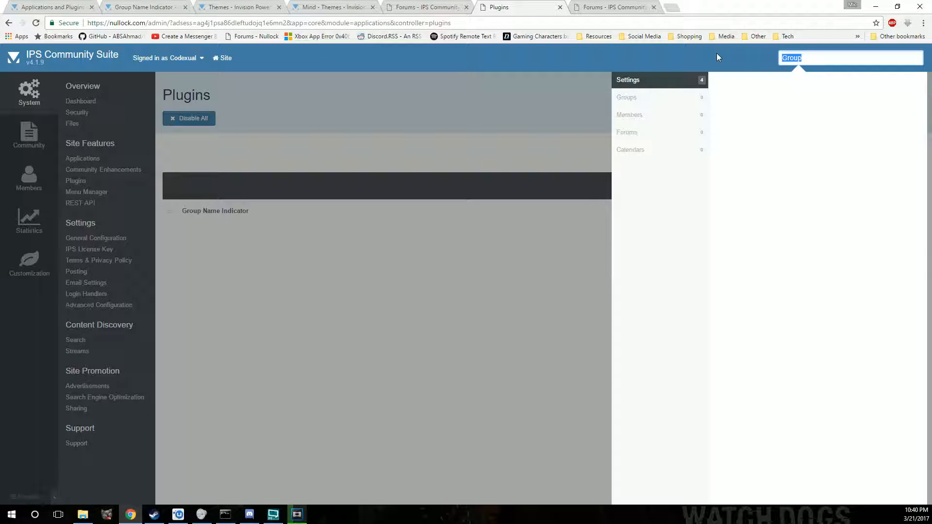
{"action": "mouse_move", "coordinate": [618, 127]}
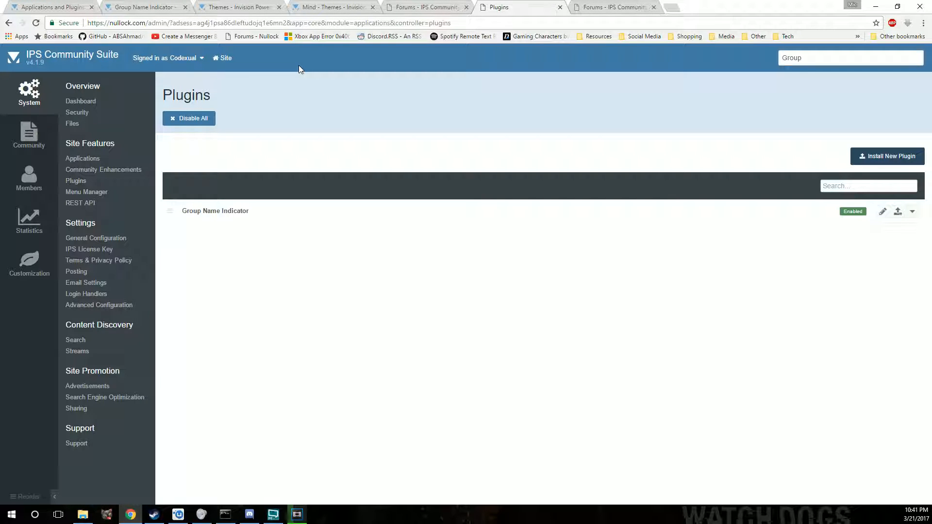
{"action": "mouse_move", "coordinate": [309, 82]}
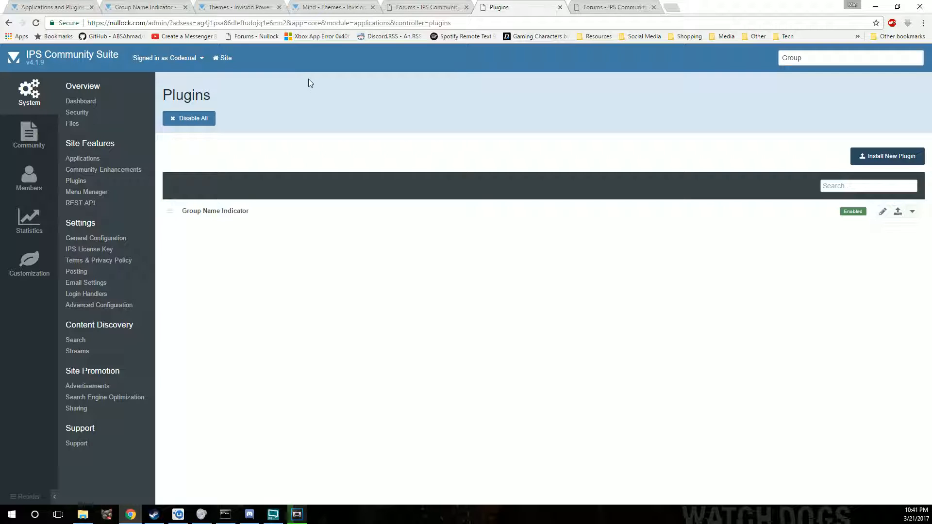